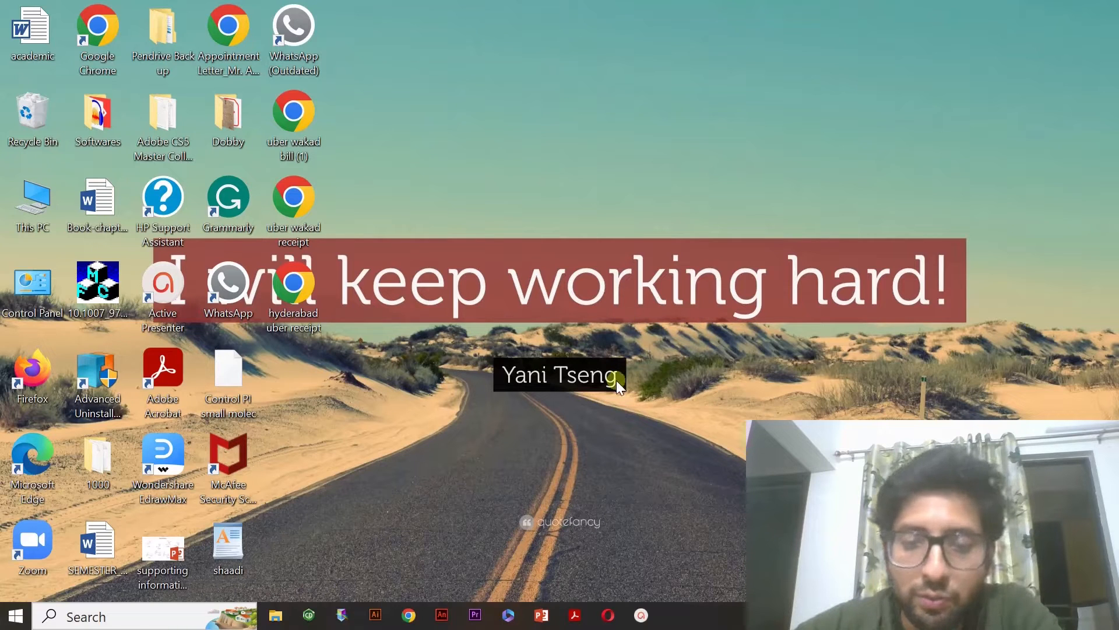
{"action": "mouse_move", "coordinate": [564, 489]}
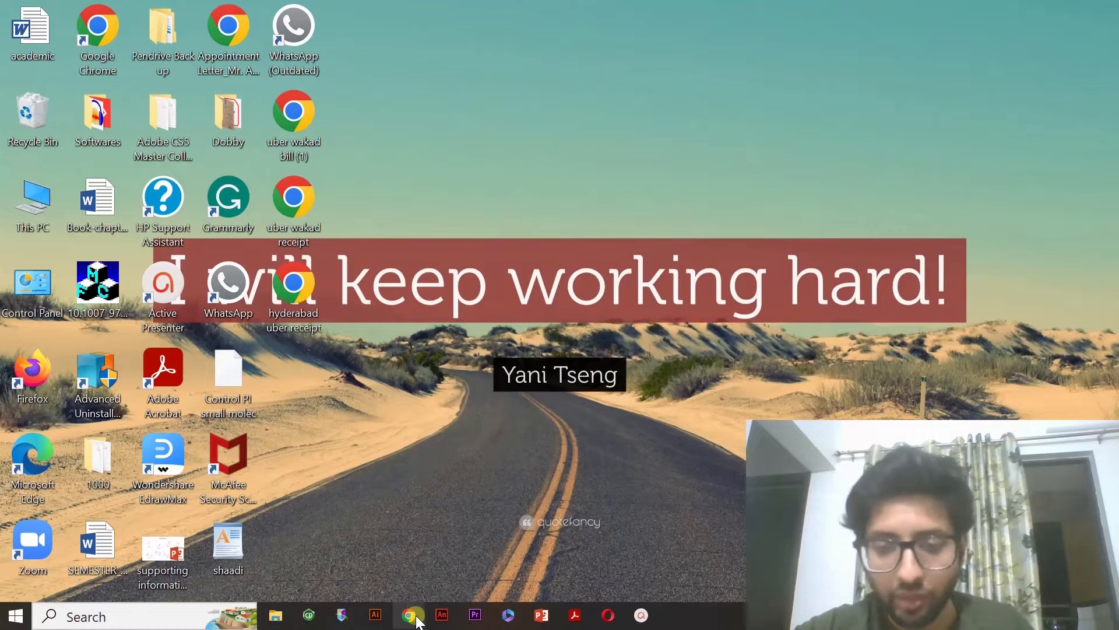
- Launch Chrome from the taskbar and choose a browser profile
{"action": "left_click", "coordinate": [413, 615]}
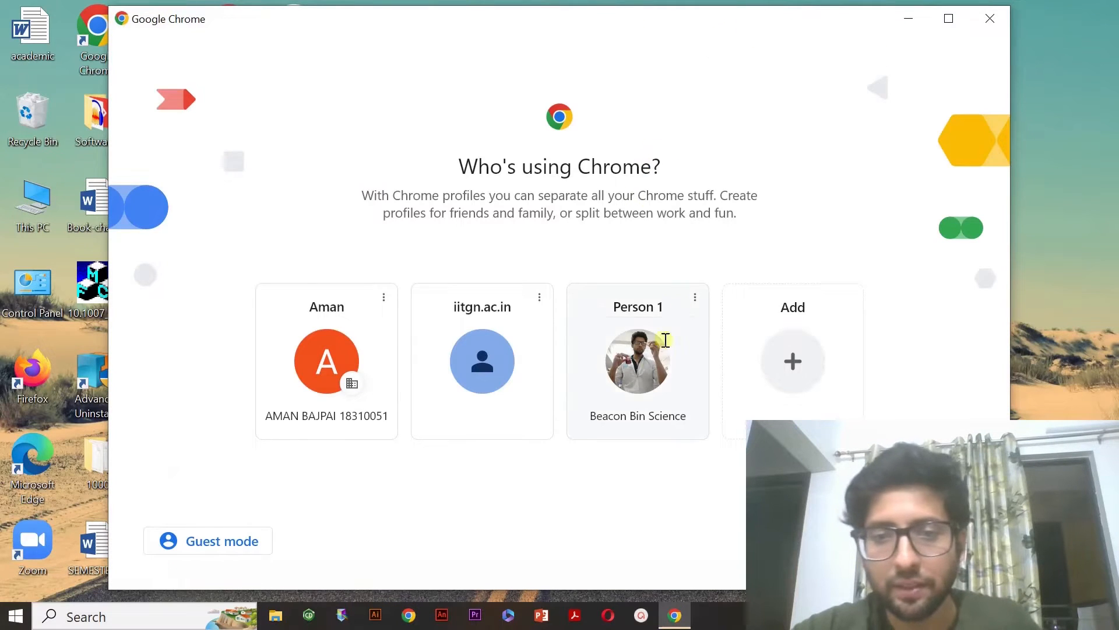
{"action": "left_click", "coordinate": [636, 360]}
{"action": "type", "text": "dee"}
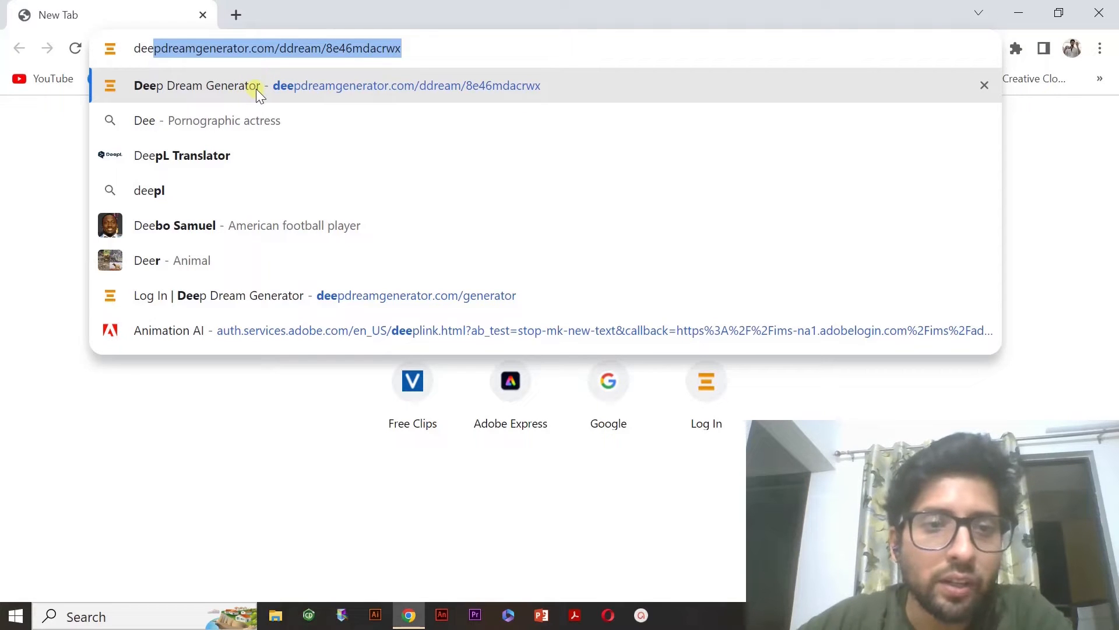
- Load the earlier Deep Dream Generator image page, then bring up File Explorer at Quick access
{"action": "left_click", "coordinate": [286, 85]}
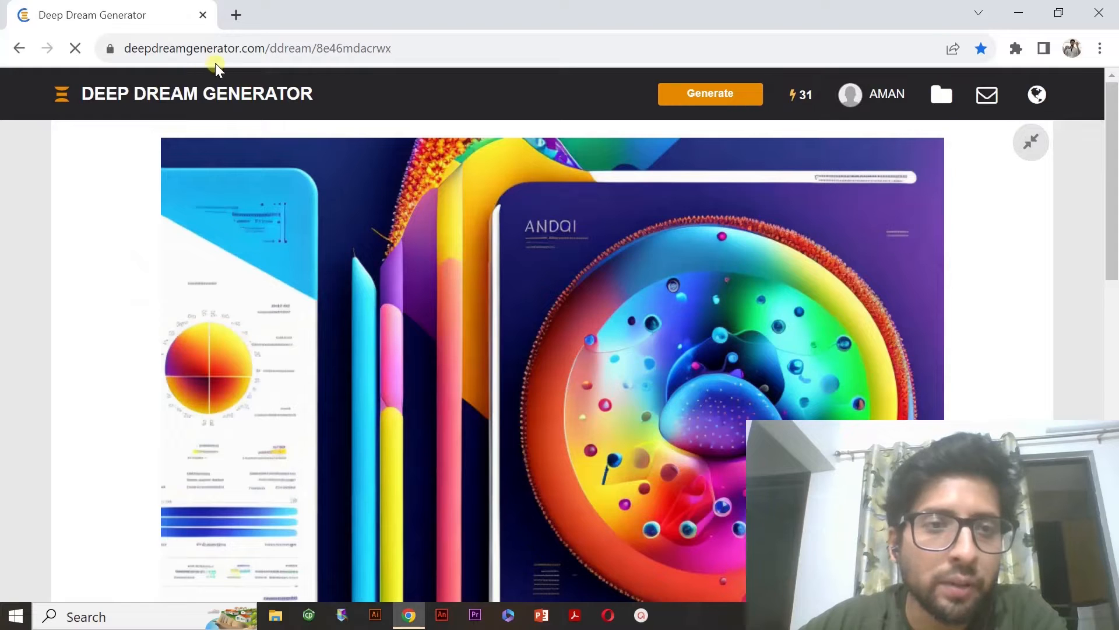
{"action": "mouse_move", "coordinate": [389, 168]}
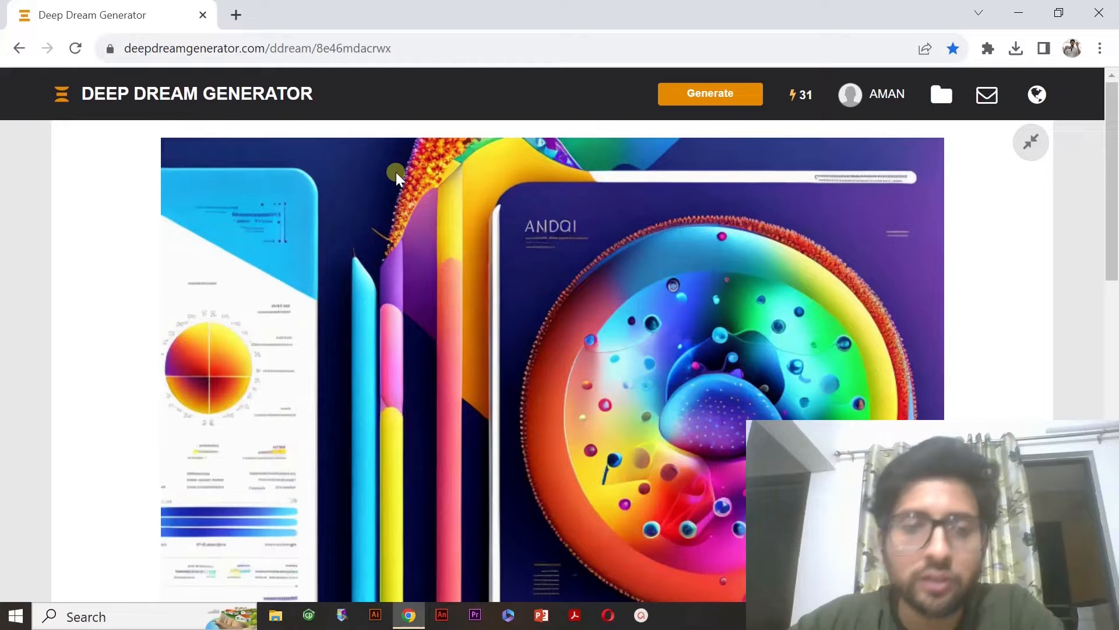
{"action": "mouse_move", "coordinate": [386, 313]}
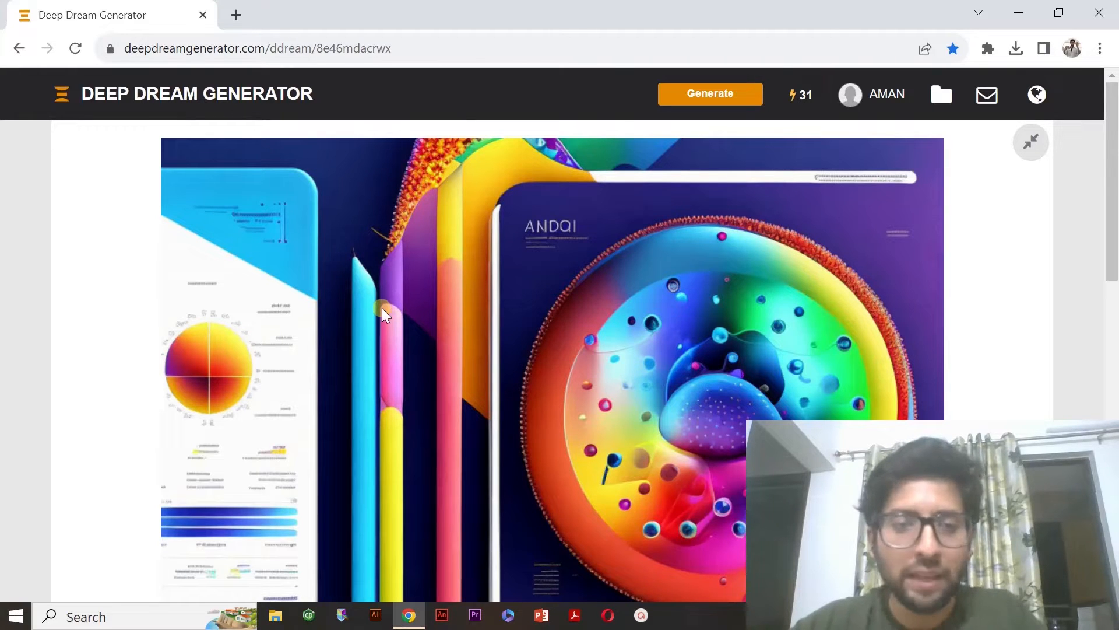
{"action": "mouse_move", "coordinate": [404, 241]}
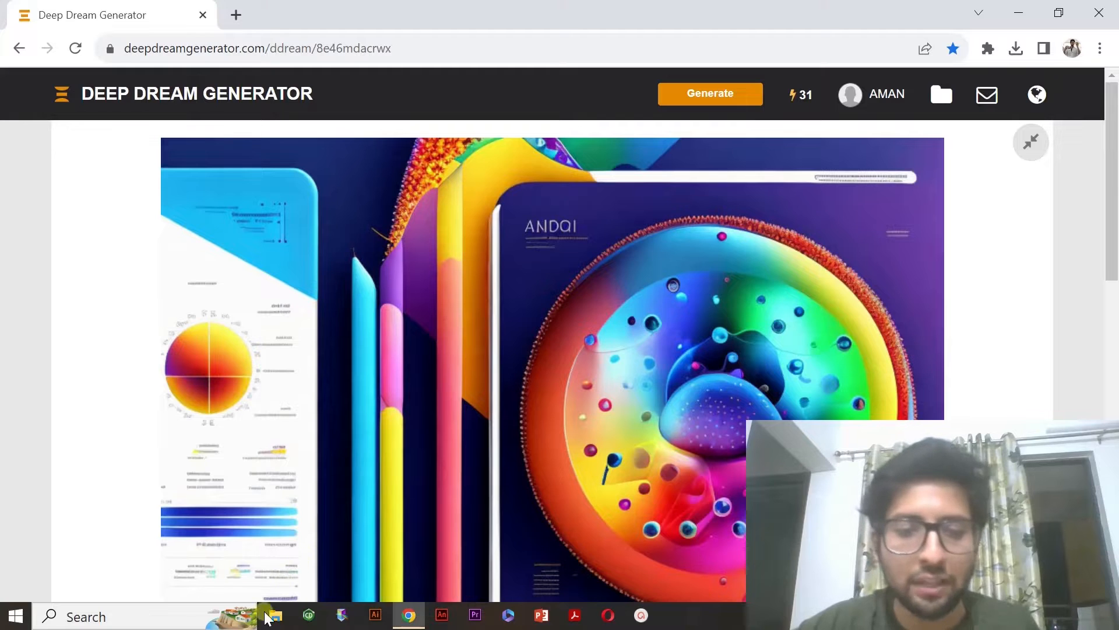
{"action": "left_click", "coordinate": [272, 616]}
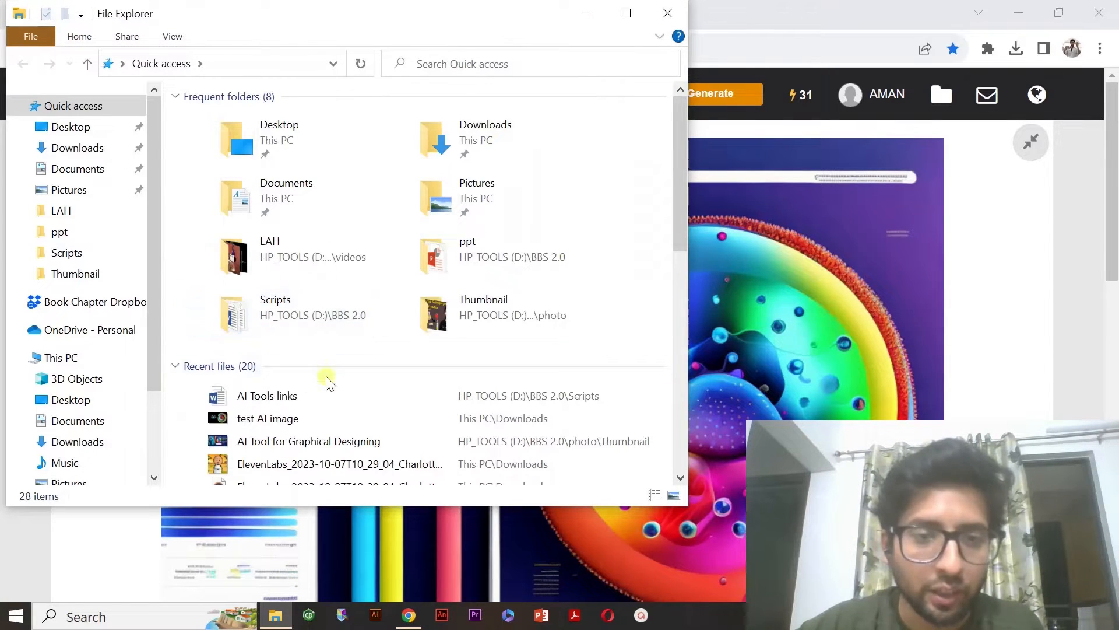
- View the saved 'test AI image' in Windows Photos and close the viewer
{"action": "left_click", "coordinate": [268, 419]}
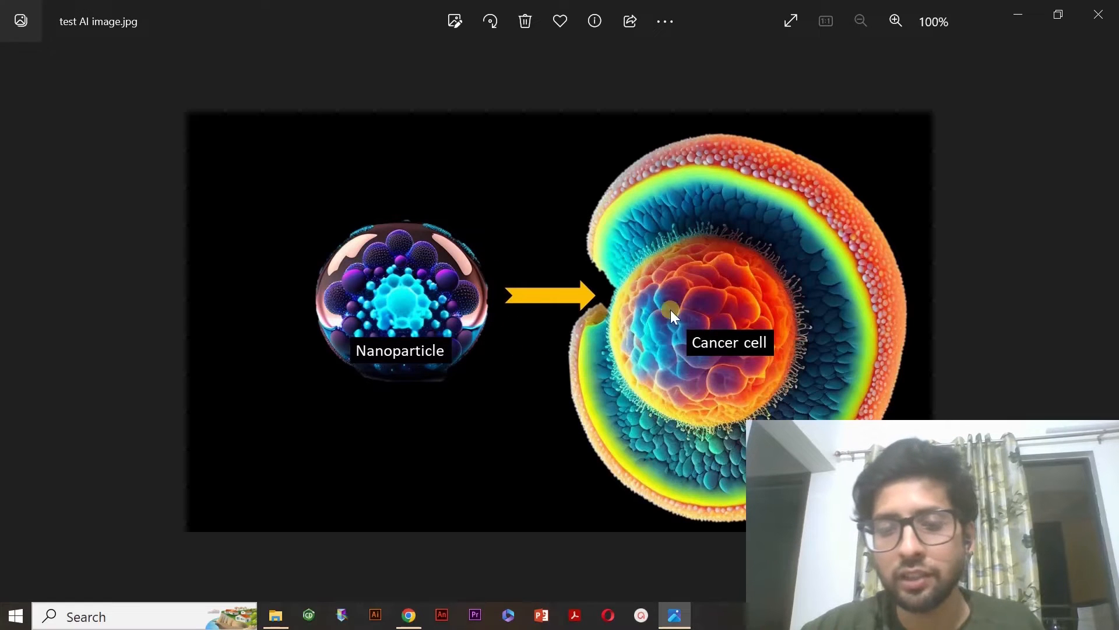
{"action": "mouse_move", "coordinate": [371, 279]}
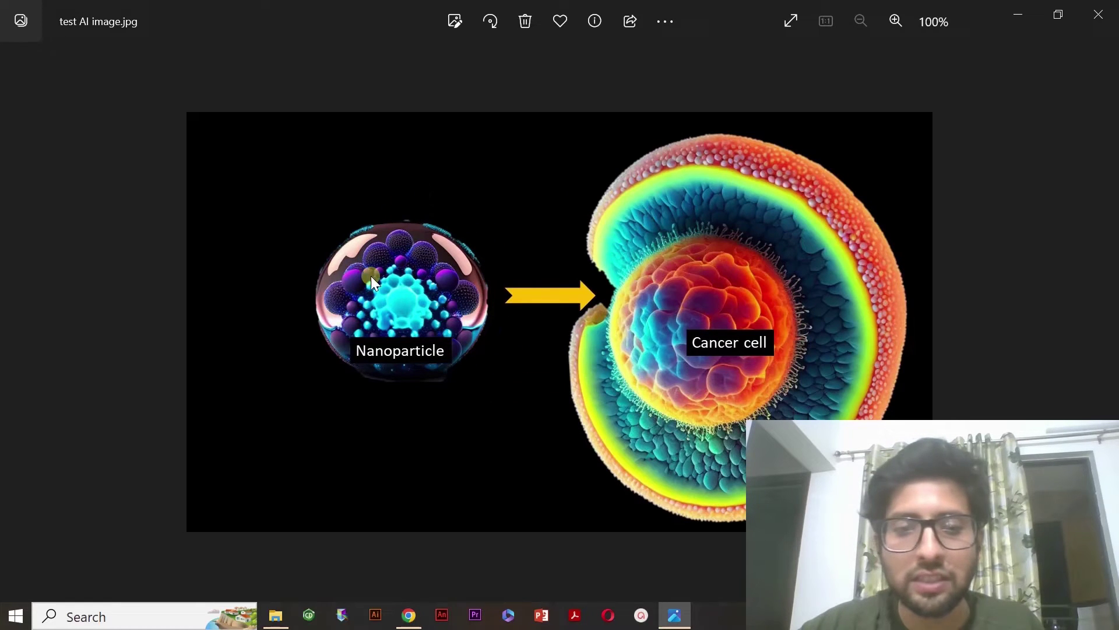
{"action": "mouse_move", "coordinate": [403, 403]}
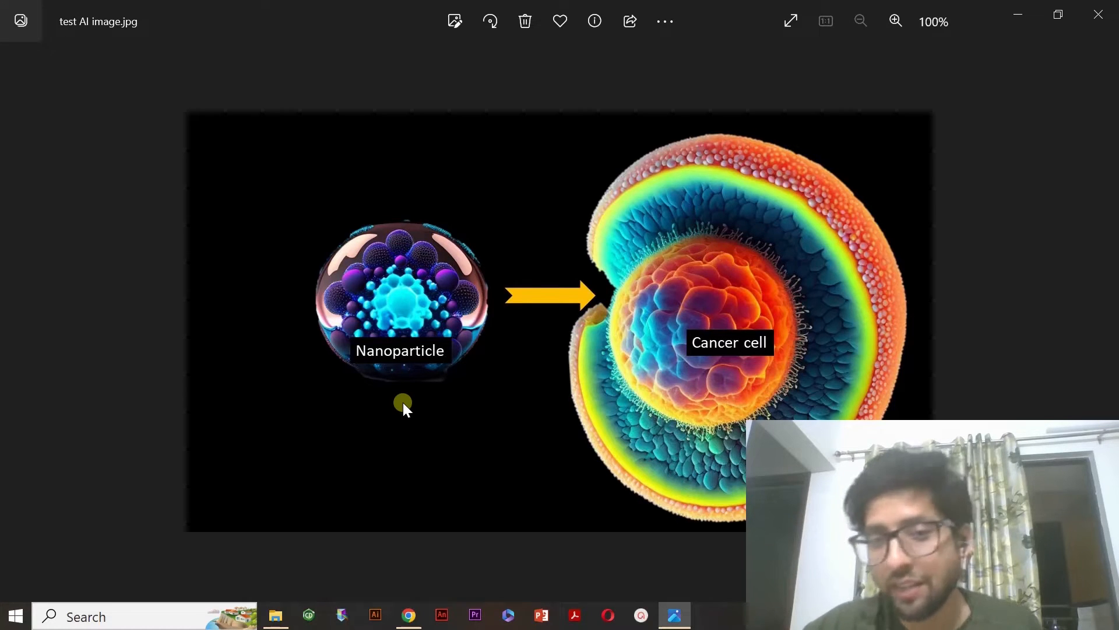
{"action": "mouse_move", "coordinate": [525, 217]}
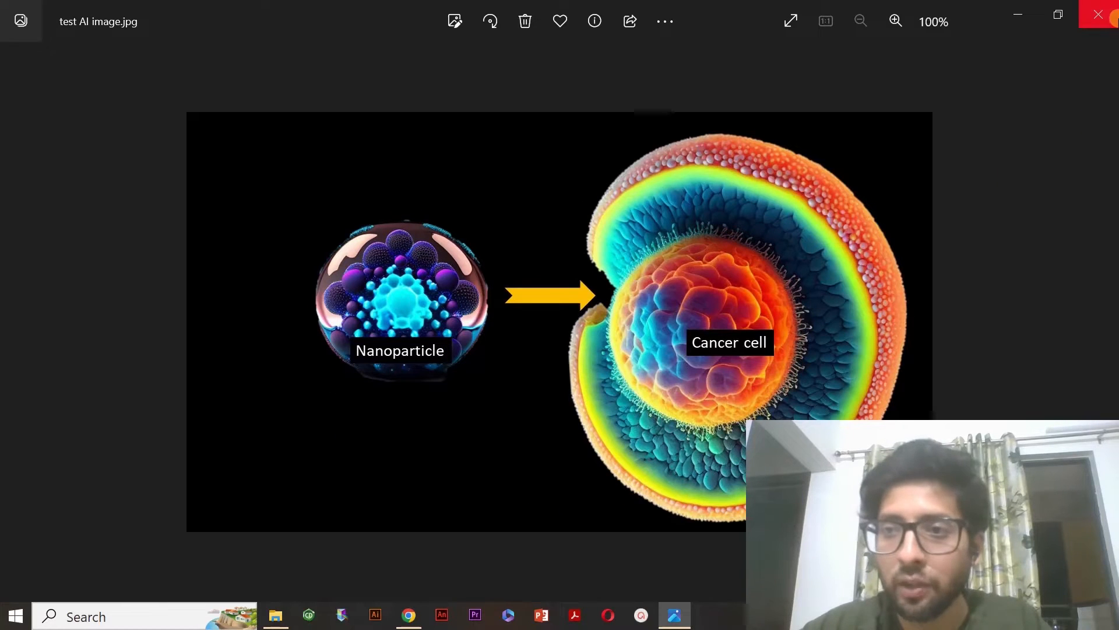
{"action": "left_click", "coordinate": [275, 616]}
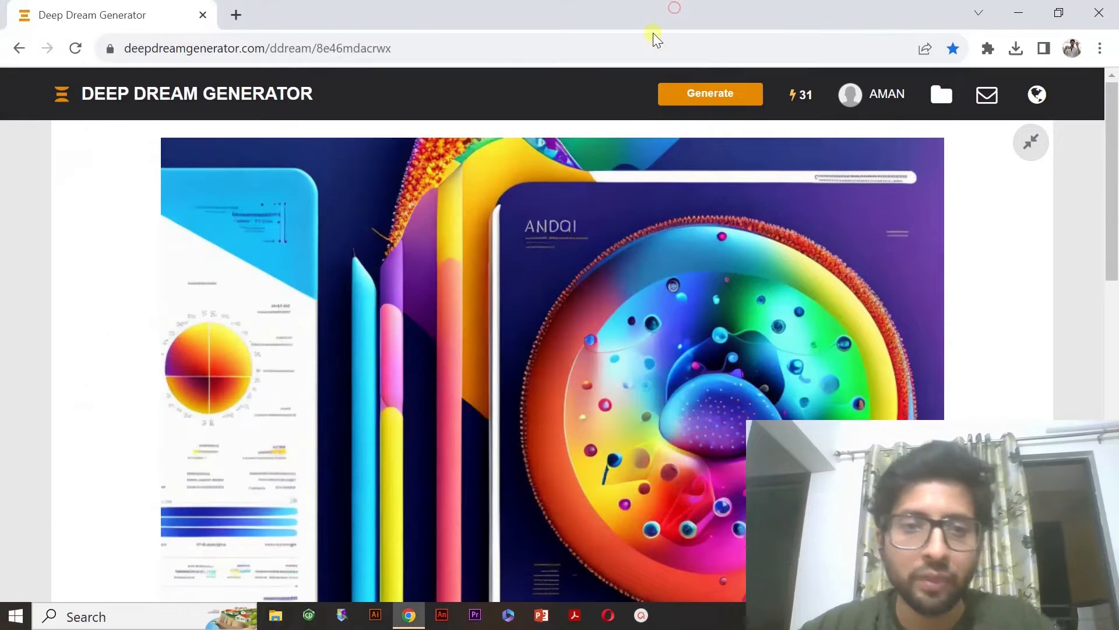
{"action": "mouse_move", "coordinate": [270, 111]}
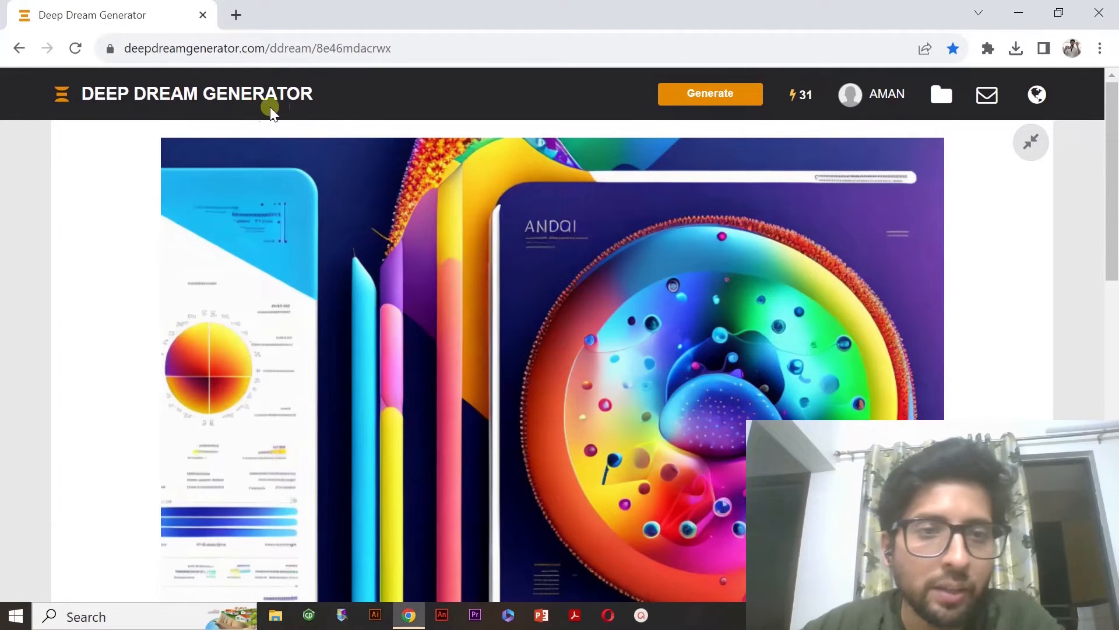
{"action": "mouse_move", "coordinate": [710, 100]}
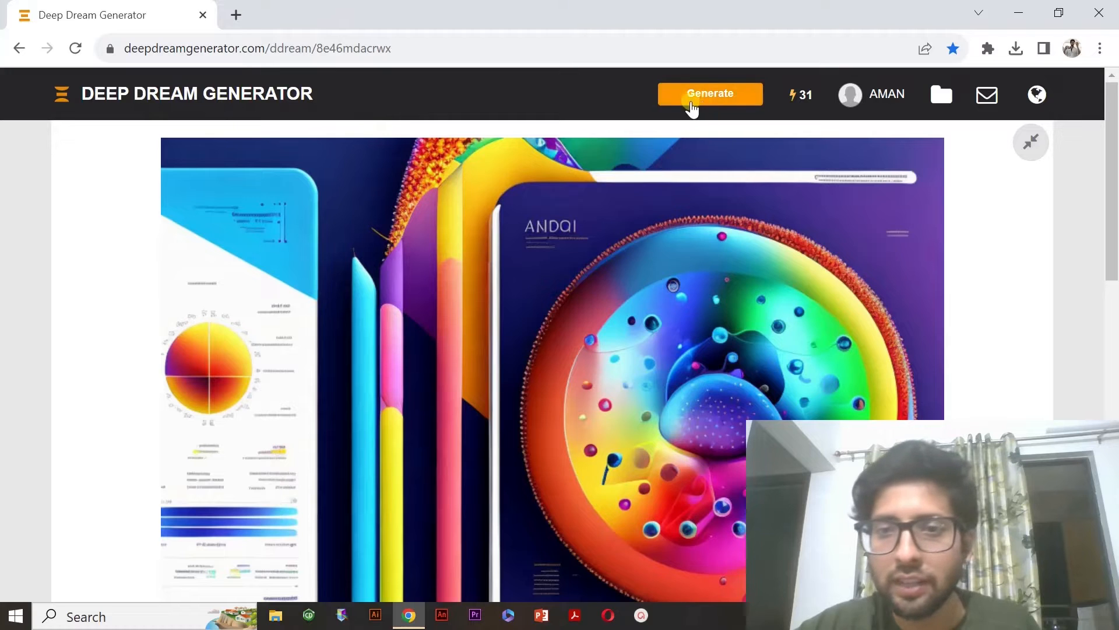
{"action": "mouse_move", "coordinate": [710, 94]}
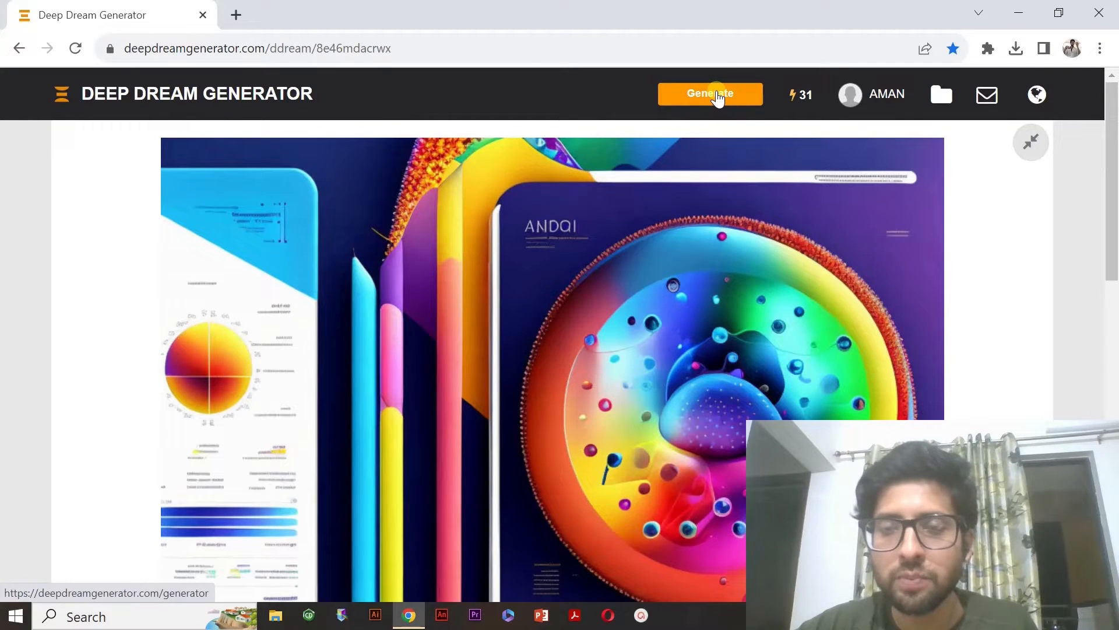
- Go to the Deep Dream Generator page with an empty text prompt
{"action": "left_click", "coordinate": [710, 93]}
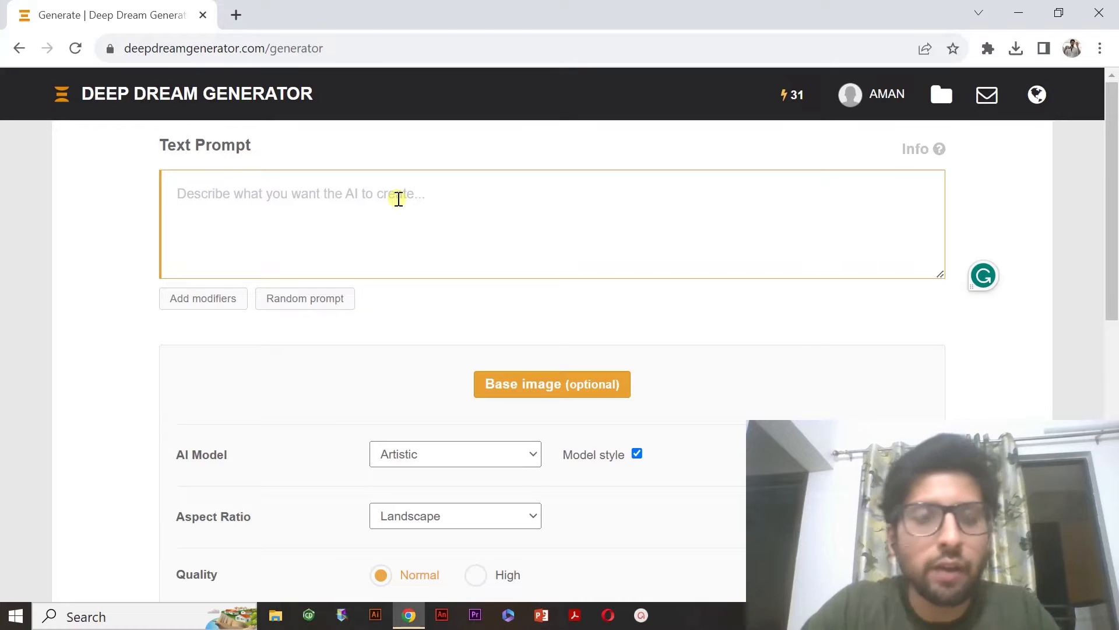
- Submit the prompt 'nanoparticle' for Text 2 Dream generation
{"action": "type", "text": "nanoparticle"}
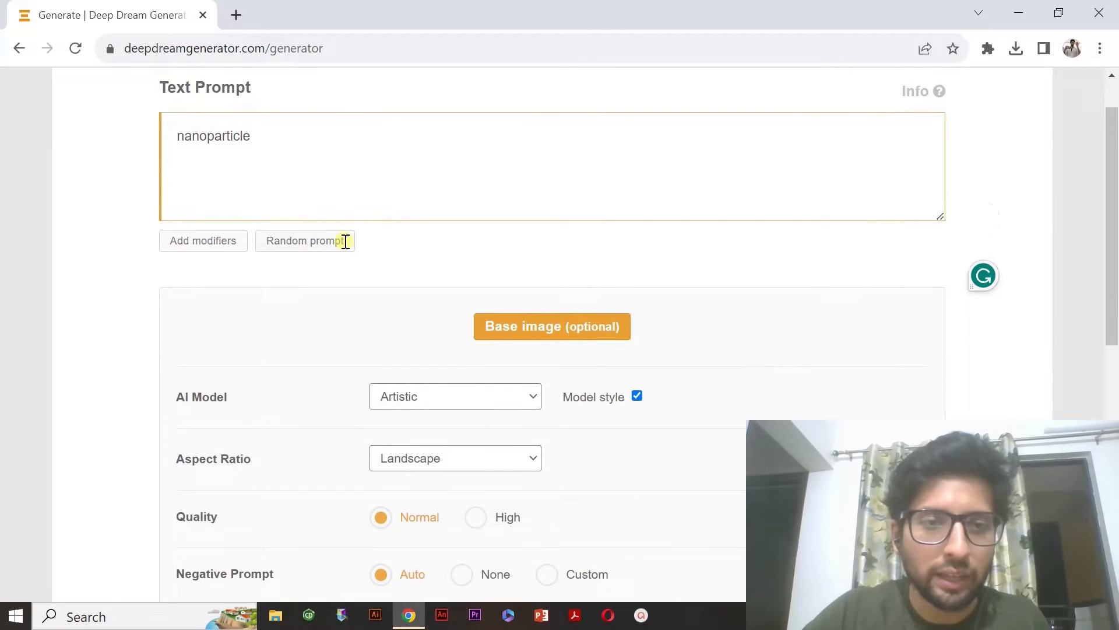
{"action": "scroll", "scroll_direction": "down", "scroll_amount": 3}
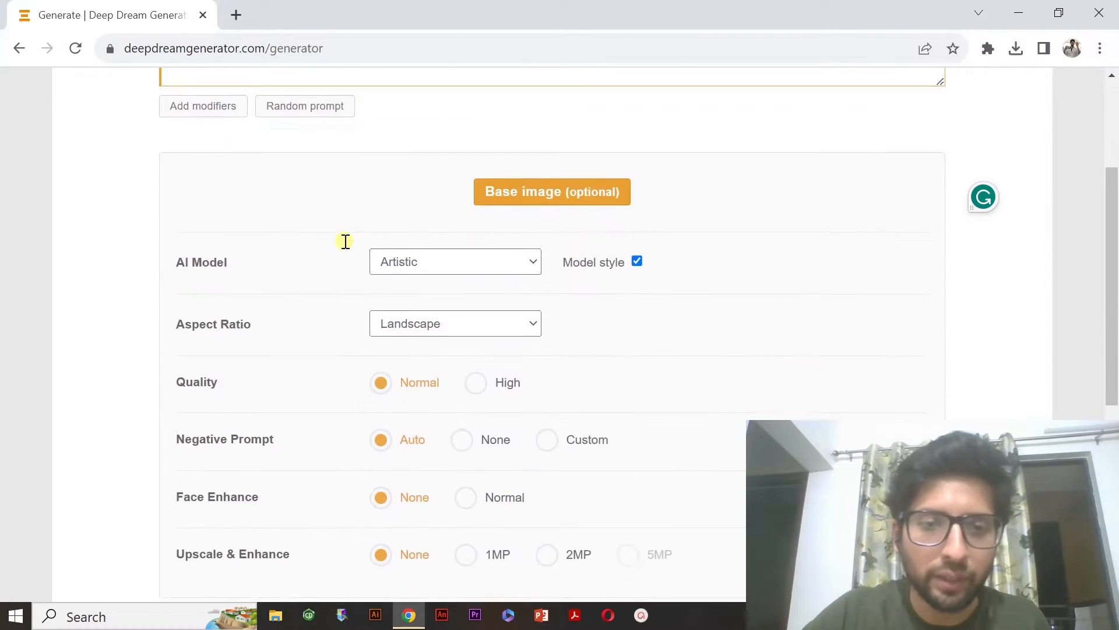
{"action": "scroll", "scroll_direction": "down", "scroll_amount": 3}
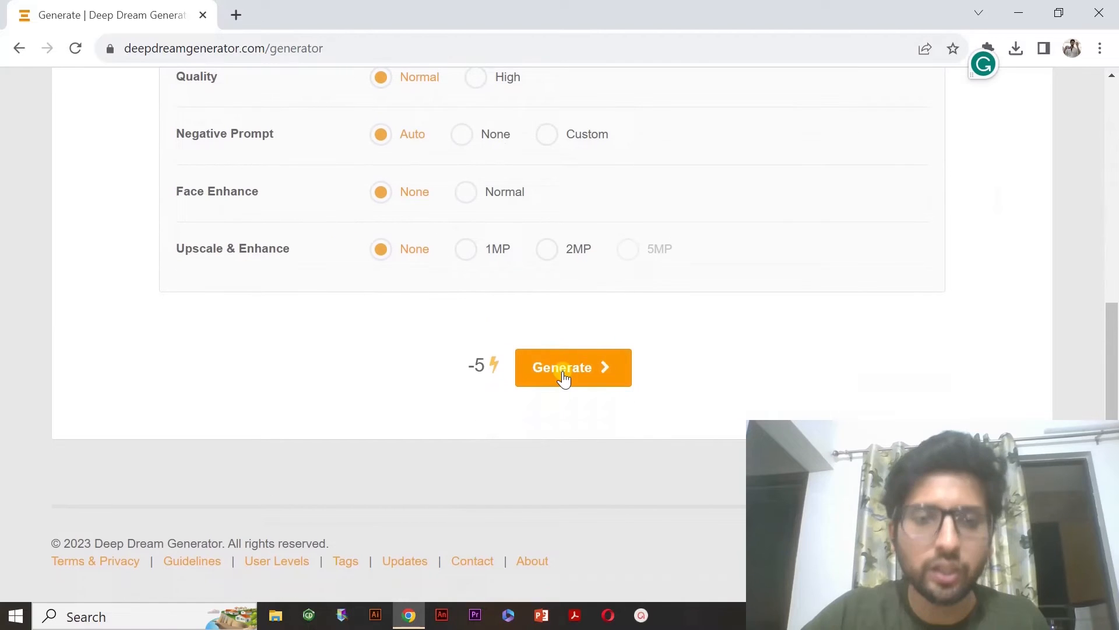
{"action": "left_click", "coordinate": [572, 367]}
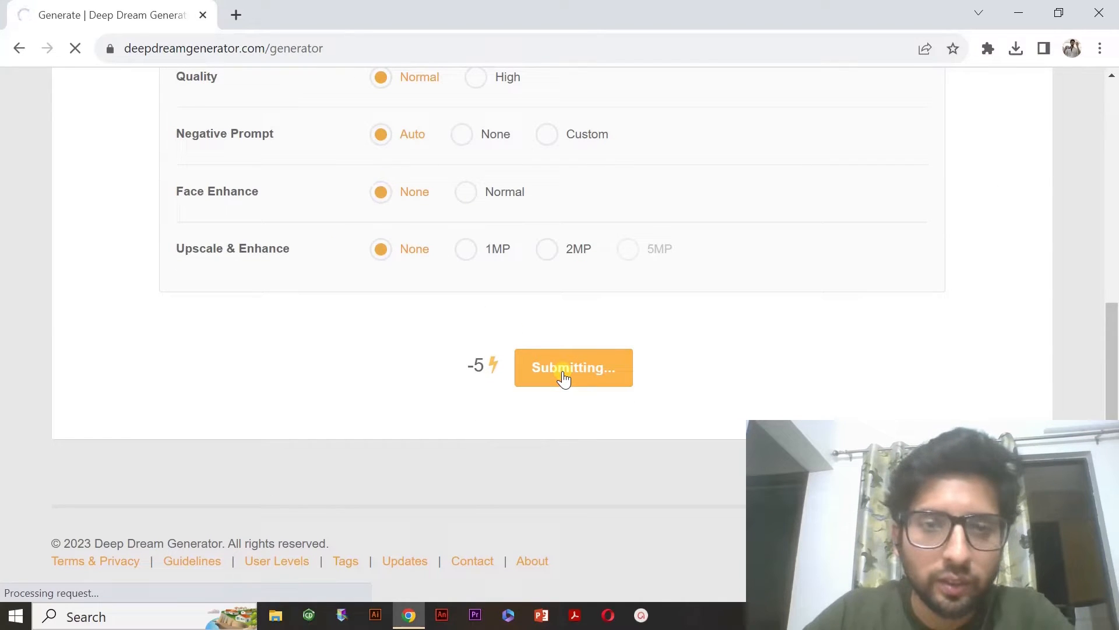
{"action": "left_click", "coordinate": [573, 368]}
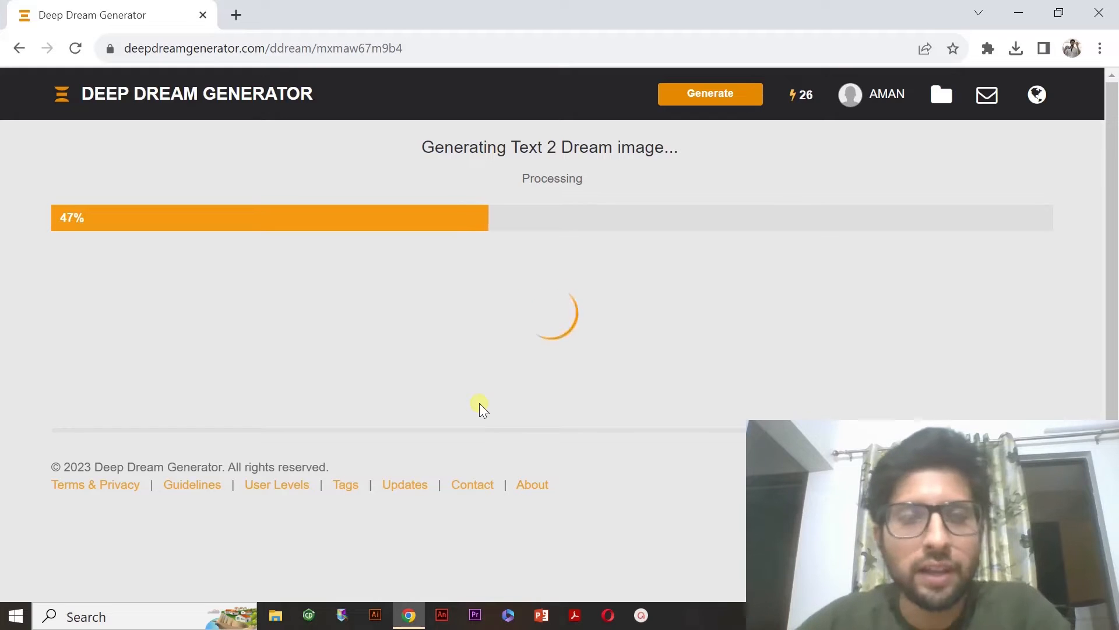
{"action": "mouse_move", "coordinate": [467, 296]}
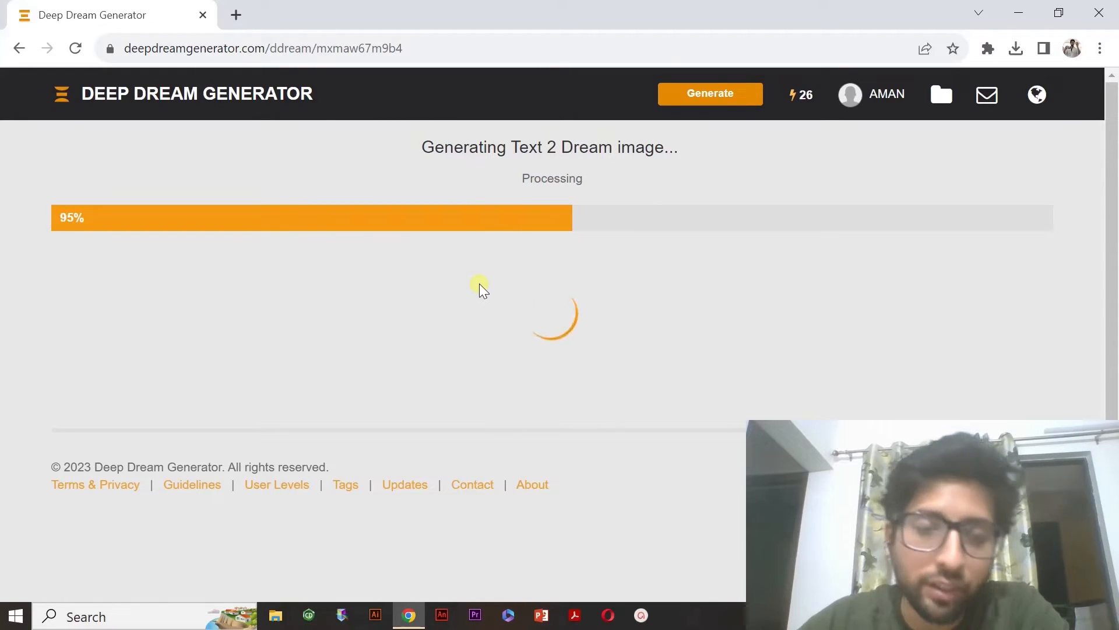
{"action": "mouse_move", "coordinate": [539, 319]}
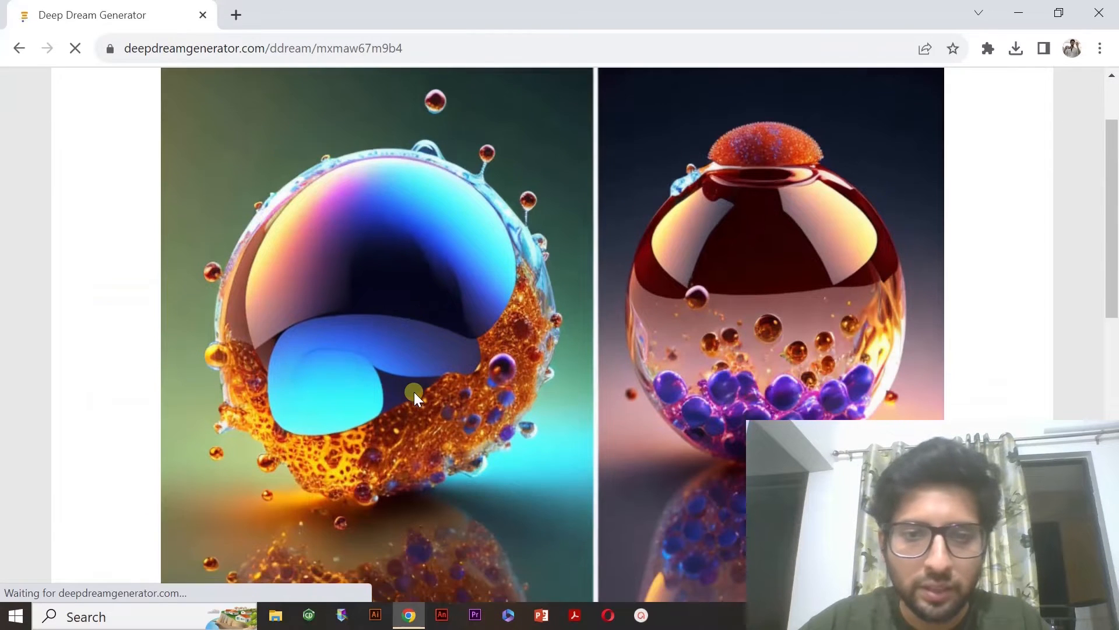
- Review the two generated nanoparticle images and request a Re-generate
{"action": "scroll", "scroll_direction": "down", "scroll_amount": 3}
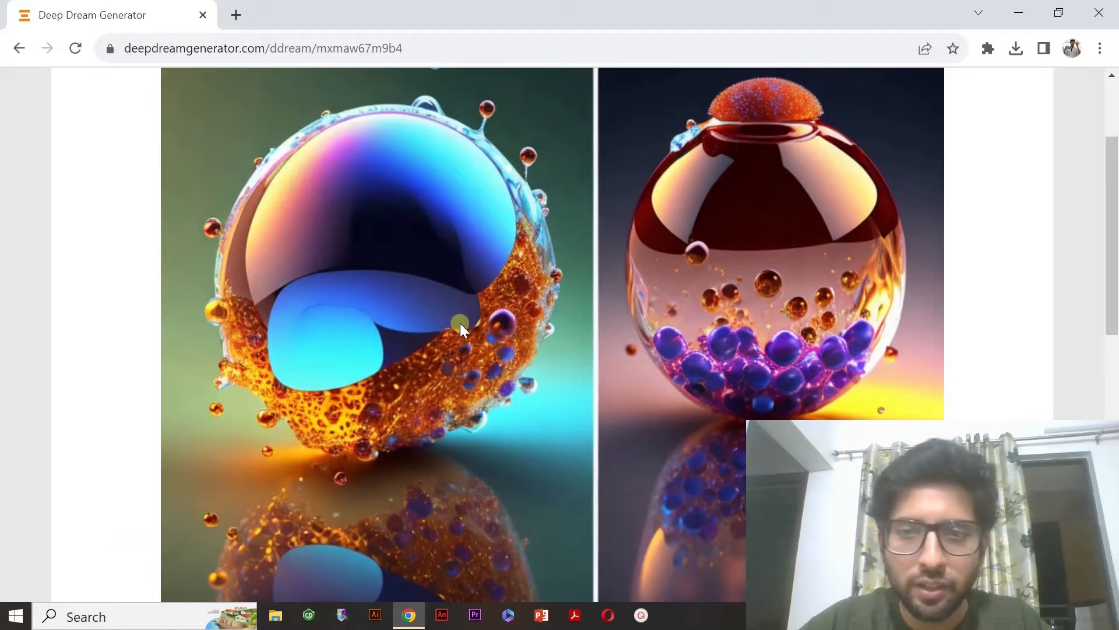
{"action": "mouse_move", "coordinate": [710, 218]}
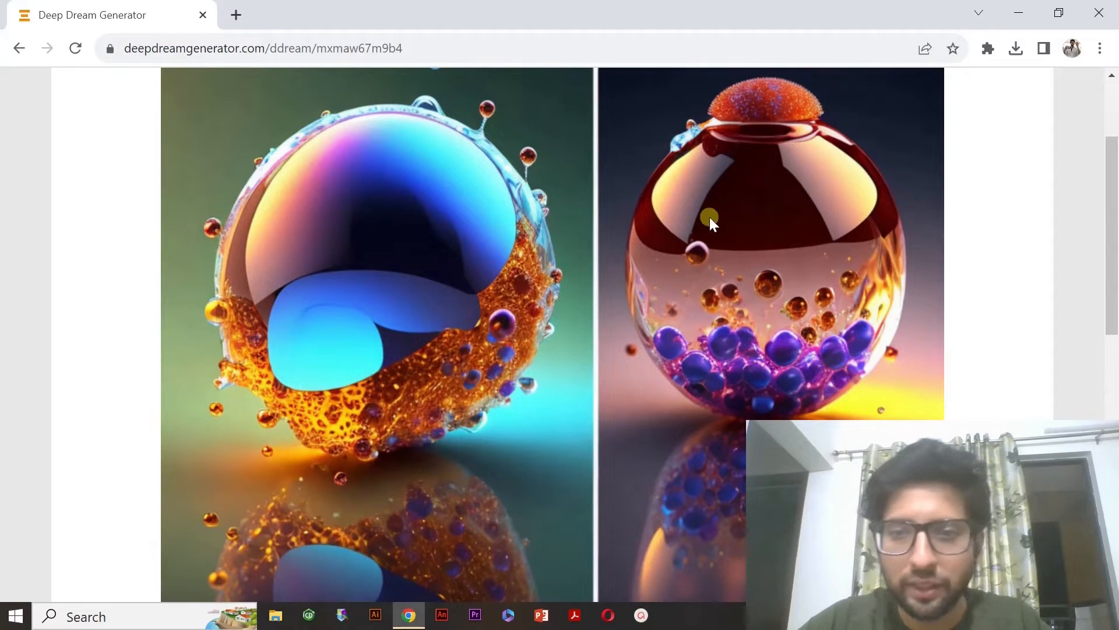
{"action": "mouse_move", "coordinate": [561, 342]}
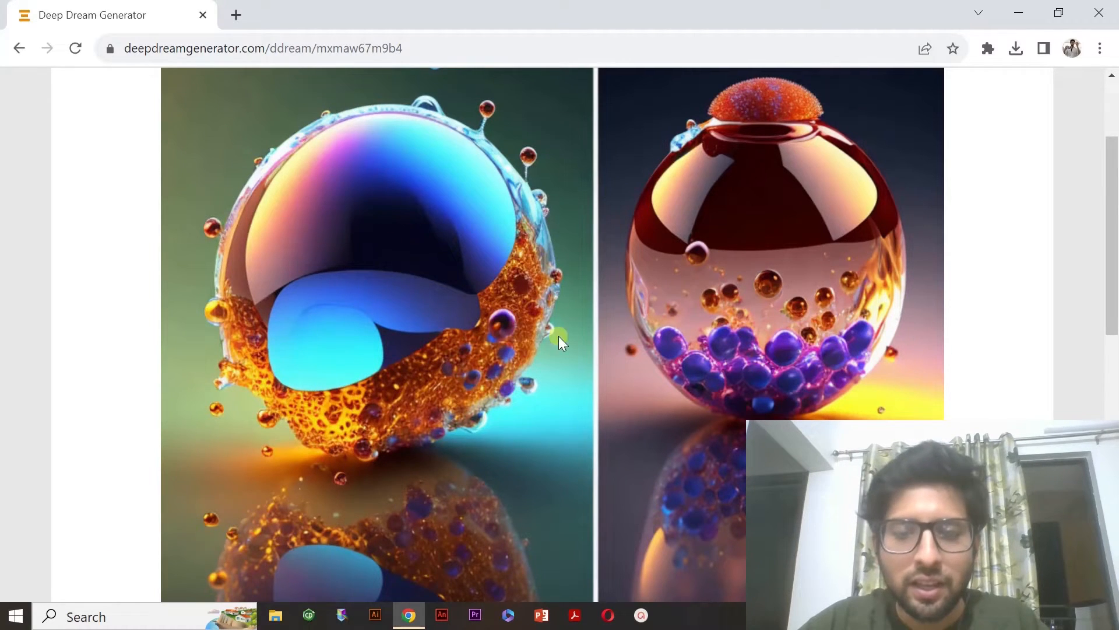
{"action": "scroll", "scroll_direction": "down", "scroll_amount": 3}
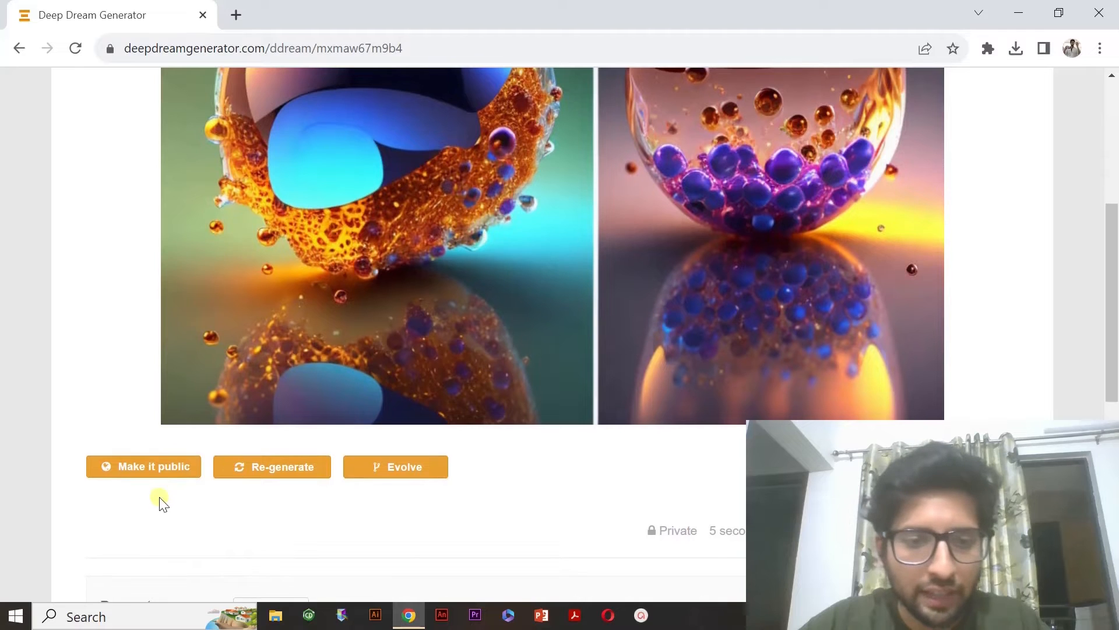
{"action": "mouse_move", "coordinate": [271, 466]}
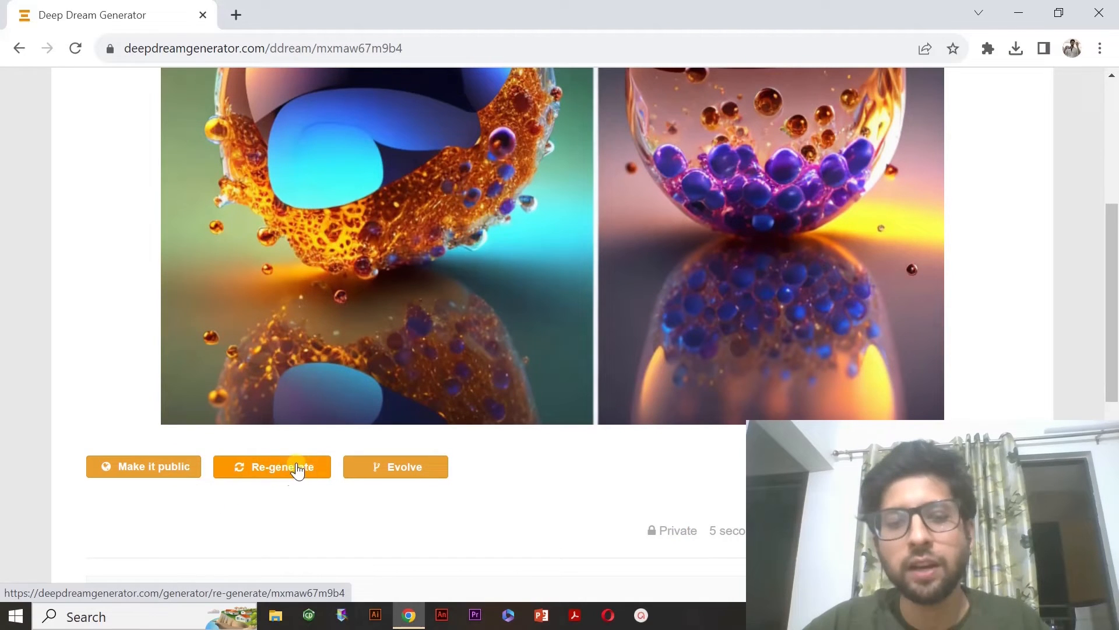
{"action": "mouse_move", "coordinate": [286, 484]}
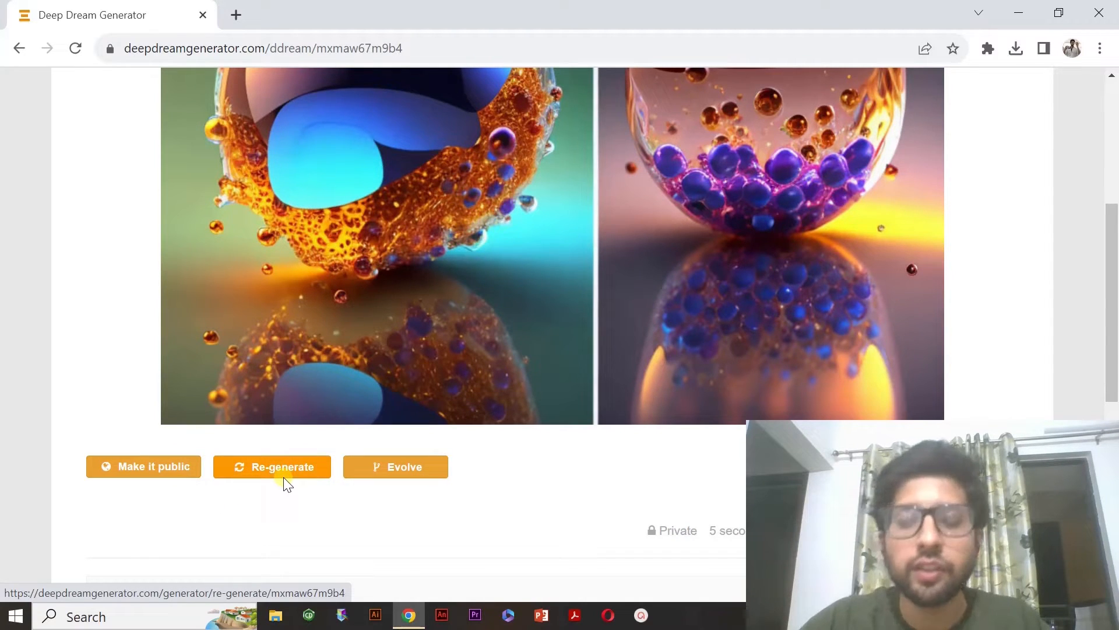
{"action": "scroll", "scroll_direction": "up", "scroll_amount": 3}
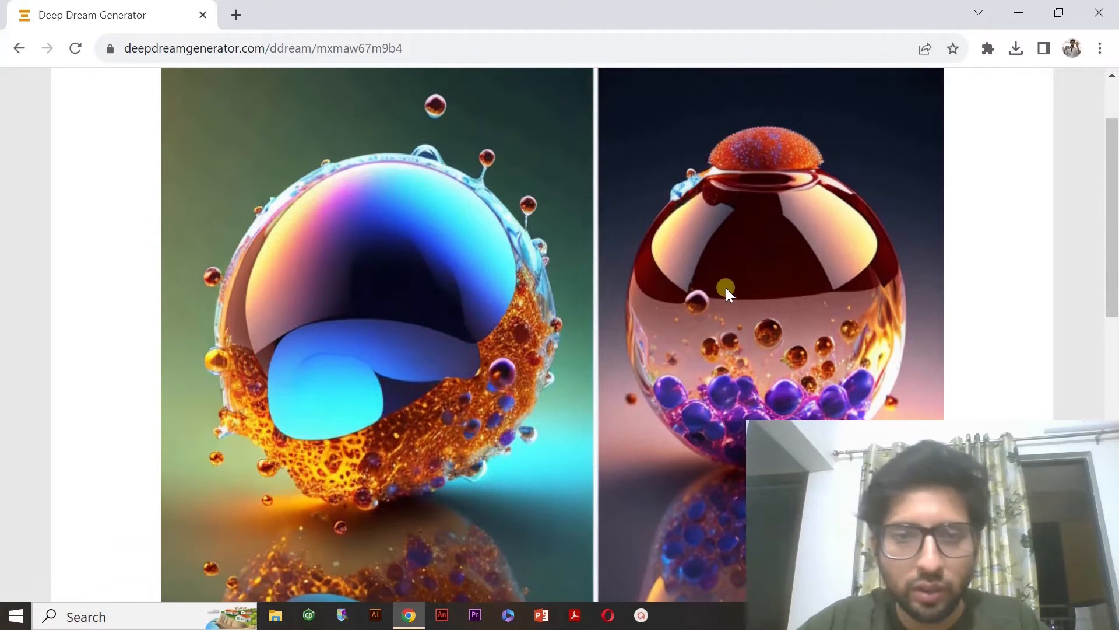
{"action": "scroll", "scroll_direction": "down", "scroll_amount": 3}
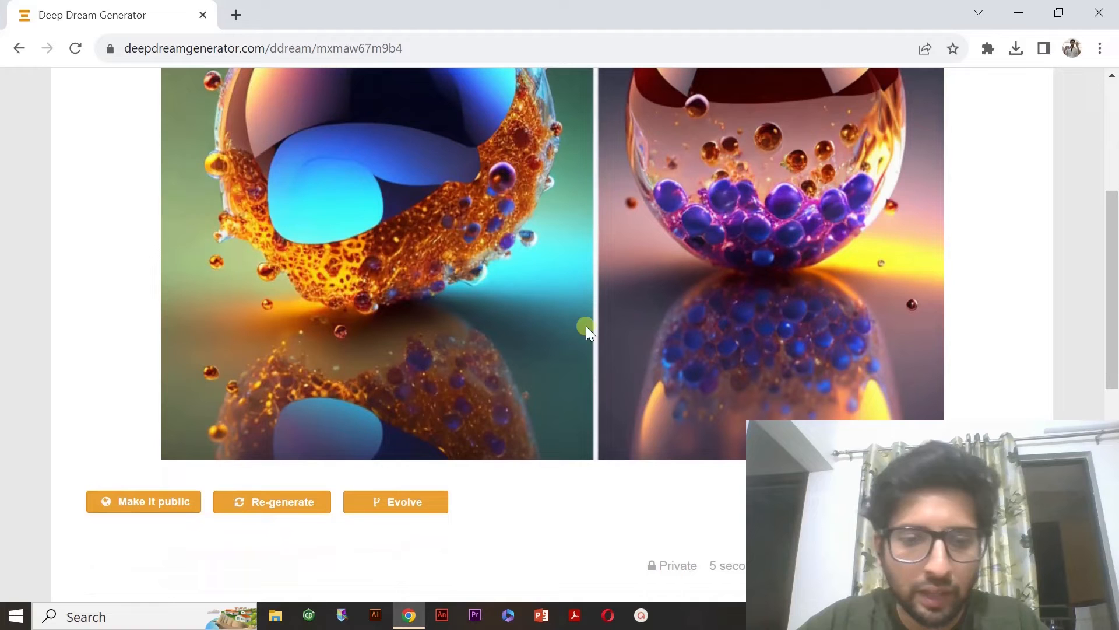
{"action": "left_click", "coordinate": [272, 501]}
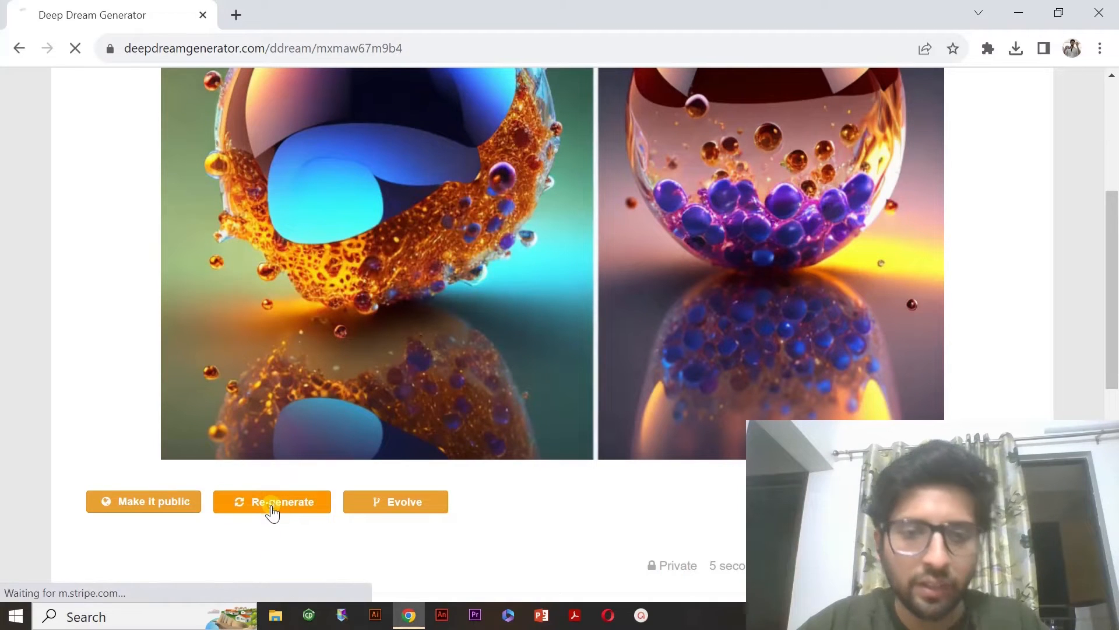
- Generate a new nanoparticle image keeping the same prompt and default settings
{"action": "left_click", "coordinate": [272, 502]}
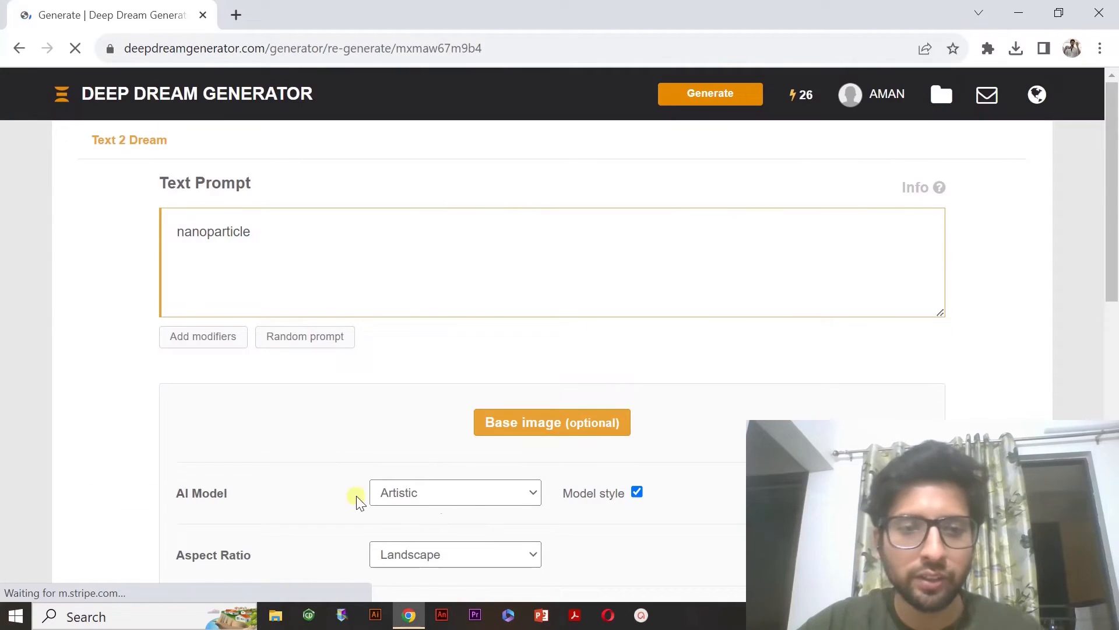
{"action": "scroll", "scroll_direction": "down", "scroll_amount": 3}
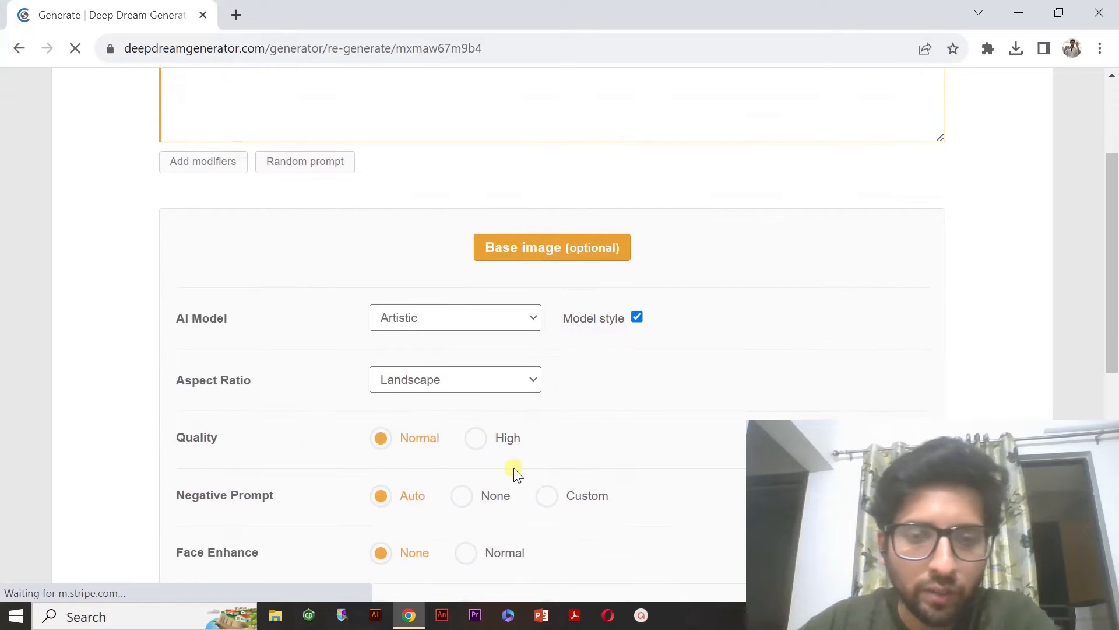
{"action": "scroll", "scroll_direction": "down", "scroll_amount": 3}
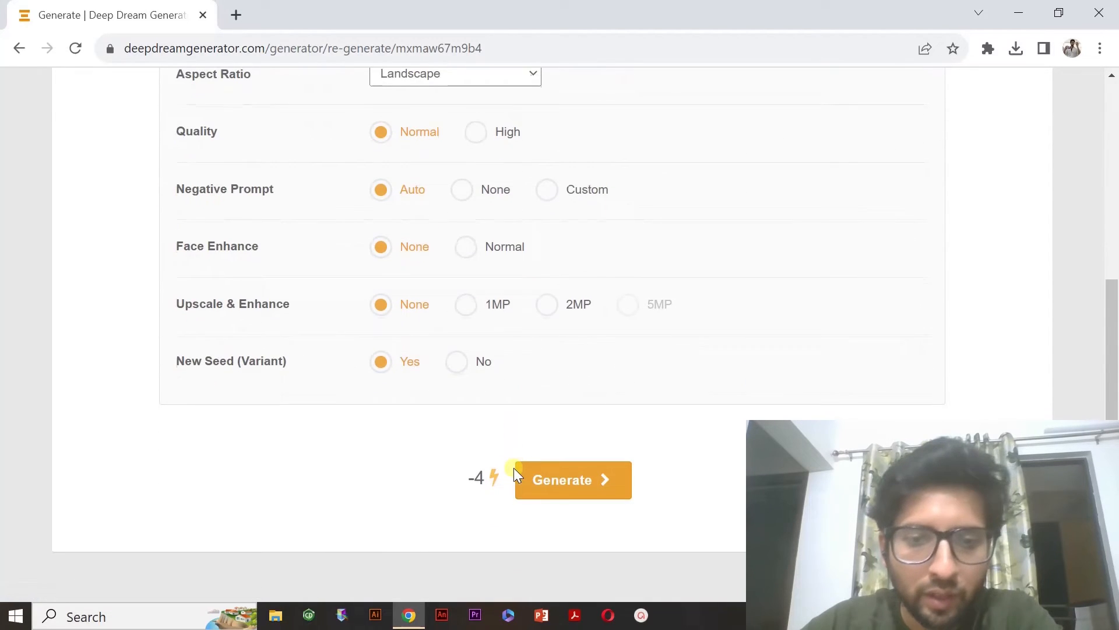
{"action": "left_click", "coordinate": [571, 479]}
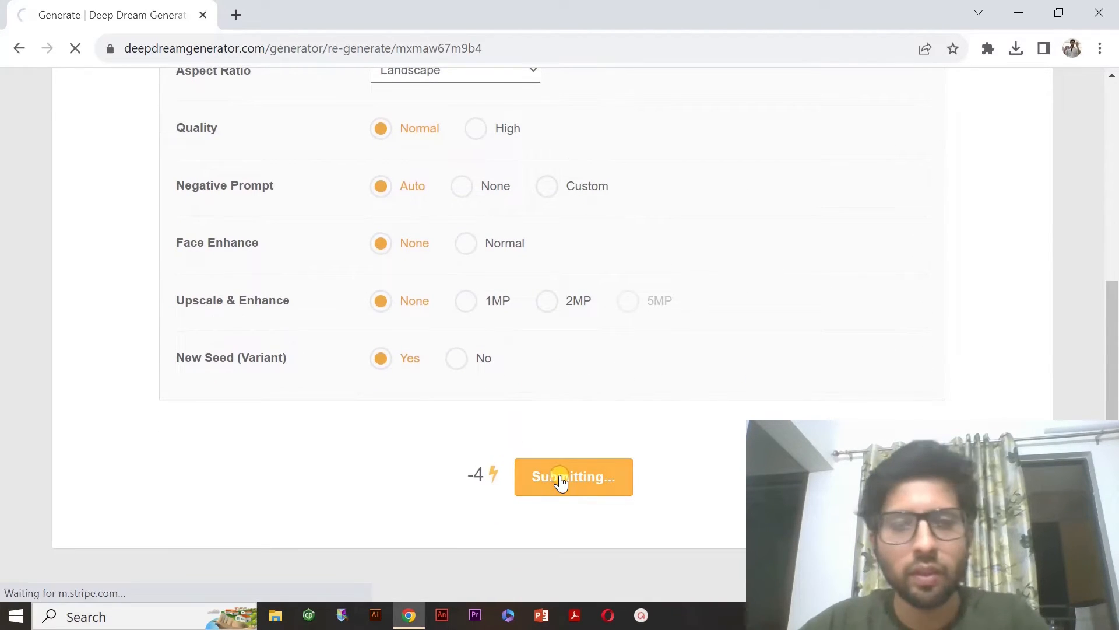
{"action": "left_click", "coordinate": [573, 476]}
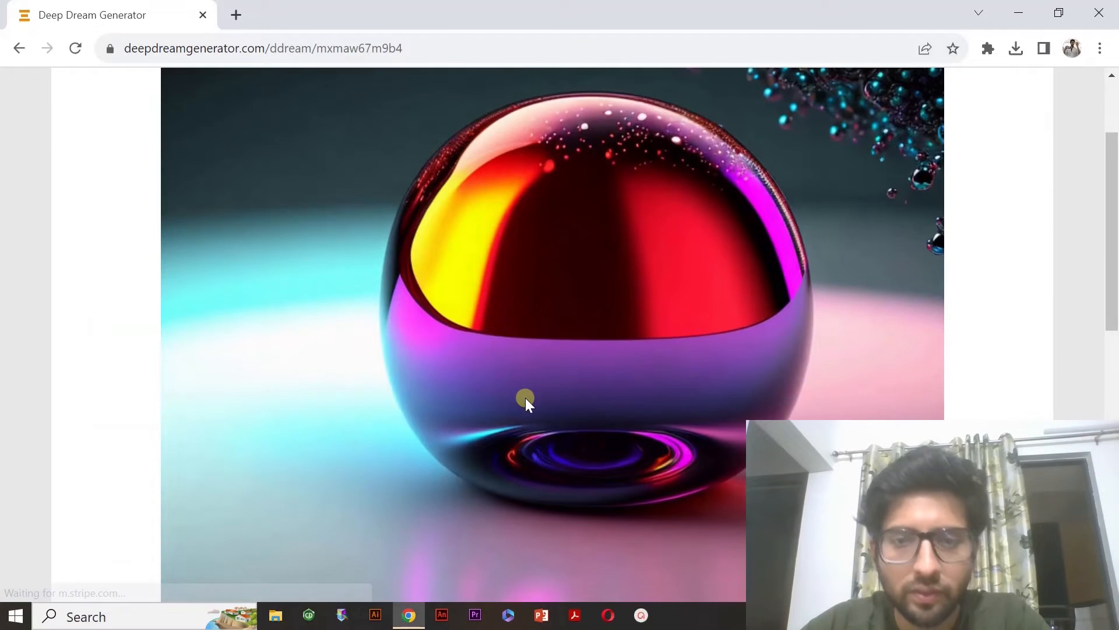
- View the glossy red-and-purple sphere image full size, then switch to PowerPoint
{"action": "scroll", "scroll_direction": "down", "scroll_amount": 3}
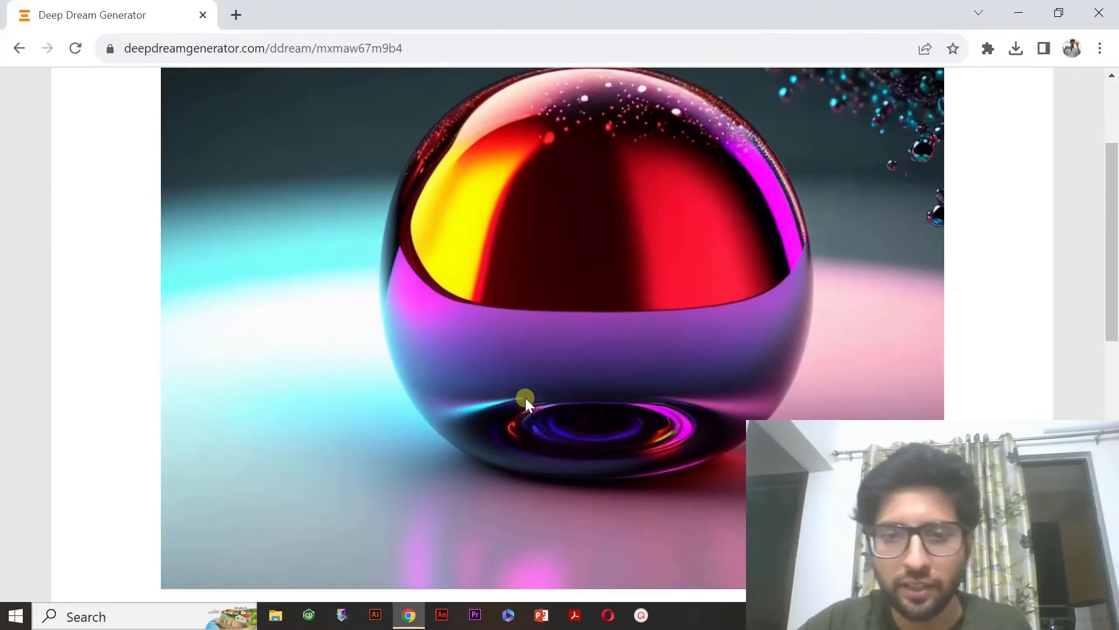
{"action": "scroll", "scroll_direction": "down", "scroll_amount": 3}
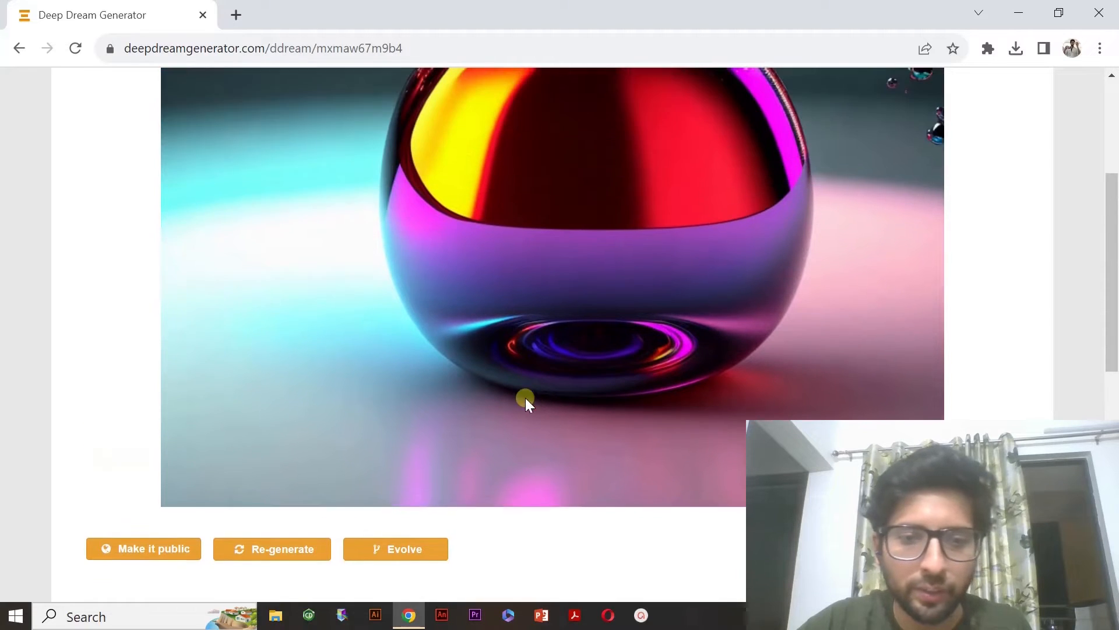
{"action": "scroll", "scroll_direction": "up", "scroll_amount": 3}
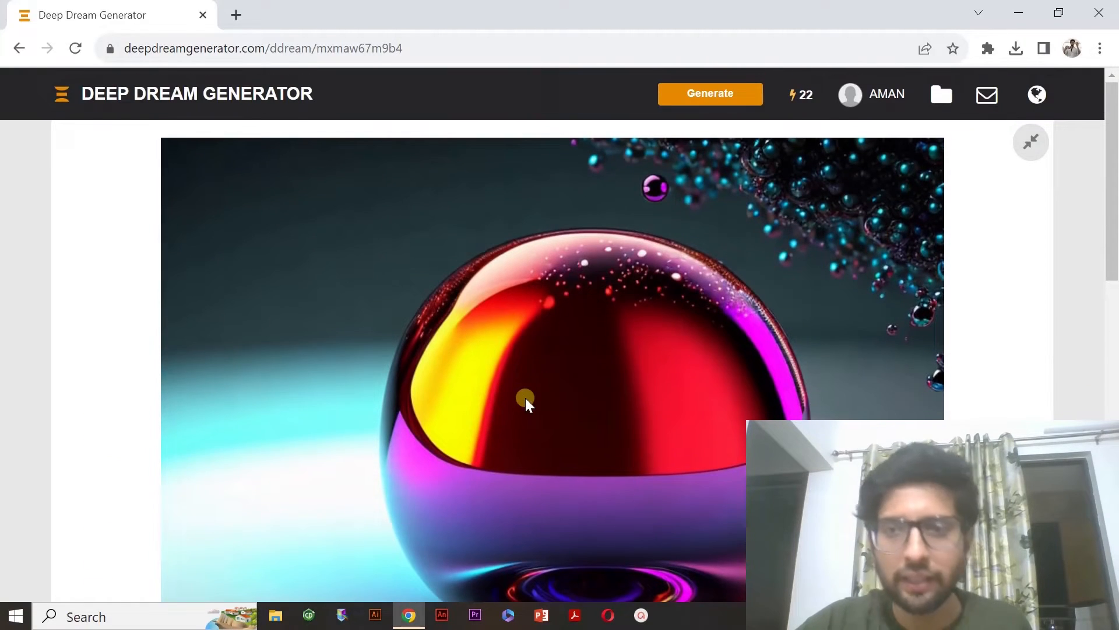
{"action": "mouse_move", "coordinate": [615, 389]}
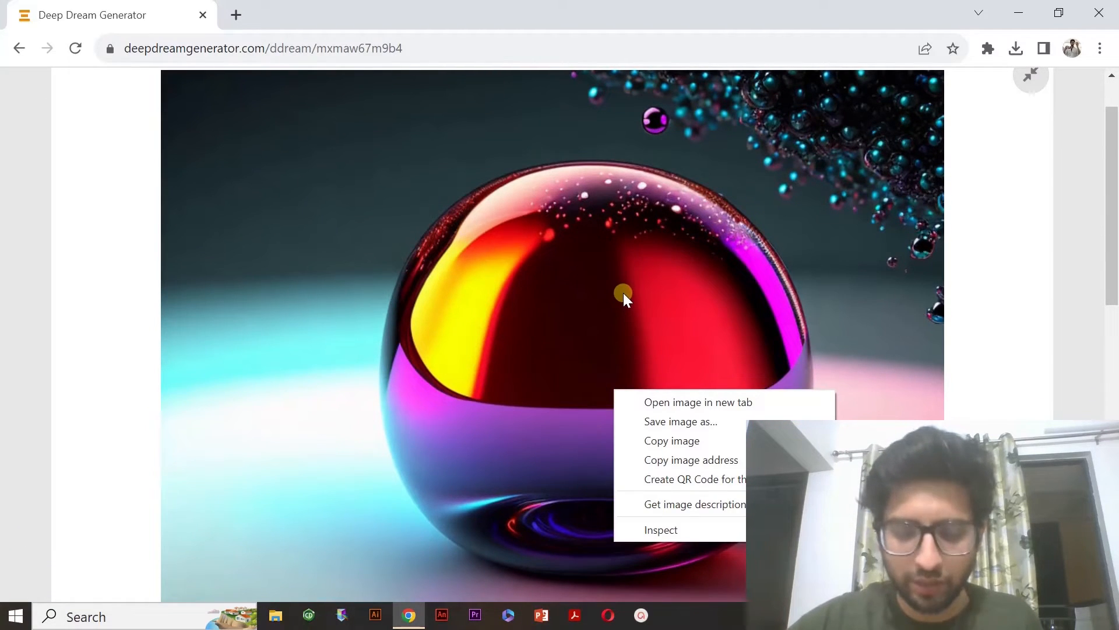
{"action": "mouse_move", "coordinate": [623, 319]}
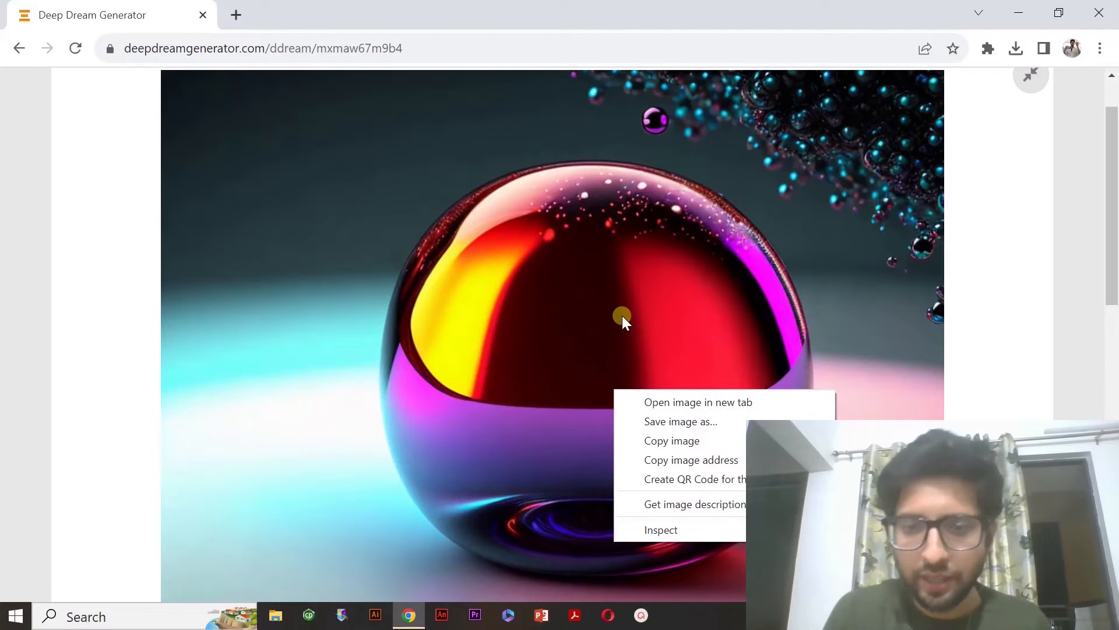
{"action": "mouse_move", "coordinate": [689, 421]}
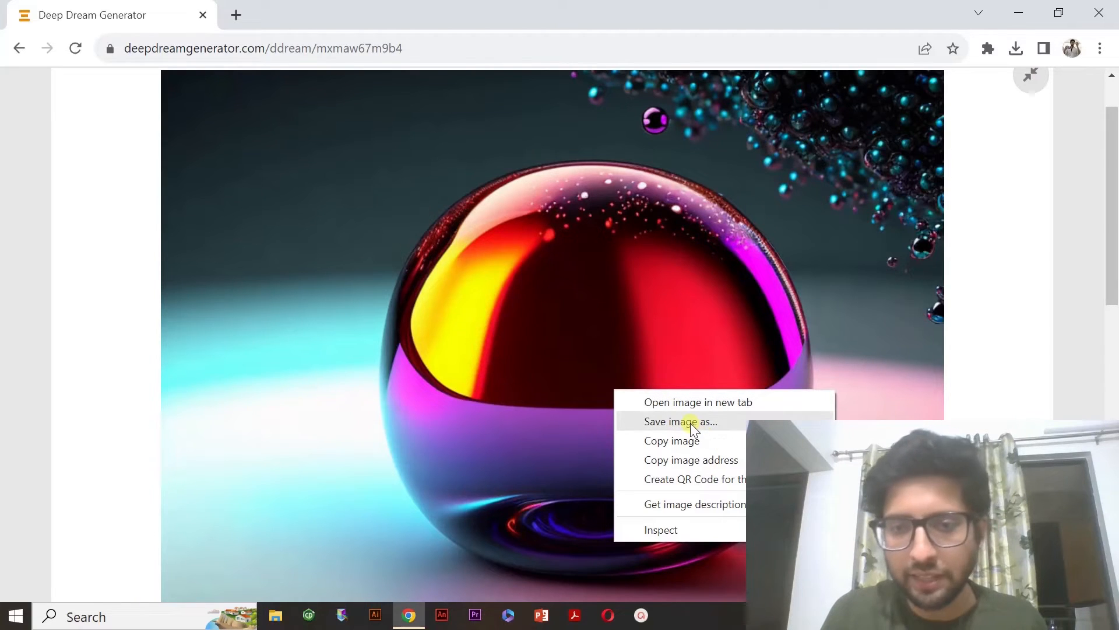
{"action": "mouse_move", "coordinate": [692, 441]}
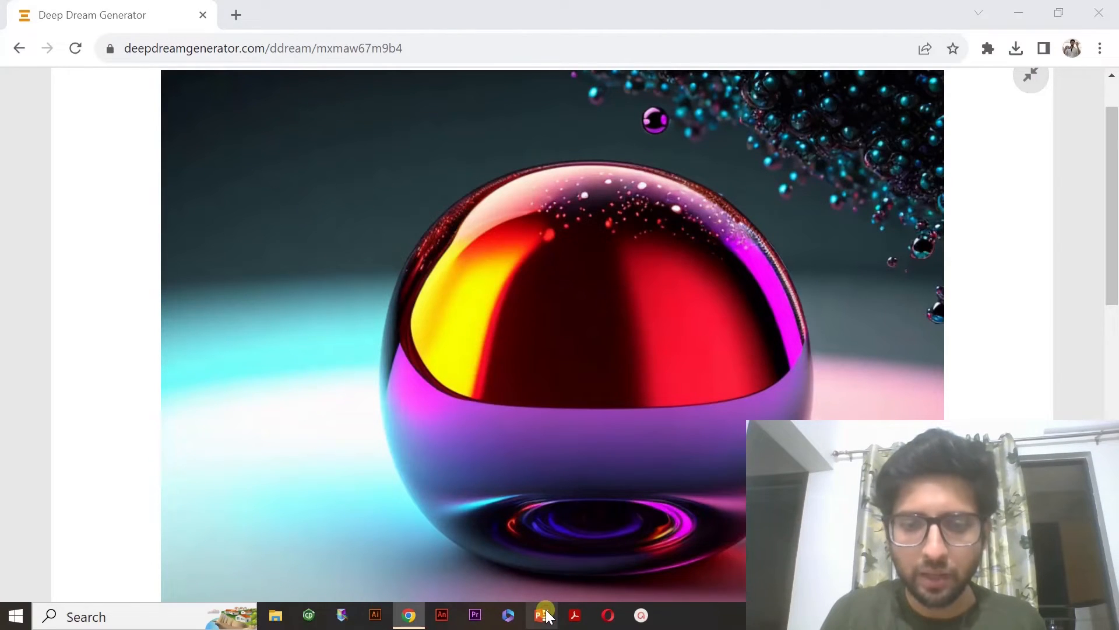
{"action": "left_click", "coordinate": [544, 615]}
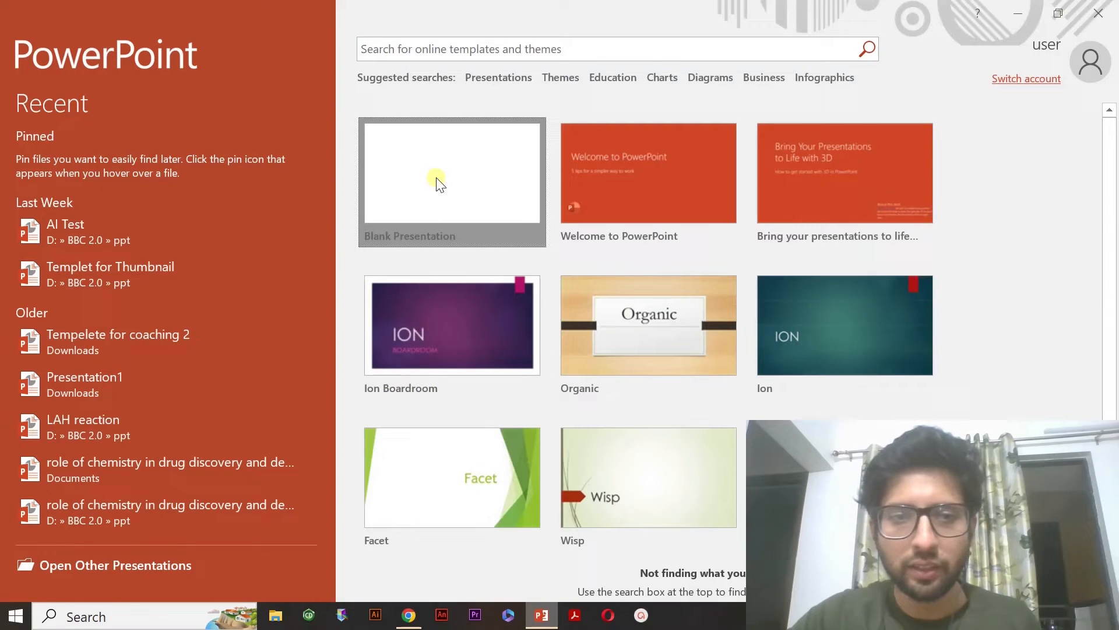
- Start a blank presentation with the sphere picture and begin Remove Background on it
{"action": "left_click", "coordinate": [451, 172]}
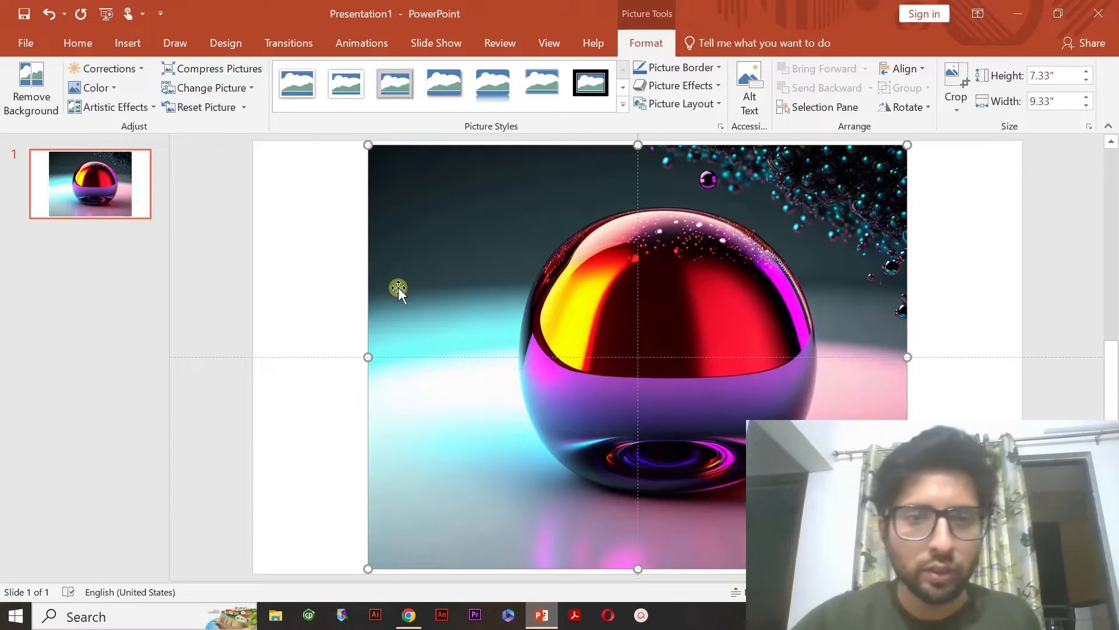
{"action": "mouse_move", "coordinate": [175, 150]}
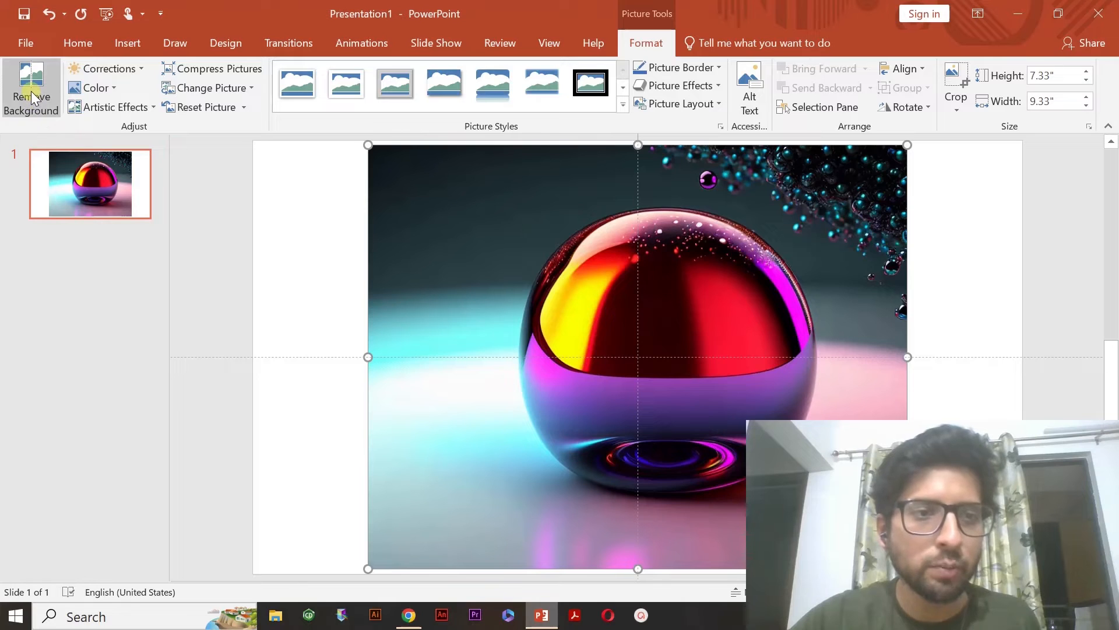
{"action": "left_click", "coordinate": [31, 90]}
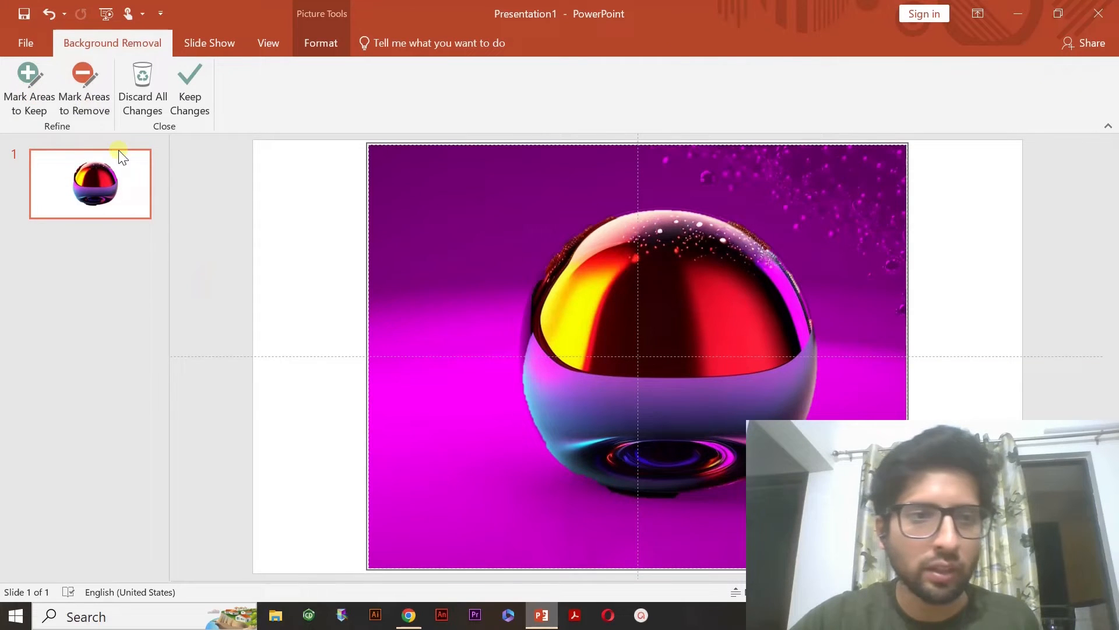
{"action": "mouse_move", "coordinate": [759, 327]}
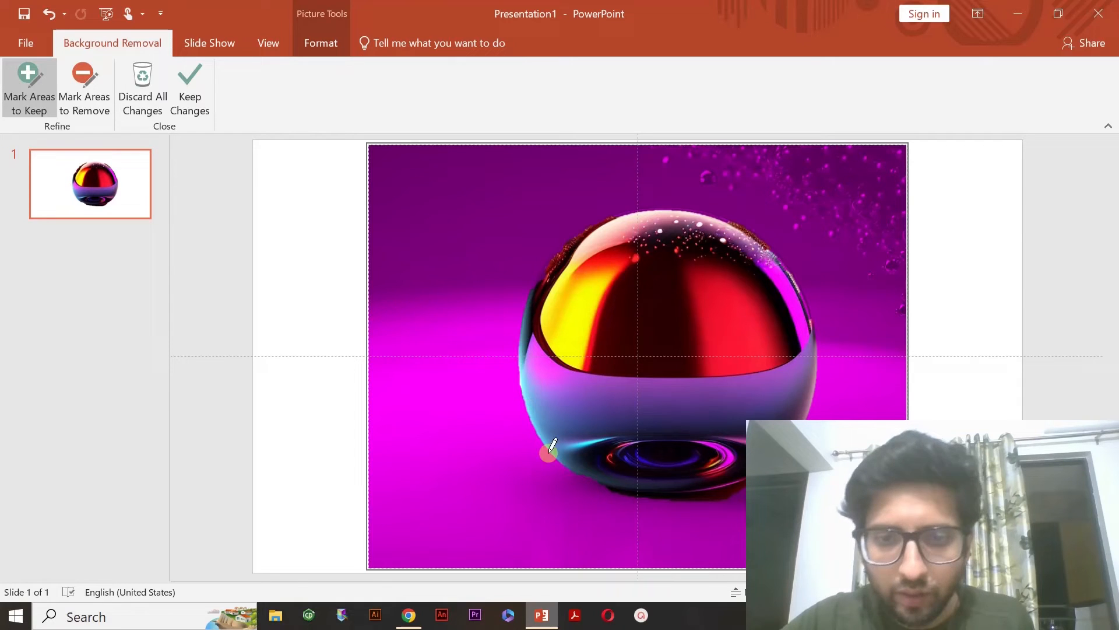
{"action": "mouse_move", "coordinate": [1006, 356]}
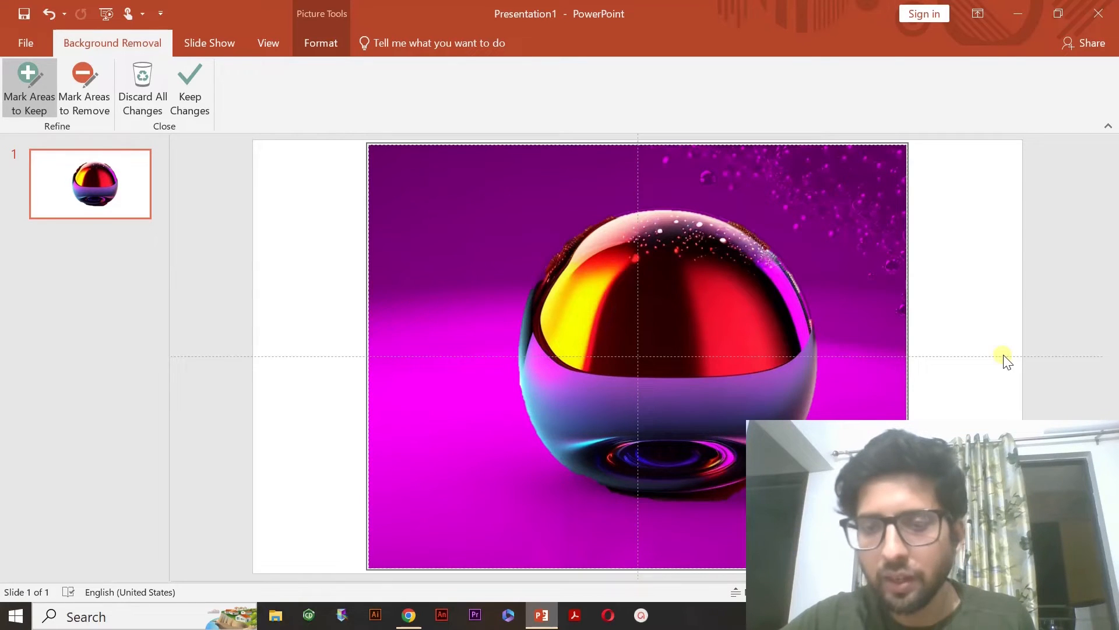
- Select the nanoparticle picture and start cropping it close around the sphere
{"action": "left_click", "coordinate": [190, 93]}
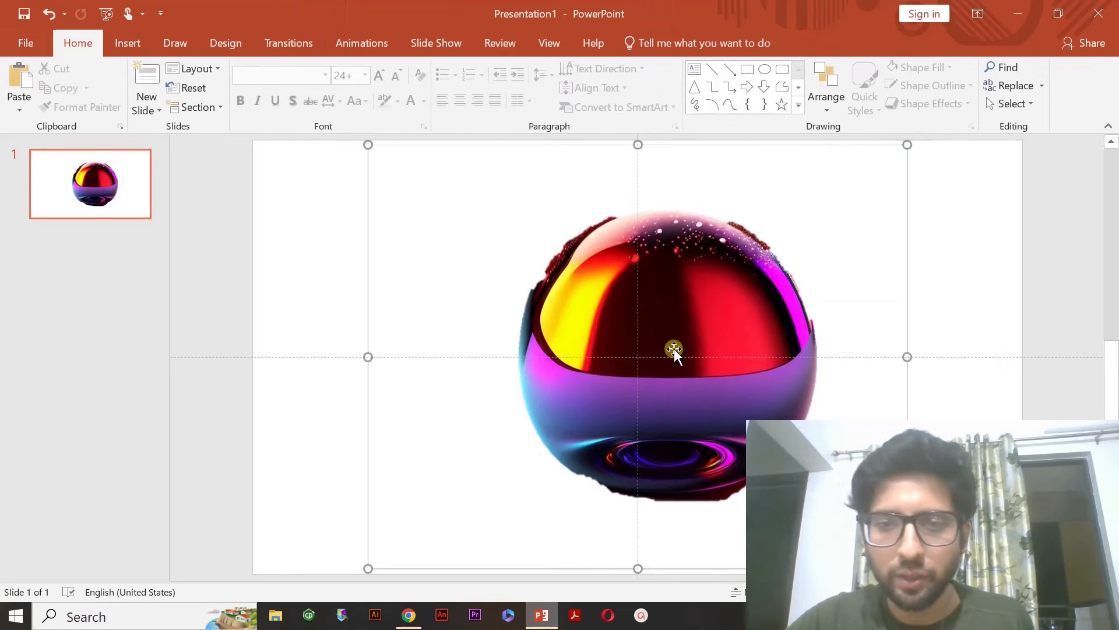
{"action": "left_click", "coordinate": [673, 350]}
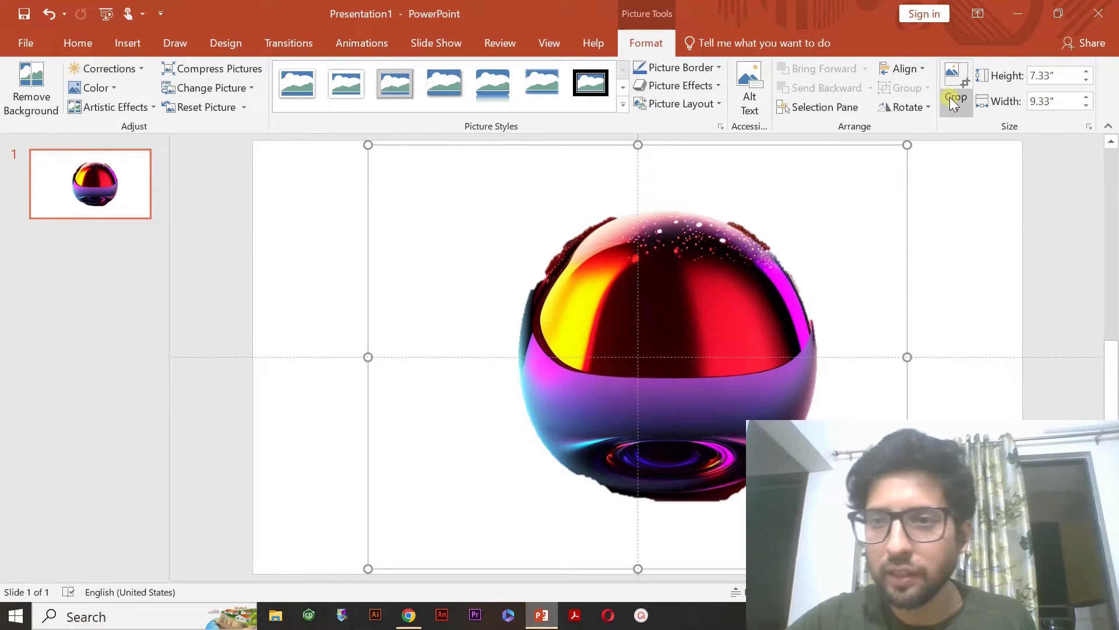
{"action": "left_click", "coordinate": [955, 82]}
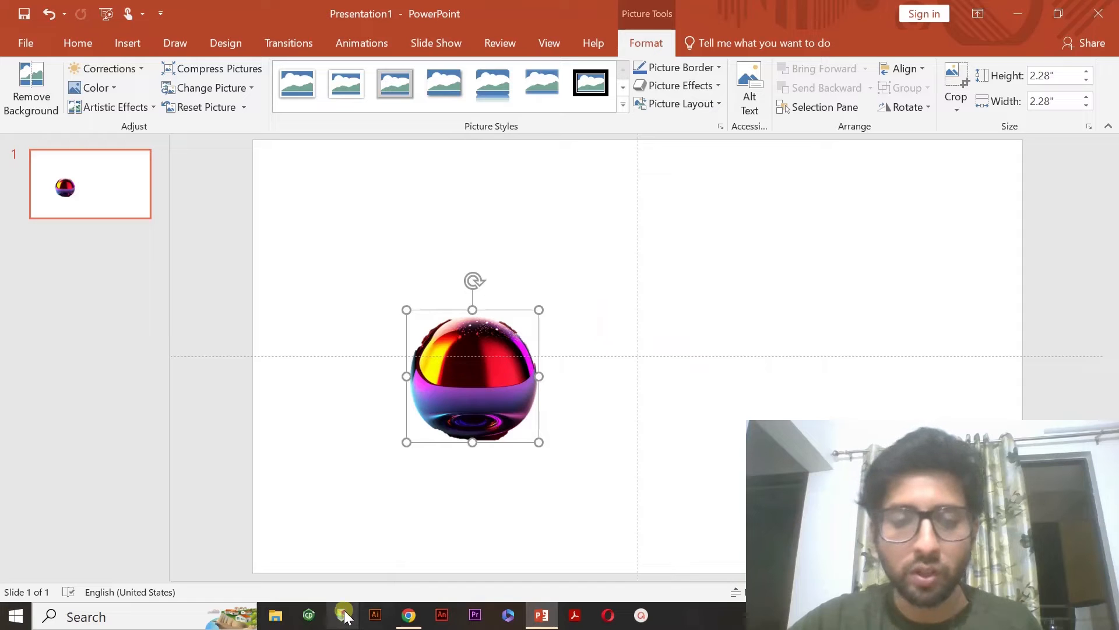
{"action": "mouse_move", "coordinate": [408, 616]}
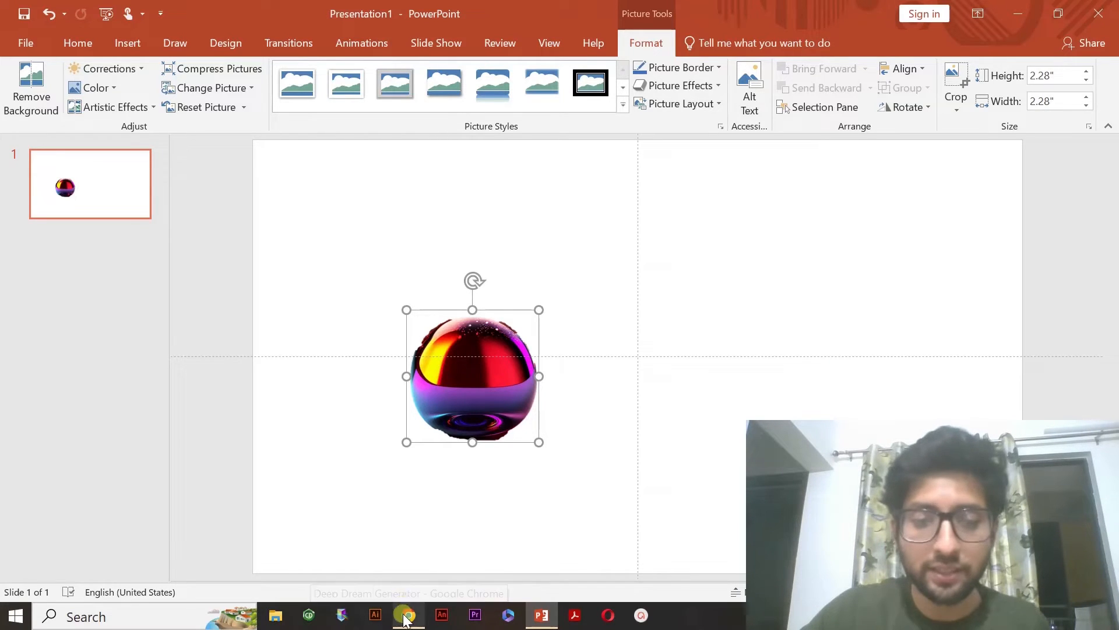
- Back in the generator, replace the prompt with 'cancer cell image' and generate a new image
{"action": "left_click", "coordinate": [408, 616]}
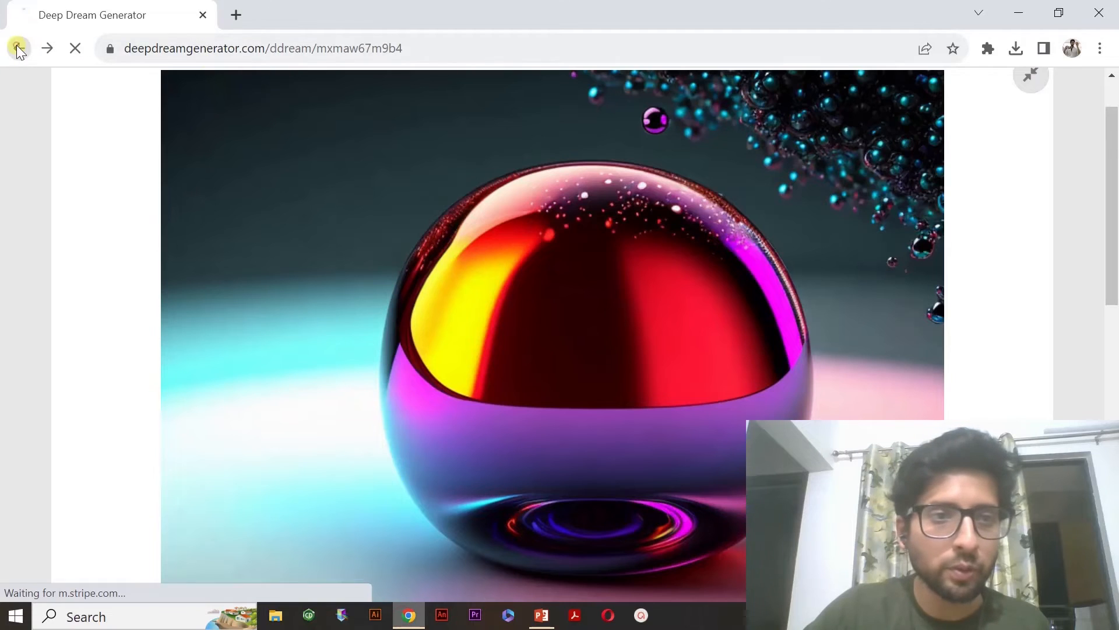
{"action": "left_click", "coordinate": [18, 48]}
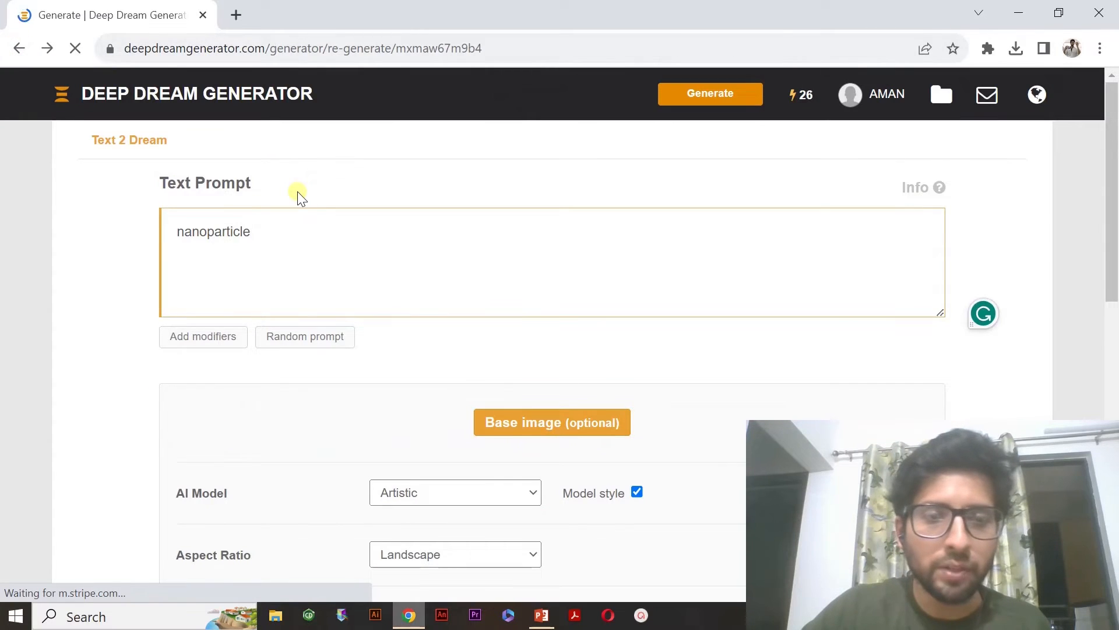
{"action": "type", "text": "c"}
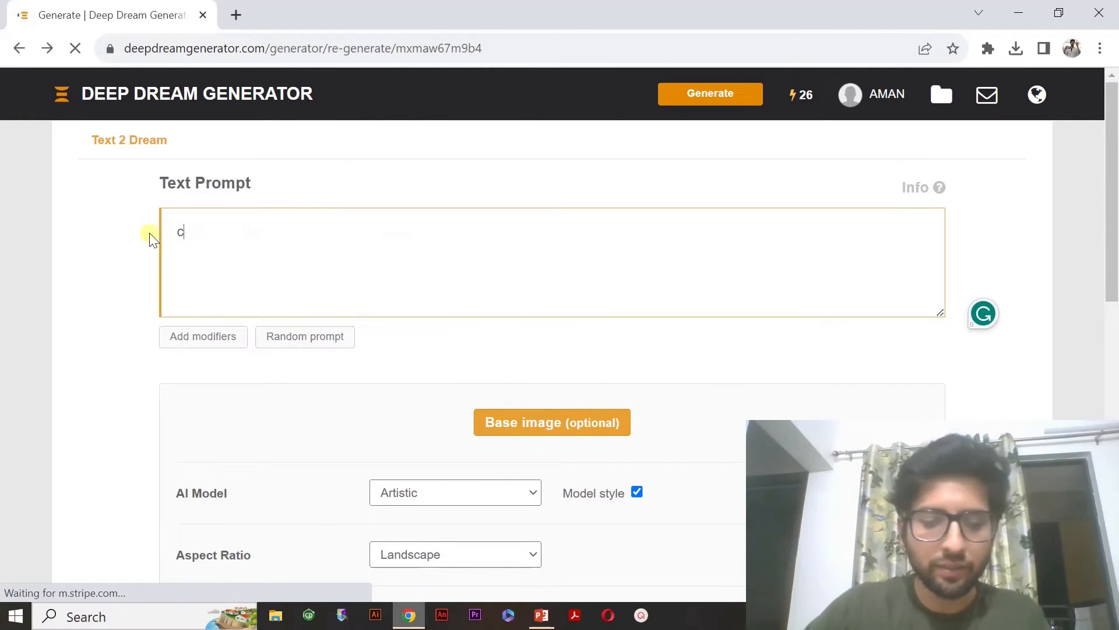
{"action": "type", "text": "ancer ce;"}
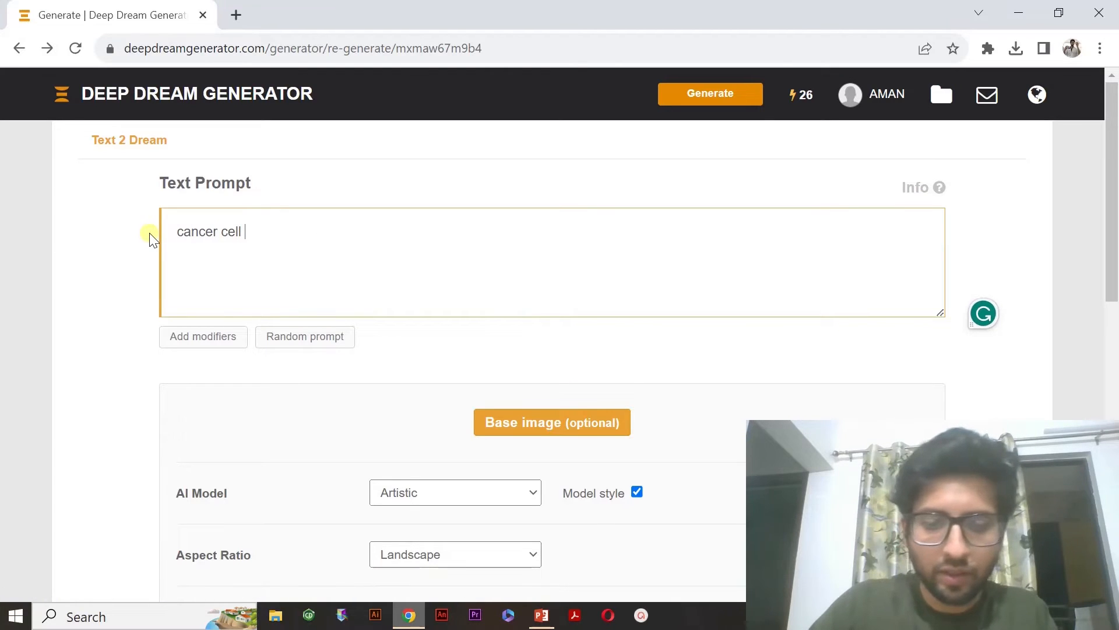
{"action": "type", "text": "image"}
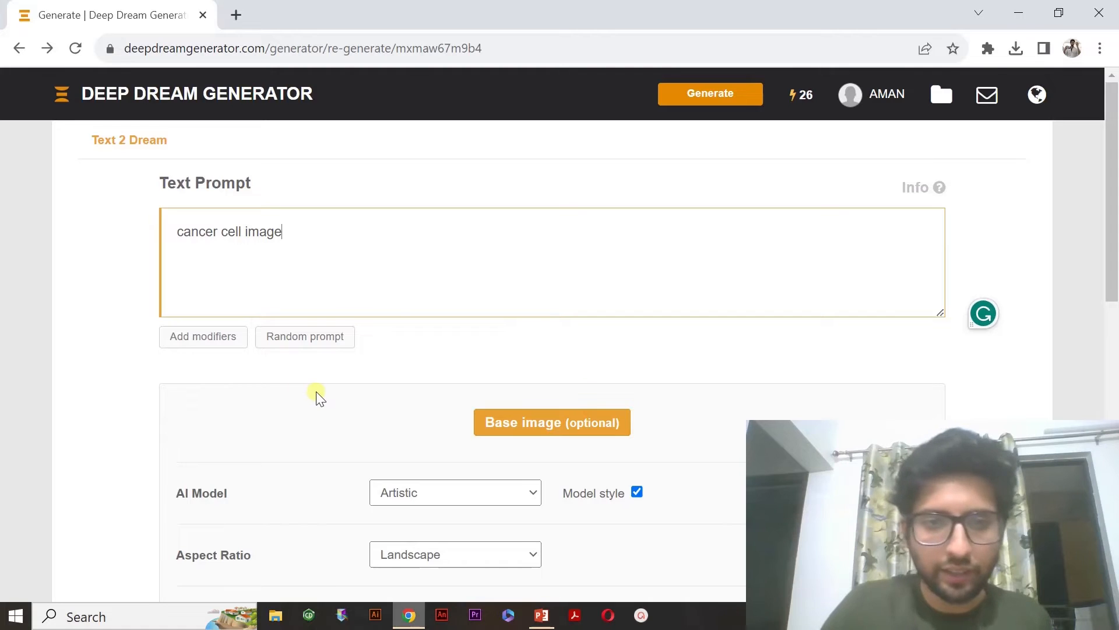
{"action": "scroll", "scroll_direction": "down", "scroll_amount": 3}
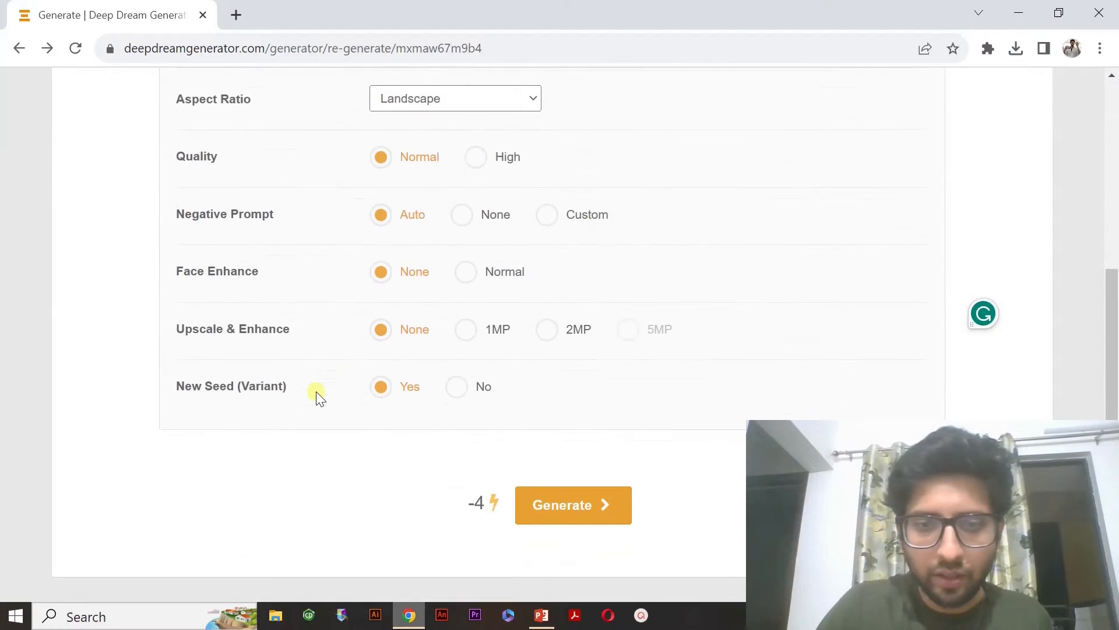
{"action": "left_click", "coordinate": [573, 505]}
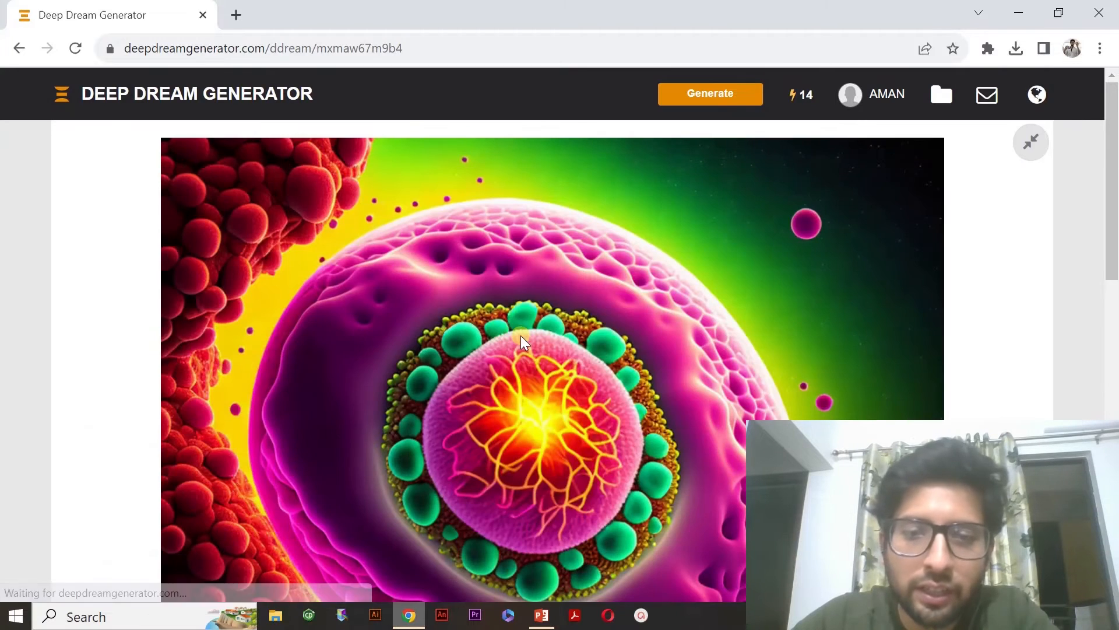
- Copy the resulting glowing pink cancer cell image from the page
{"action": "scroll", "scroll_direction": "down", "scroll_amount": 3}
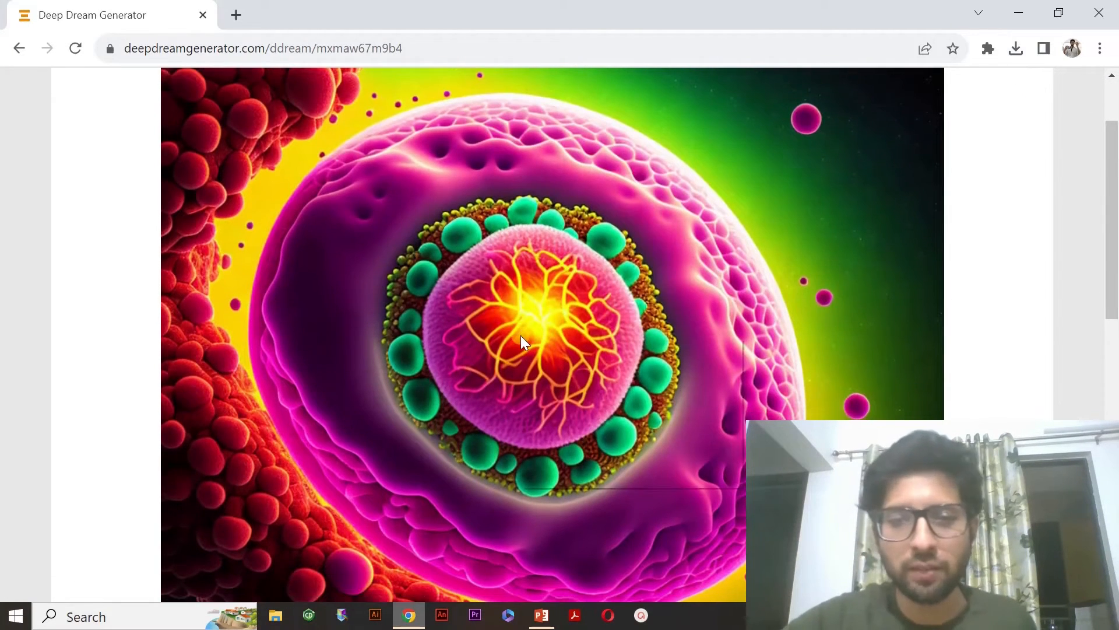
{"action": "right_click", "coordinate": [521, 342]}
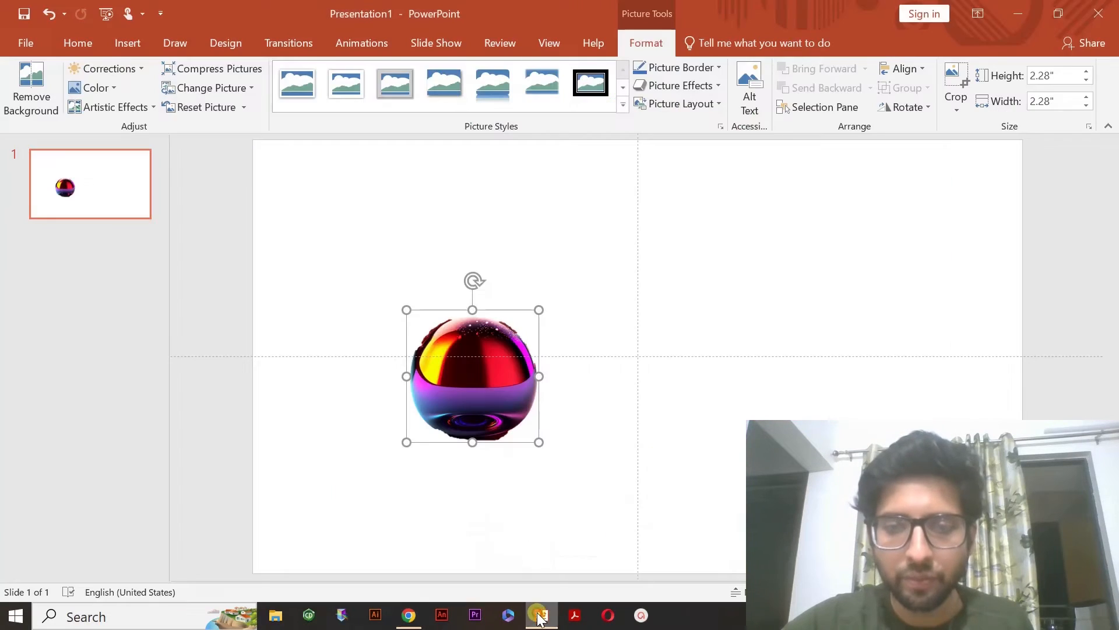
- Paste the cancer cell picture onto the slide and select it for positioning on the right
{"action": "left_click", "coordinate": [658, 404]}
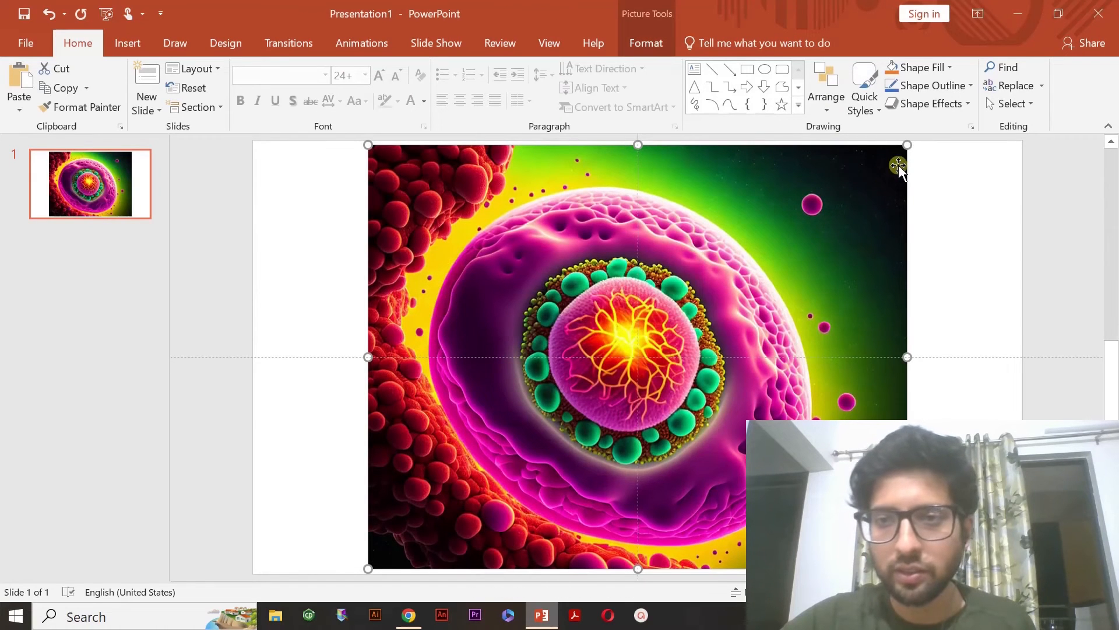
{"action": "mouse_move", "coordinate": [907, 357]}
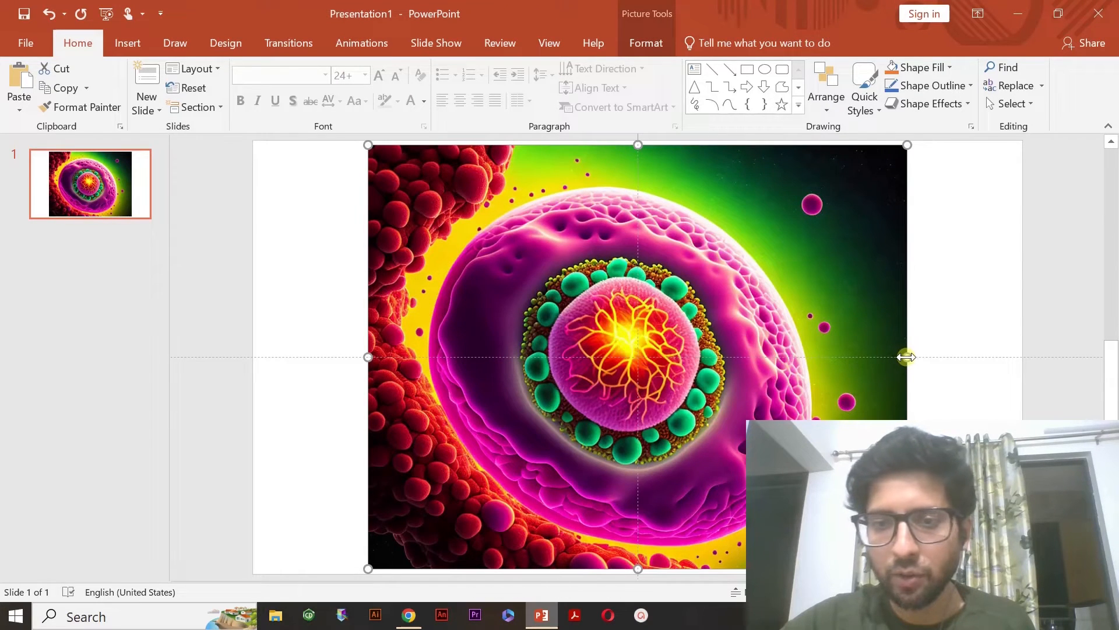
{"action": "left_click", "coordinate": [645, 43]}
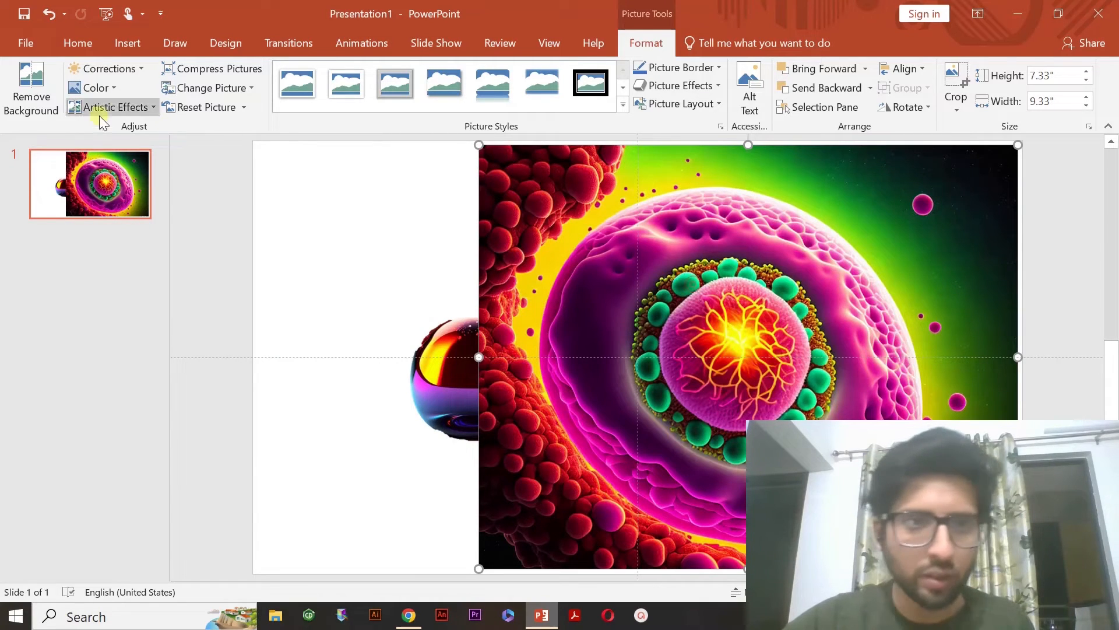
- Start background removal on the cancer cell picture and mark its outer ring to keep
{"action": "left_click", "coordinate": [31, 93]}
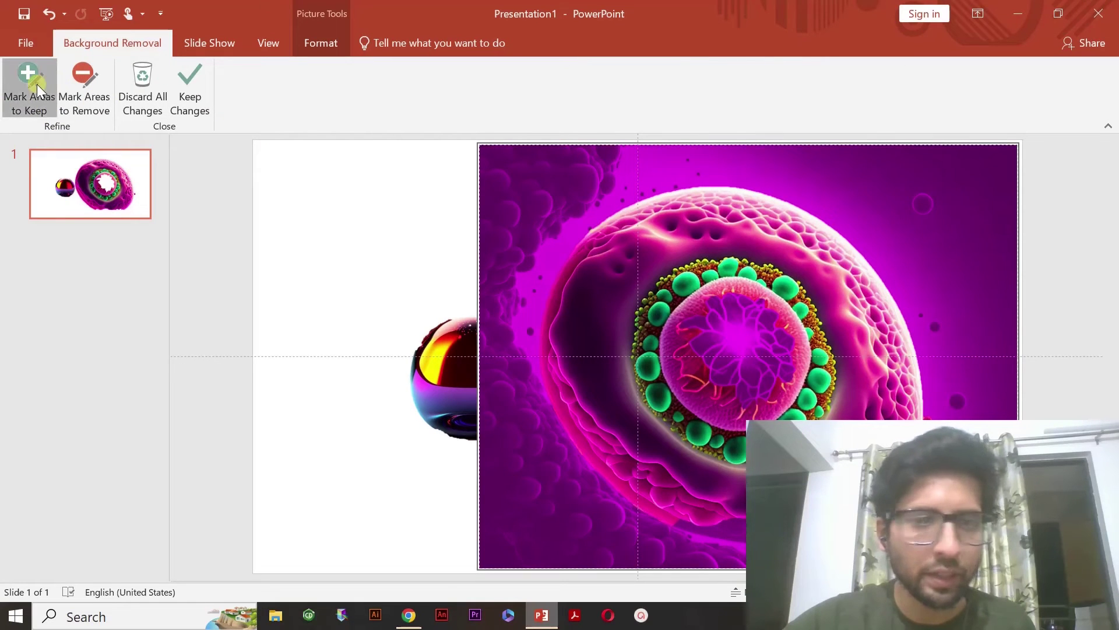
{"action": "left_click", "coordinate": [29, 85]}
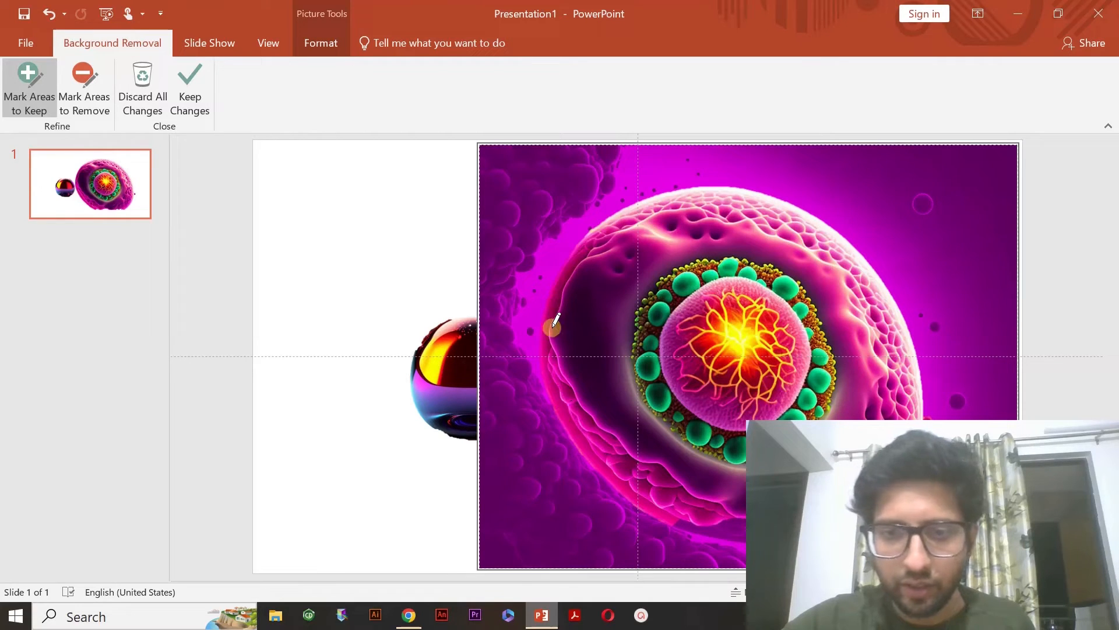
{"action": "left_click", "coordinate": [190, 90]}
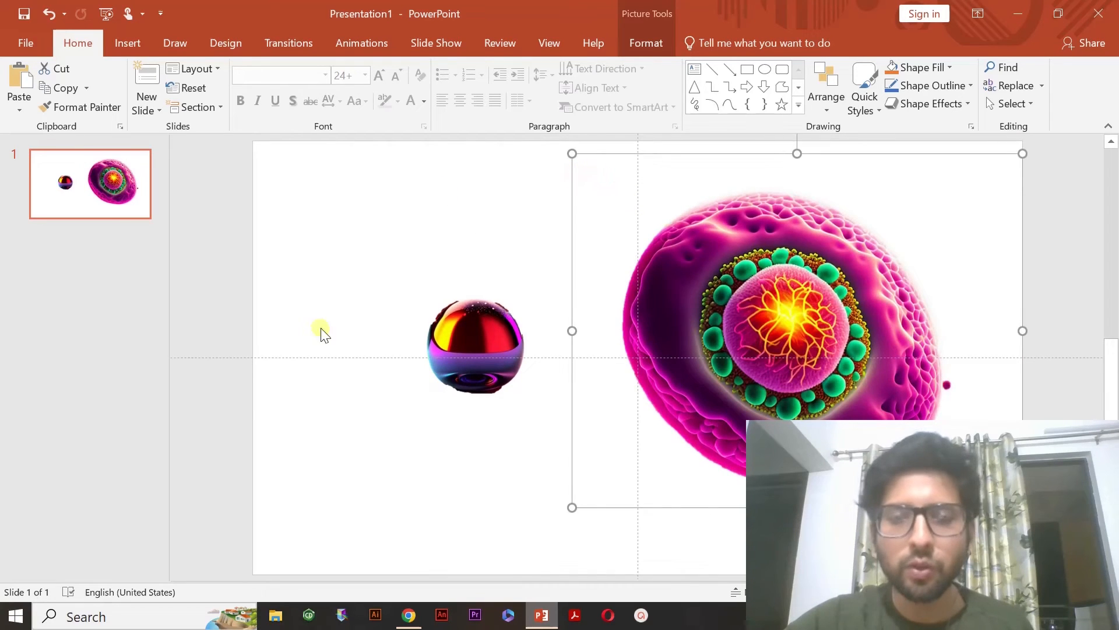
- Deselect the pictures so the slide background can be formatted
{"action": "left_click", "coordinate": [321, 333]}
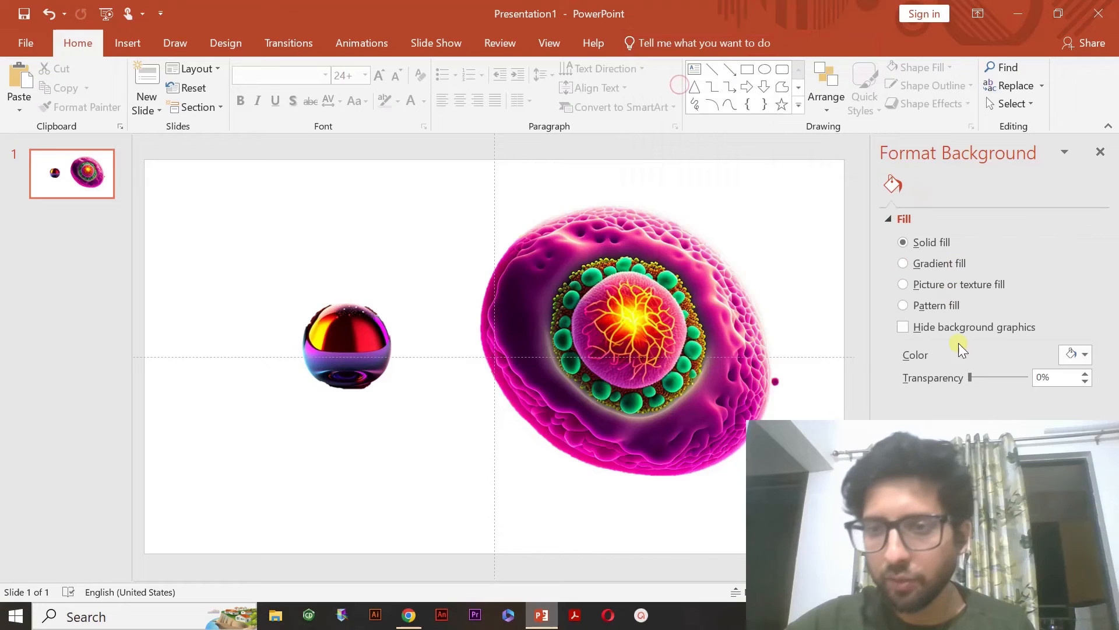
- Set the slide background to solid Black from the Theme Colors
{"action": "left_click", "coordinate": [1086, 355]}
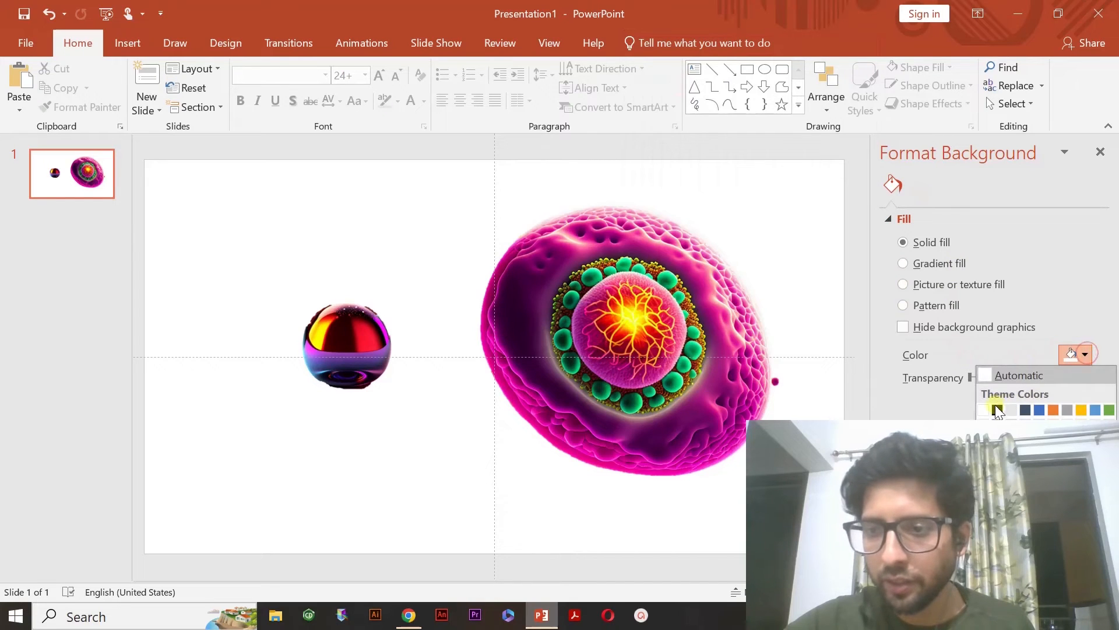
{"action": "left_click", "coordinate": [997, 409]}
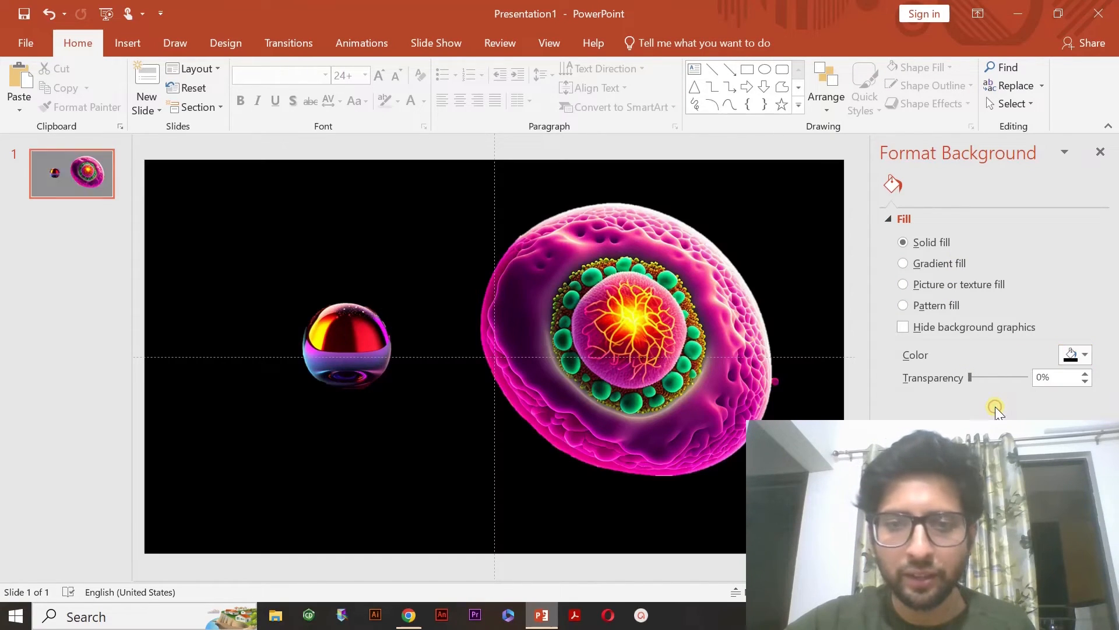
{"action": "left_click", "coordinate": [628, 322]}
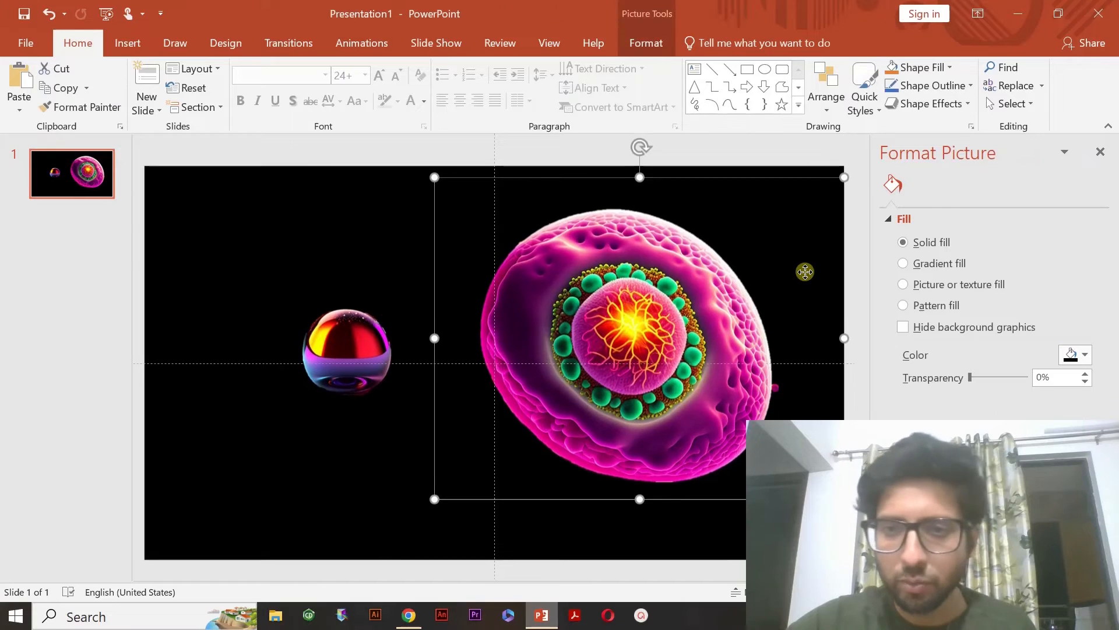
{"action": "left_click", "coordinate": [922, 185]}
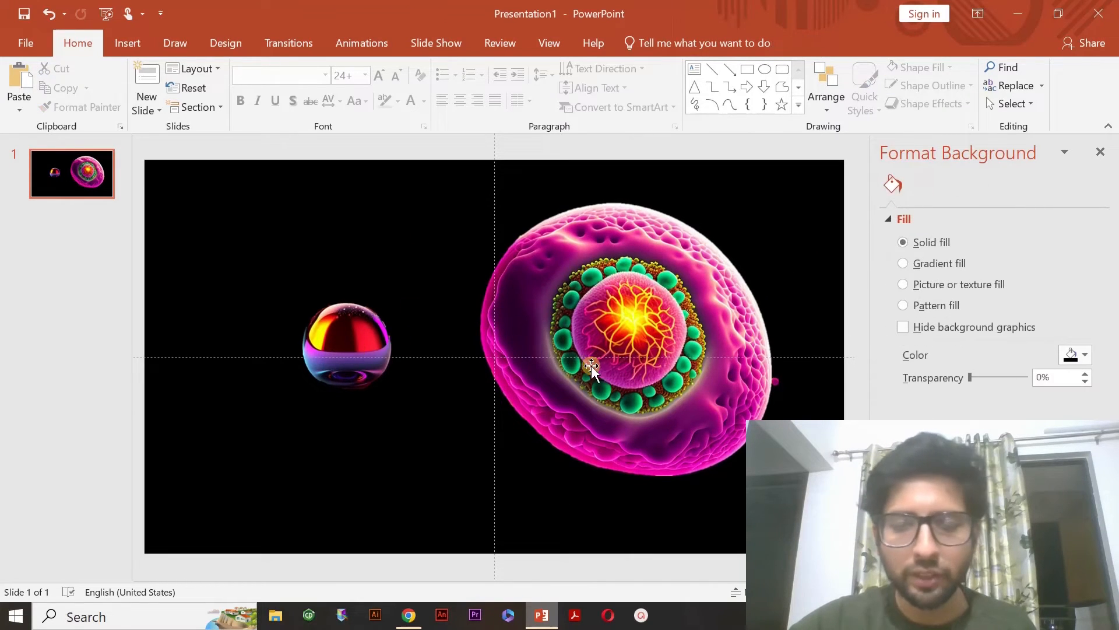
{"action": "mouse_move", "coordinate": [421, 346]}
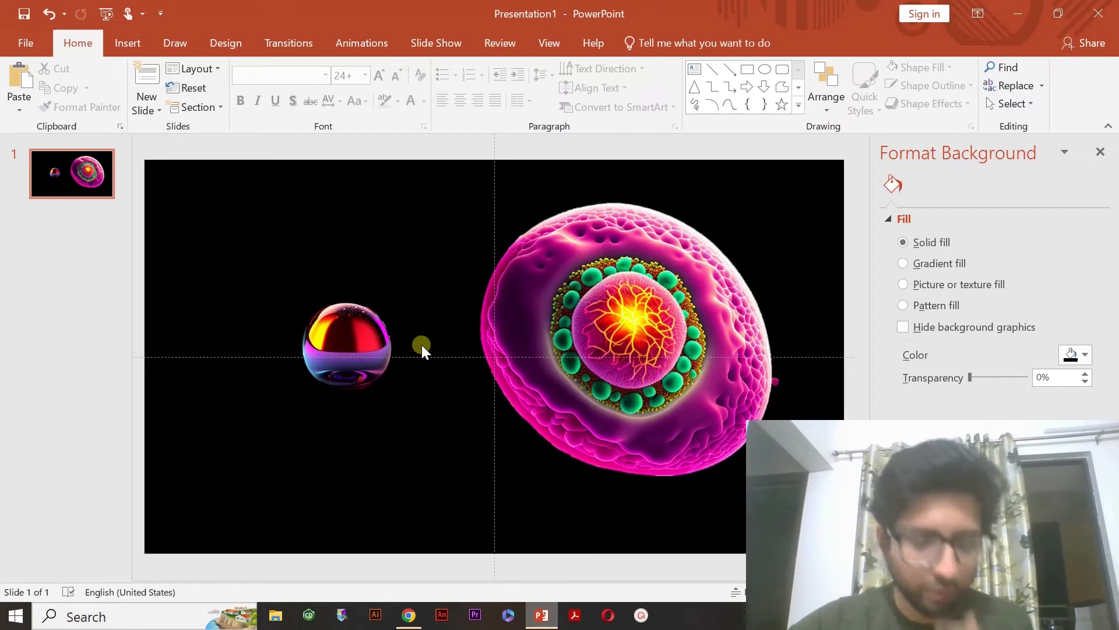
{"action": "mouse_move", "coordinate": [592, 356]}
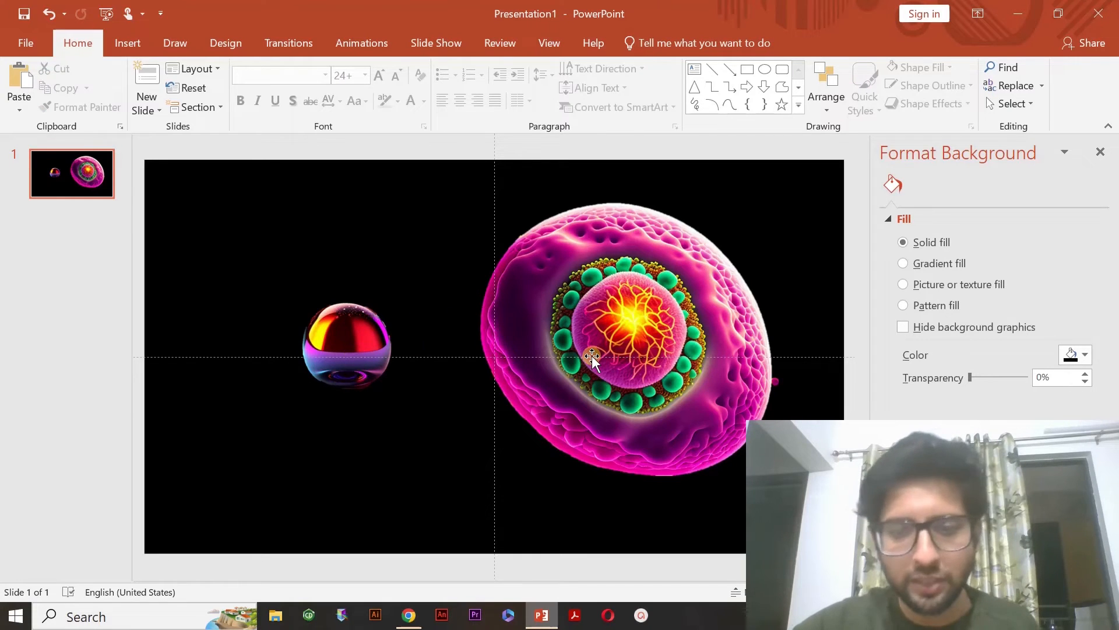
- Insert a right-pointing arrow between the sphere and the cell and fill it yellow
{"action": "left_click", "coordinate": [127, 43]}
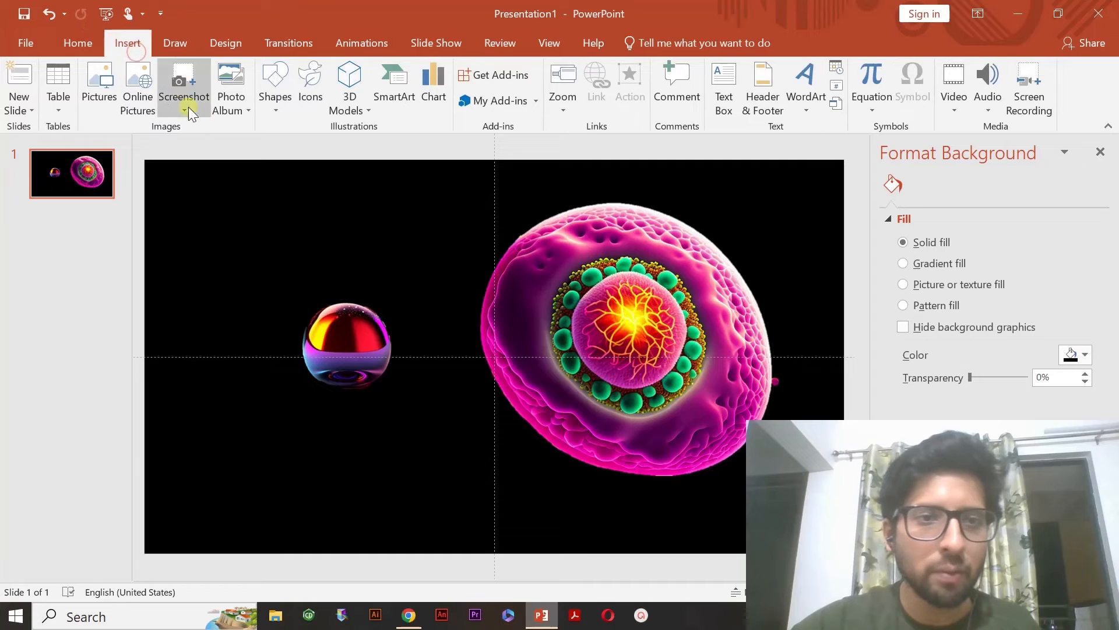
{"action": "left_click", "coordinate": [275, 90]}
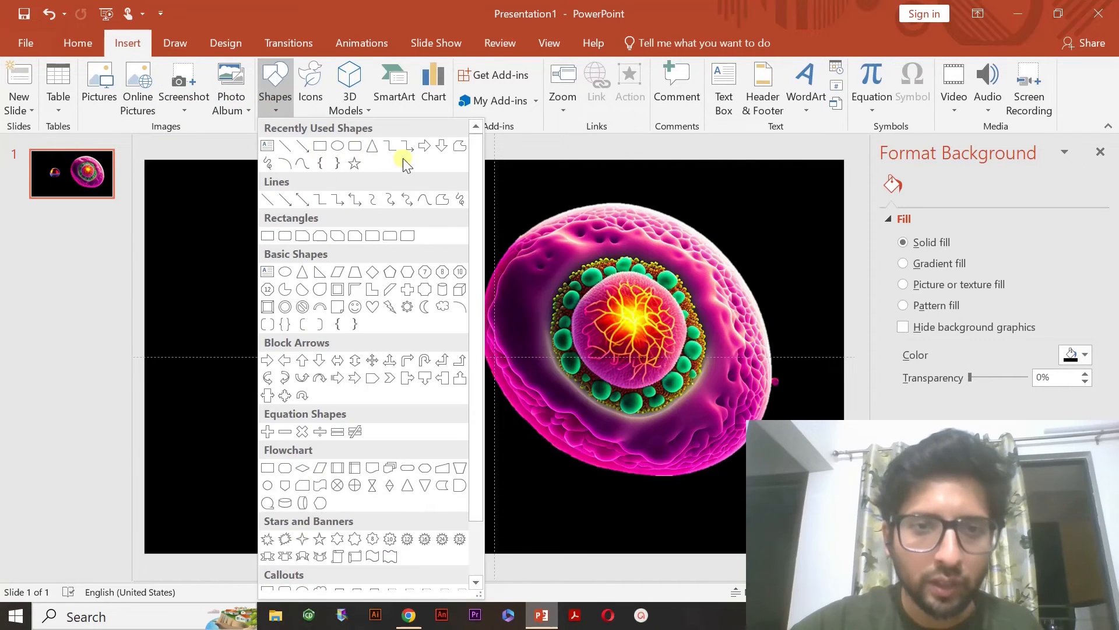
{"action": "left_click", "coordinate": [406, 146]}
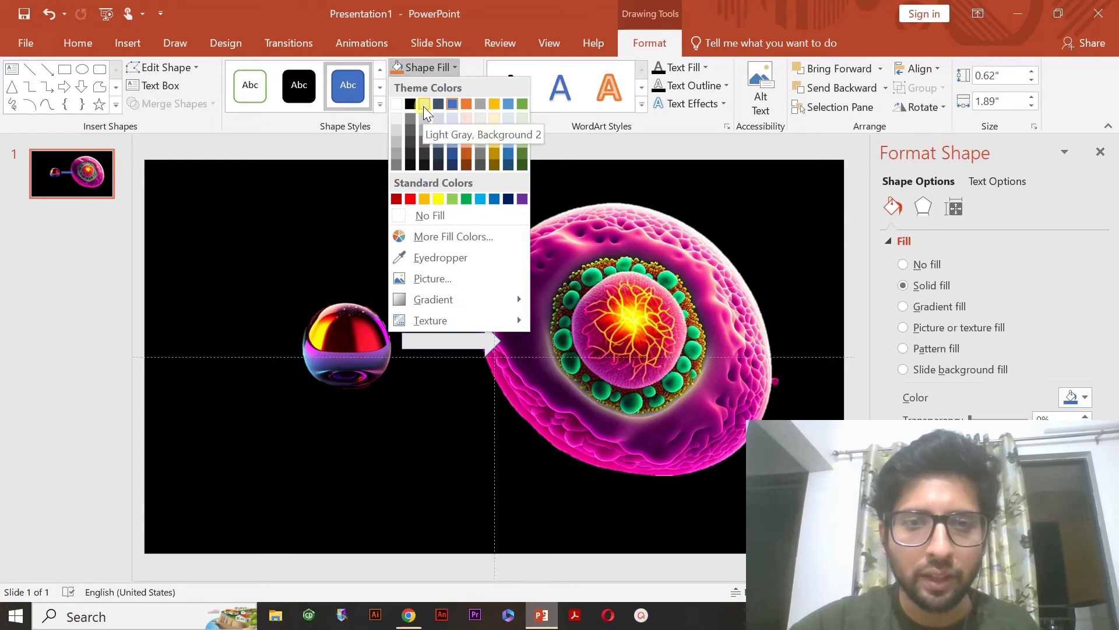
{"action": "mouse_move", "coordinate": [452, 104]}
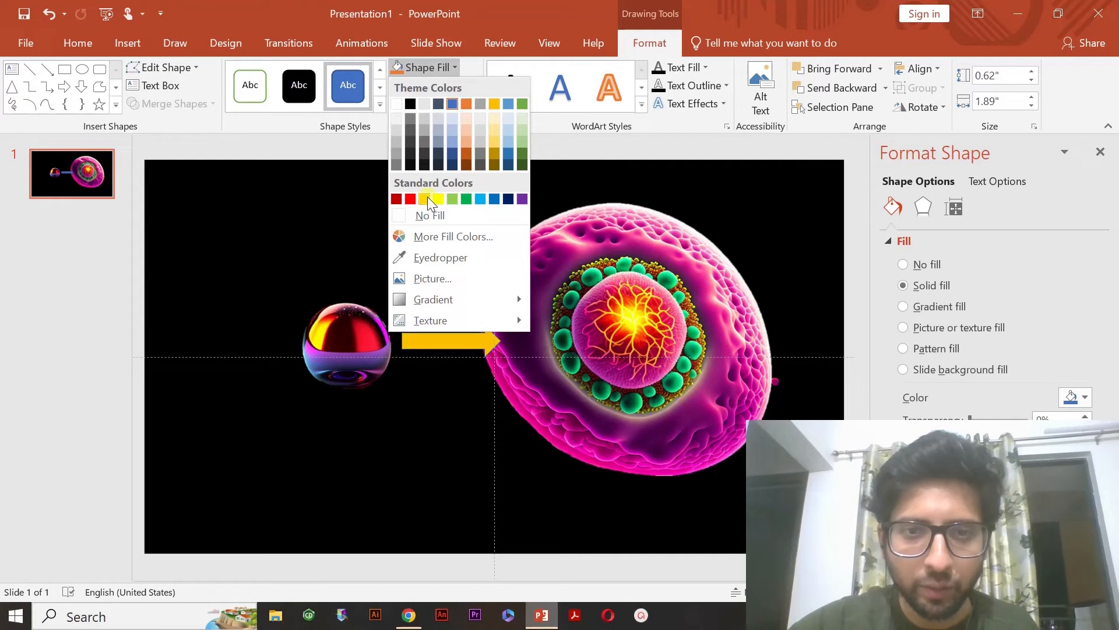
{"action": "left_click", "coordinate": [425, 198]}
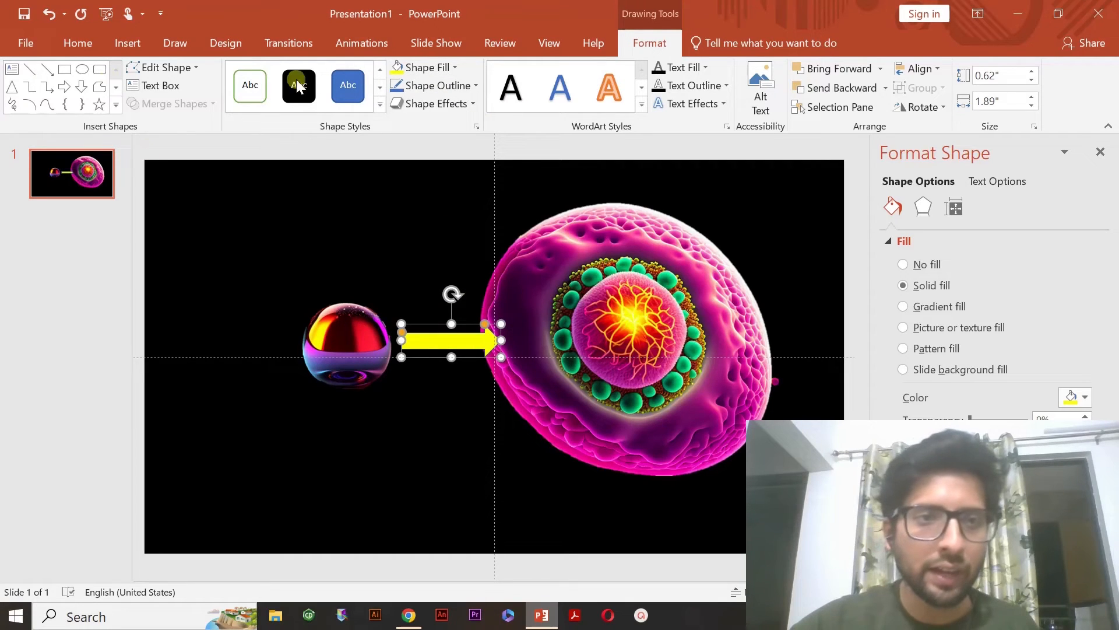
{"action": "mouse_move", "coordinate": [316, 43]}
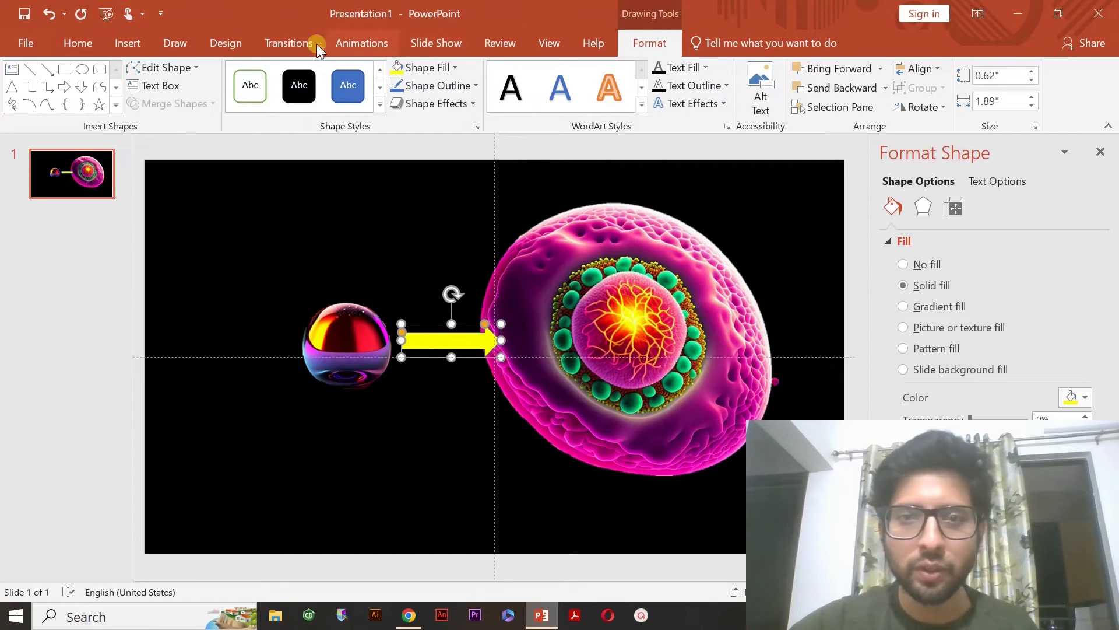
{"action": "left_click", "coordinate": [78, 43]}
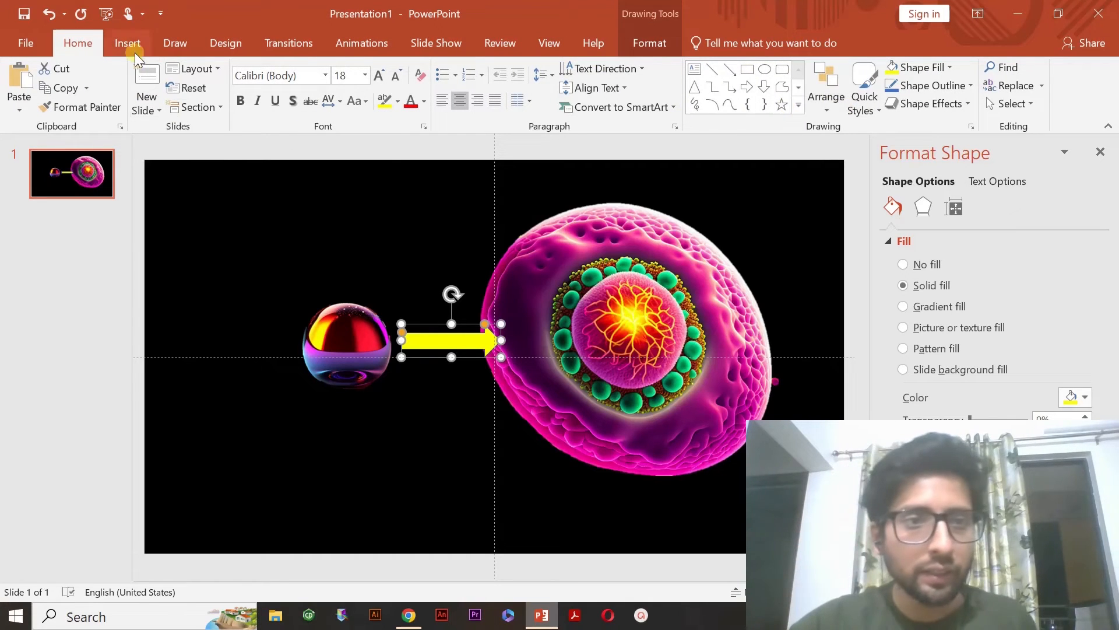
- Add the white bold 'Nanoparticle' label and move it beneath the sphere
{"action": "left_click", "coordinate": [127, 43]}
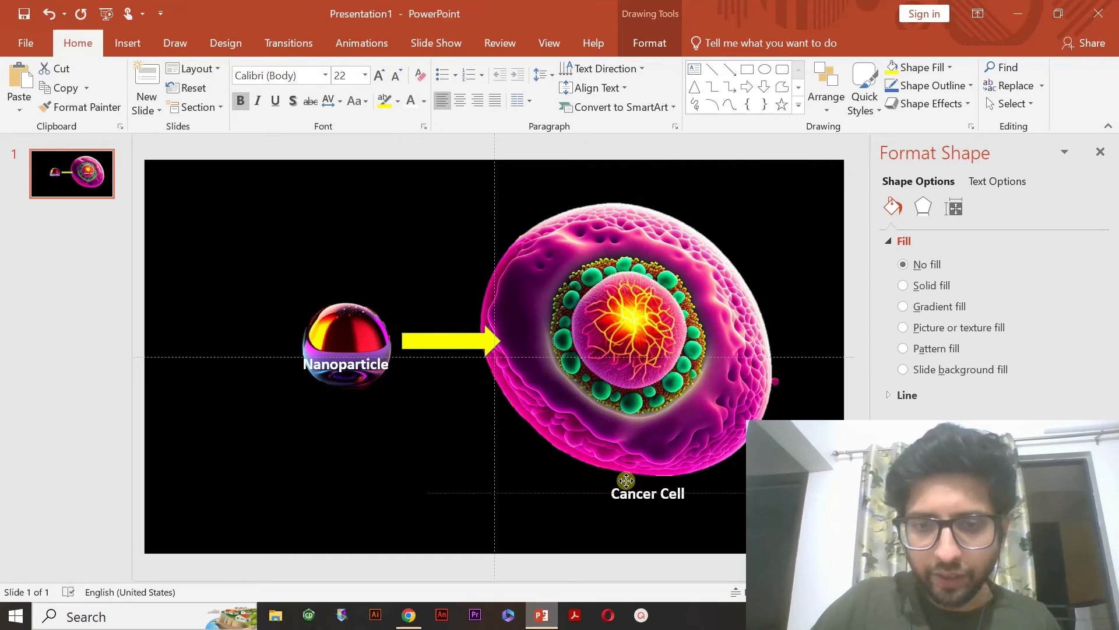
{"action": "left_click", "coordinate": [347, 347]}
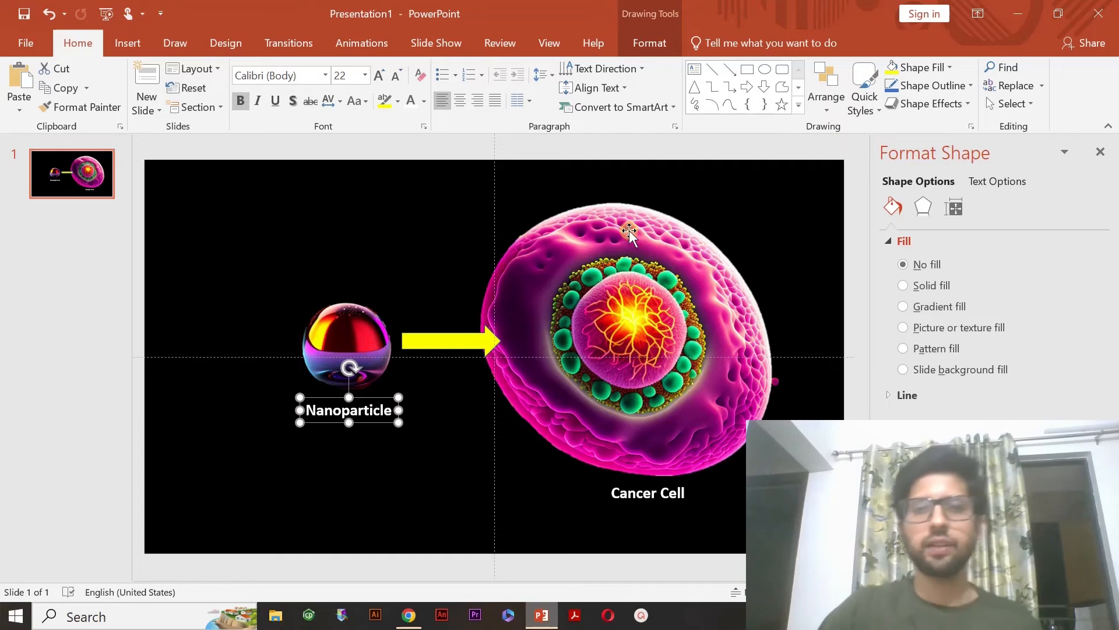
{"action": "mouse_move", "coordinate": [553, 167]}
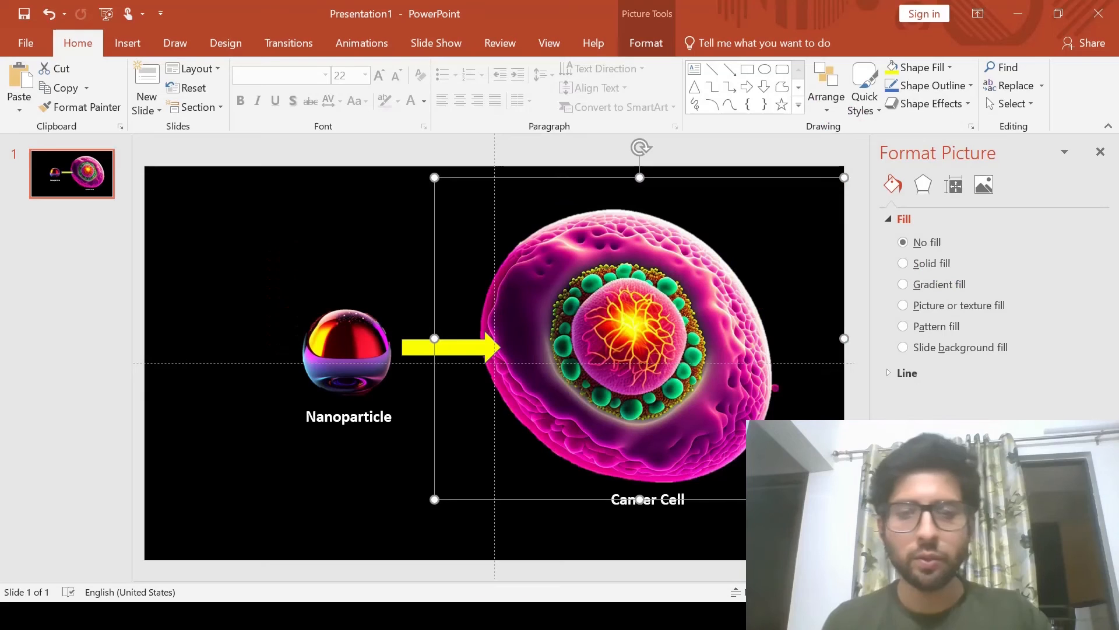
- Start Save As and choose the Downloads folder as the destination
{"action": "left_click", "coordinate": [229, 281]}
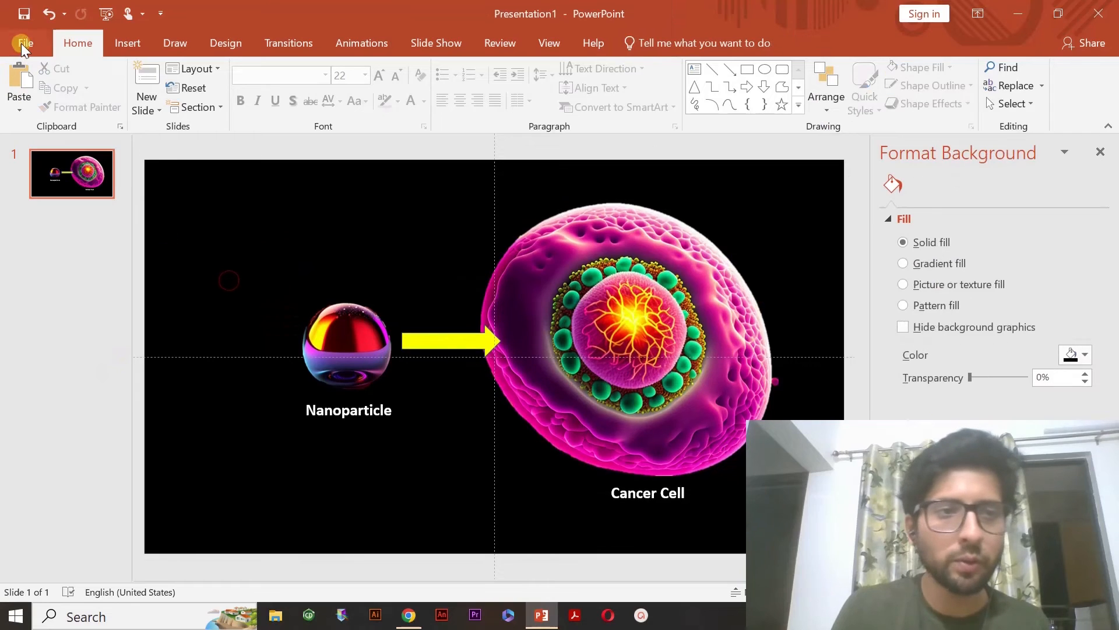
{"action": "left_click", "coordinate": [21, 43]}
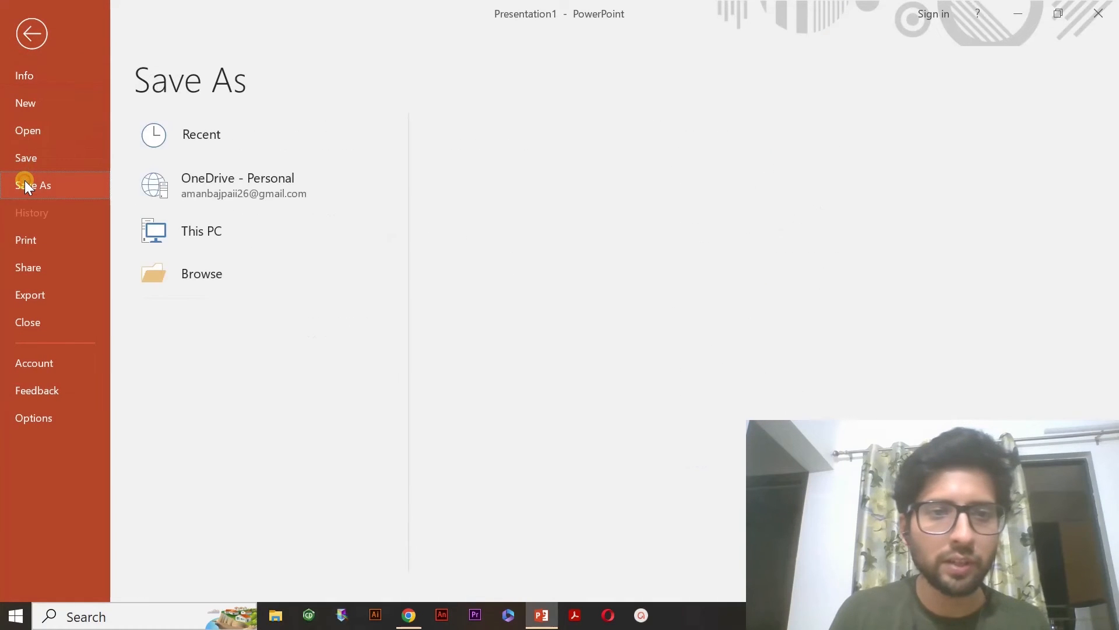
{"action": "left_click", "coordinate": [201, 134]}
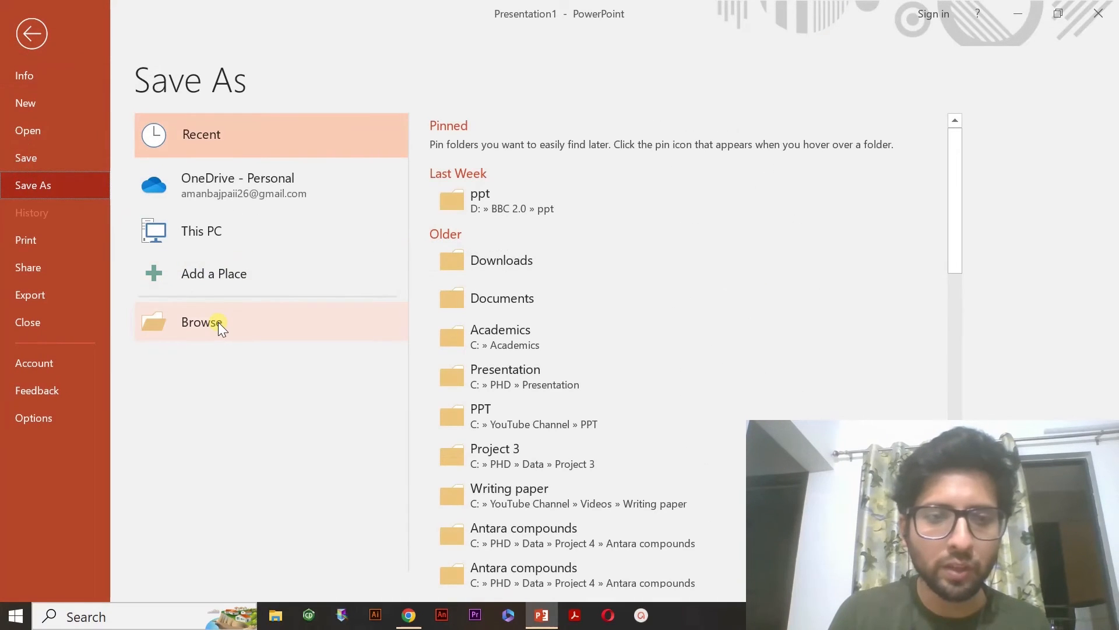
{"action": "mouse_move", "coordinate": [248, 300]}
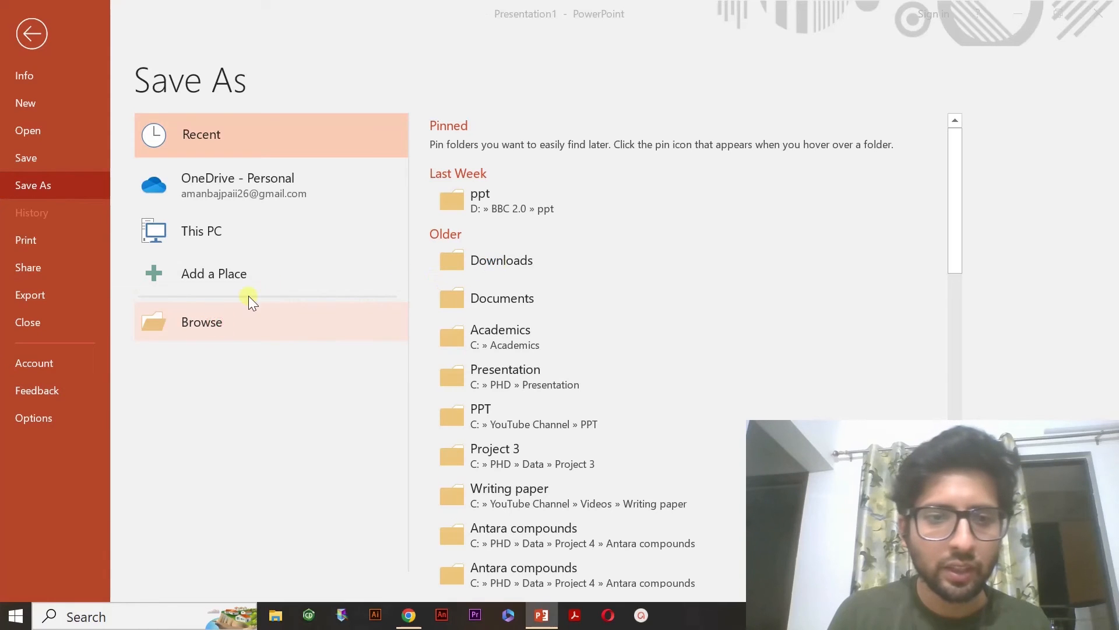
{"action": "left_click", "coordinate": [202, 322]}
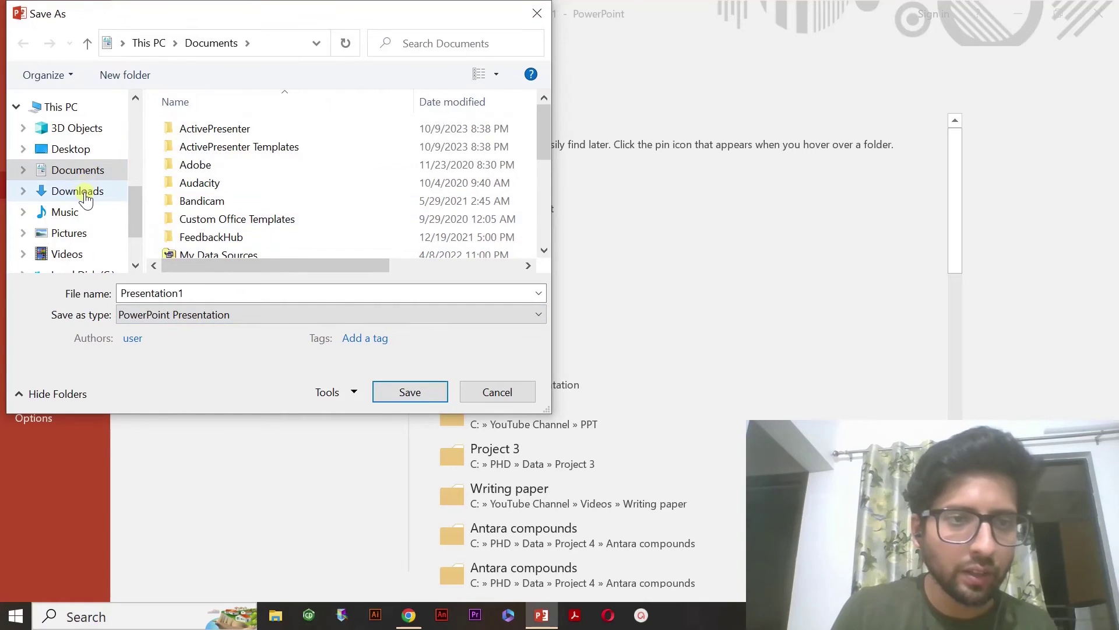
{"action": "left_click", "coordinate": [538, 314]}
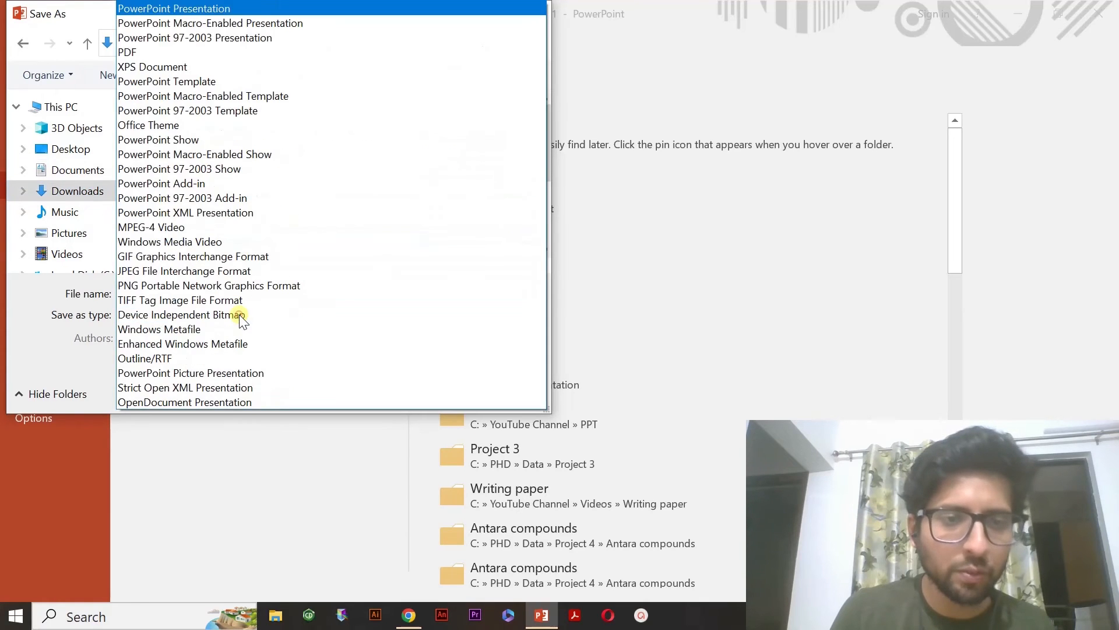
- Save the slide as a JPEG image named 'Test AI'
{"action": "left_click", "coordinate": [173, 8]}
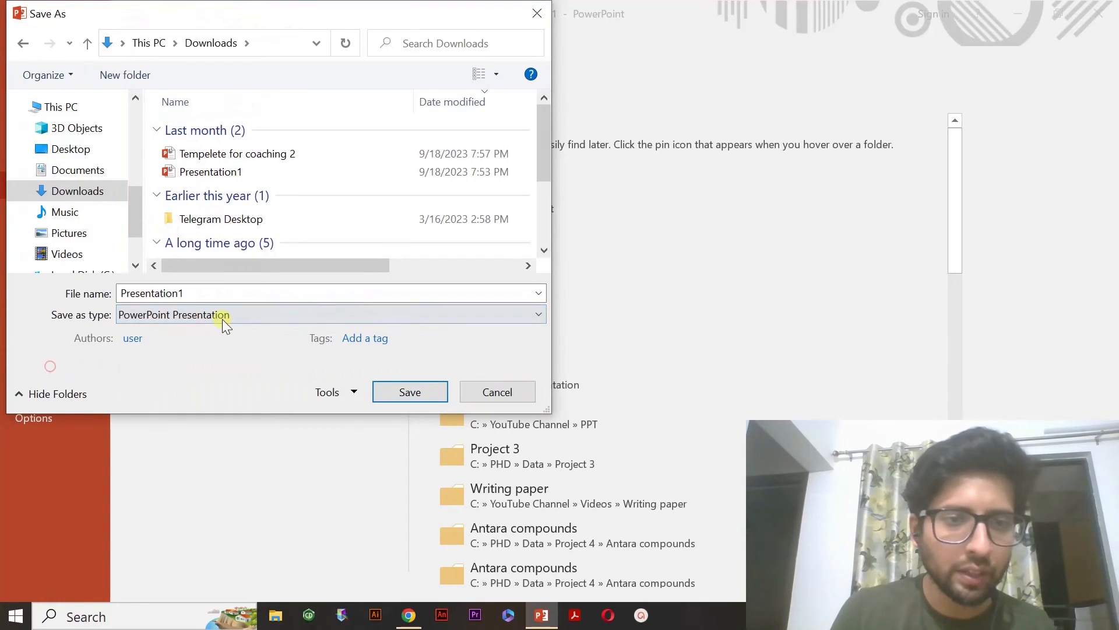
{"action": "left_click", "coordinate": [330, 315]}
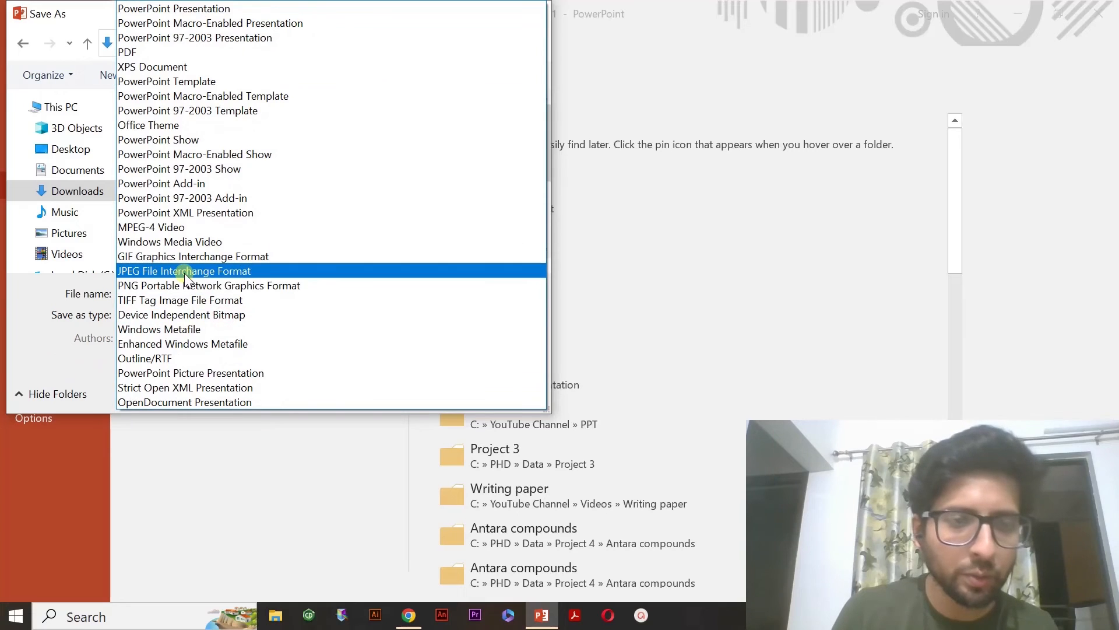
{"action": "left_click", "coordinate": [184, 271]}
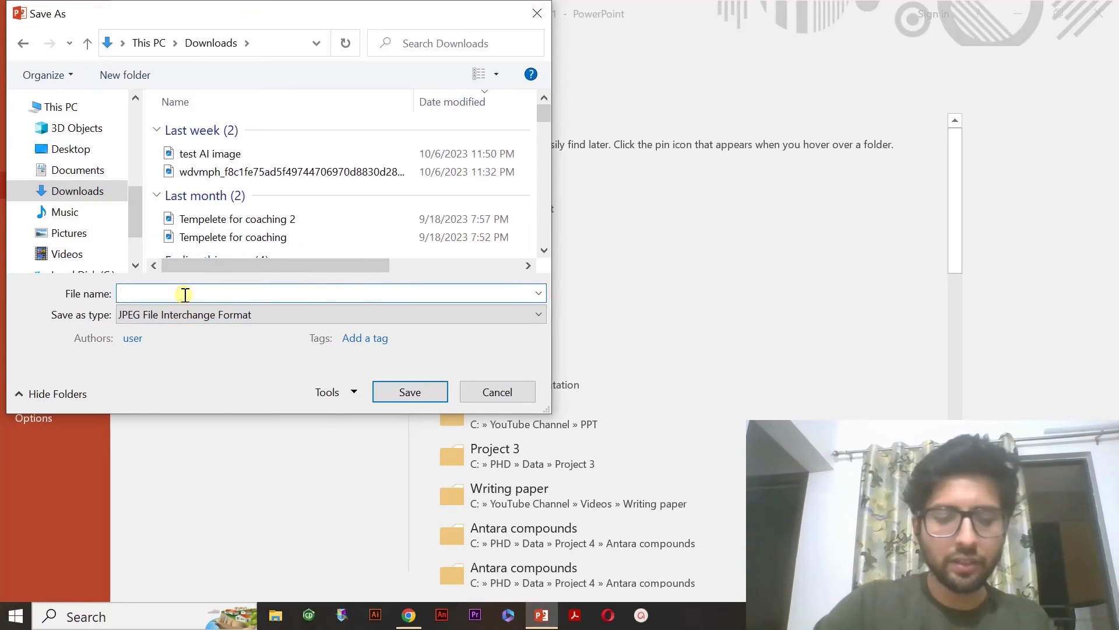
{"action": "type", "text": "Tes"}
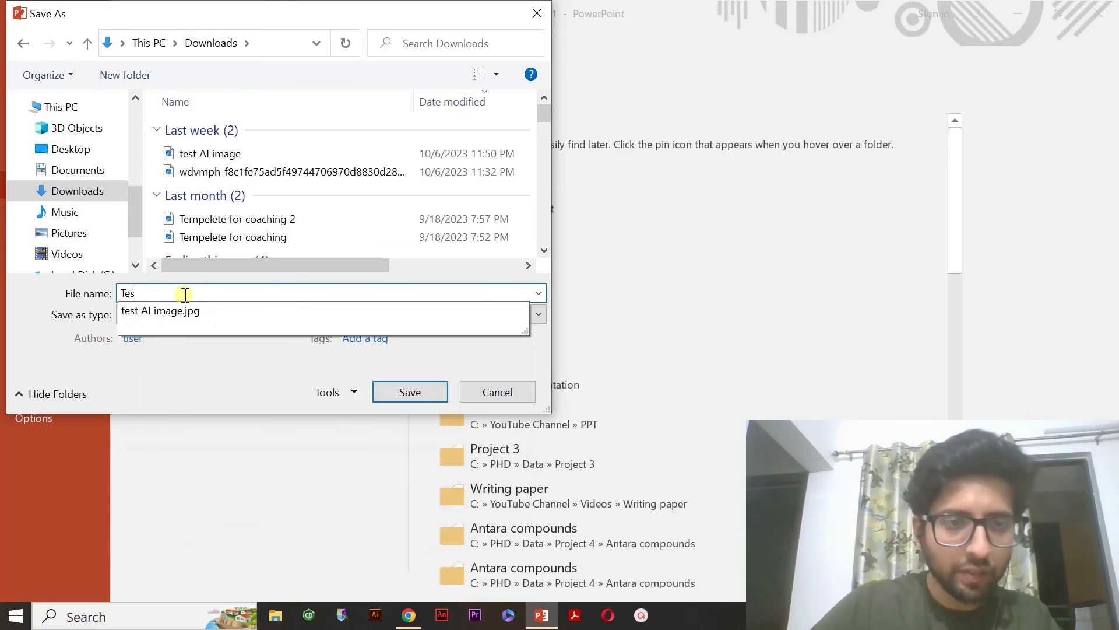
{"action": "type", "text": "t AI"}
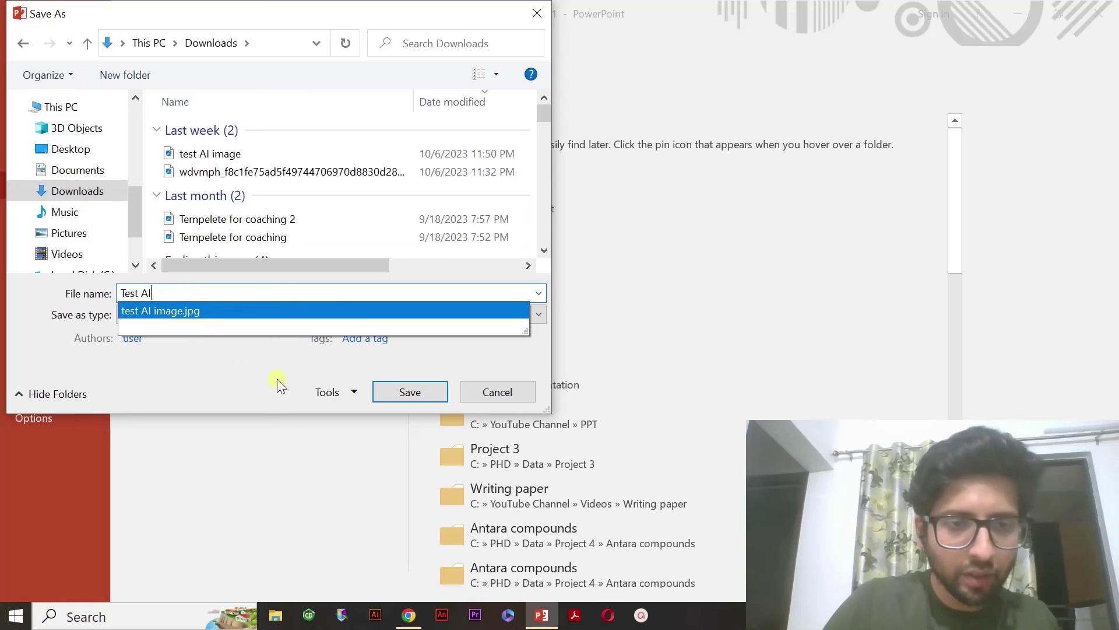
{"action": "left_click", "coordinate": [410, 392]}
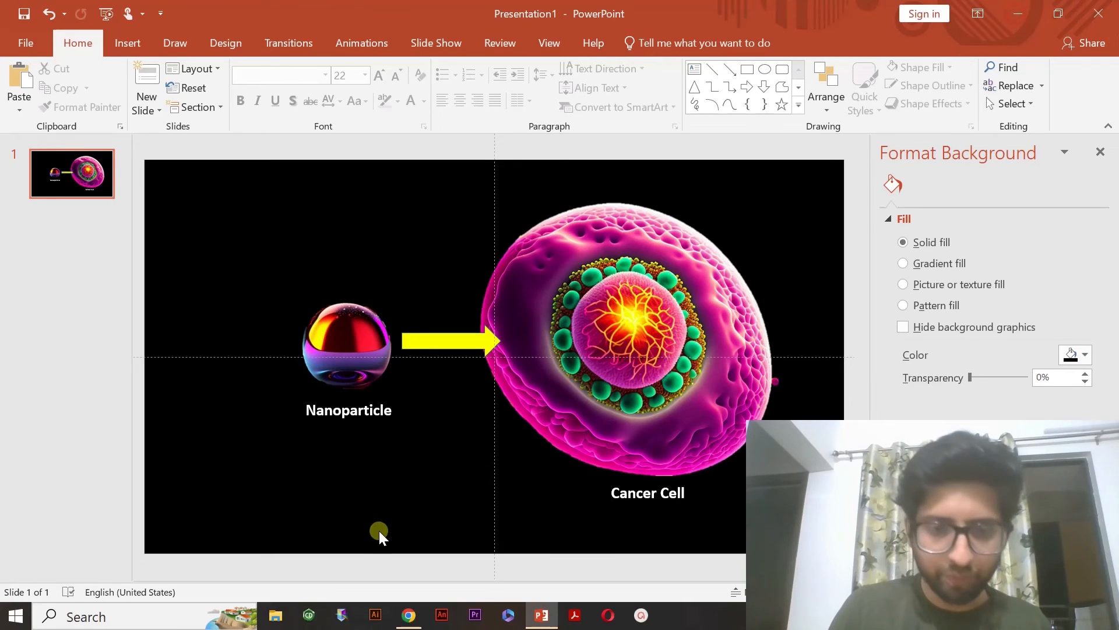
{"action": "left_click", "coordinate": [275, 615]}
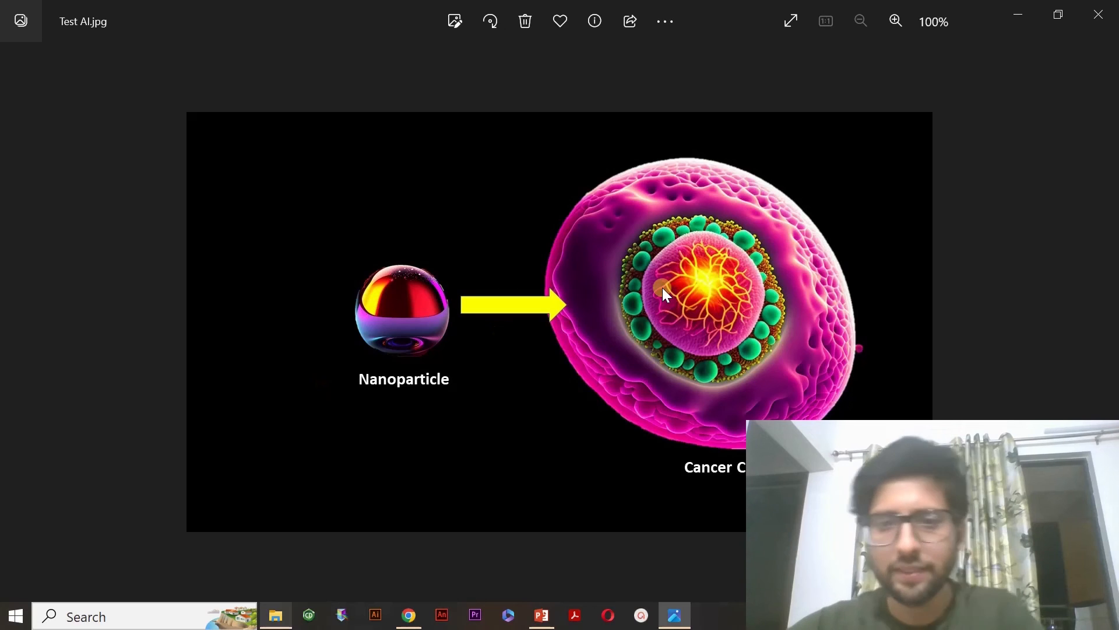
{"action": "mouse_move", "coordinate": [706, 285]}
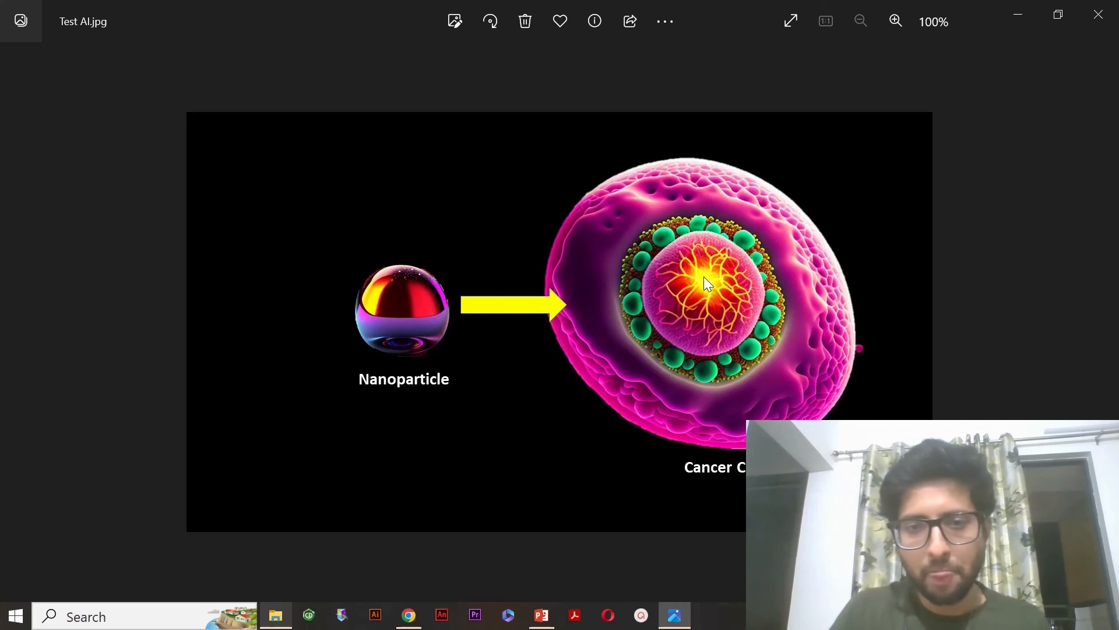
- Zoom in twice on Test AI.jpg in Photos to inspect the finished illustration
{"action": "left_click", "coordinate": [894, 21]}
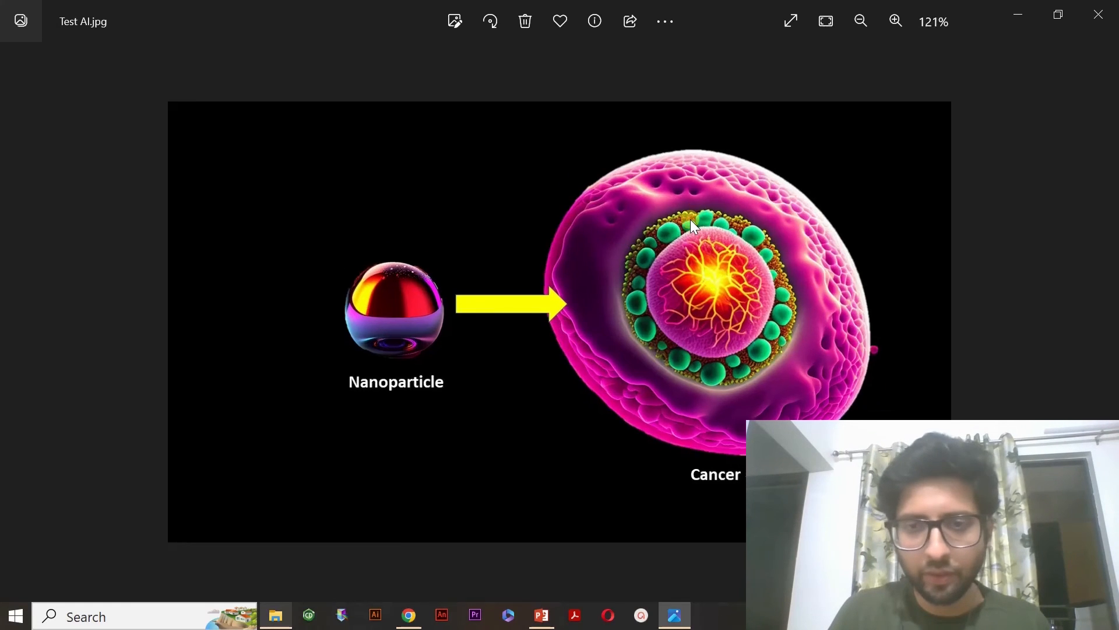
{"action": "left_click", "coordinate": [894, 21]}
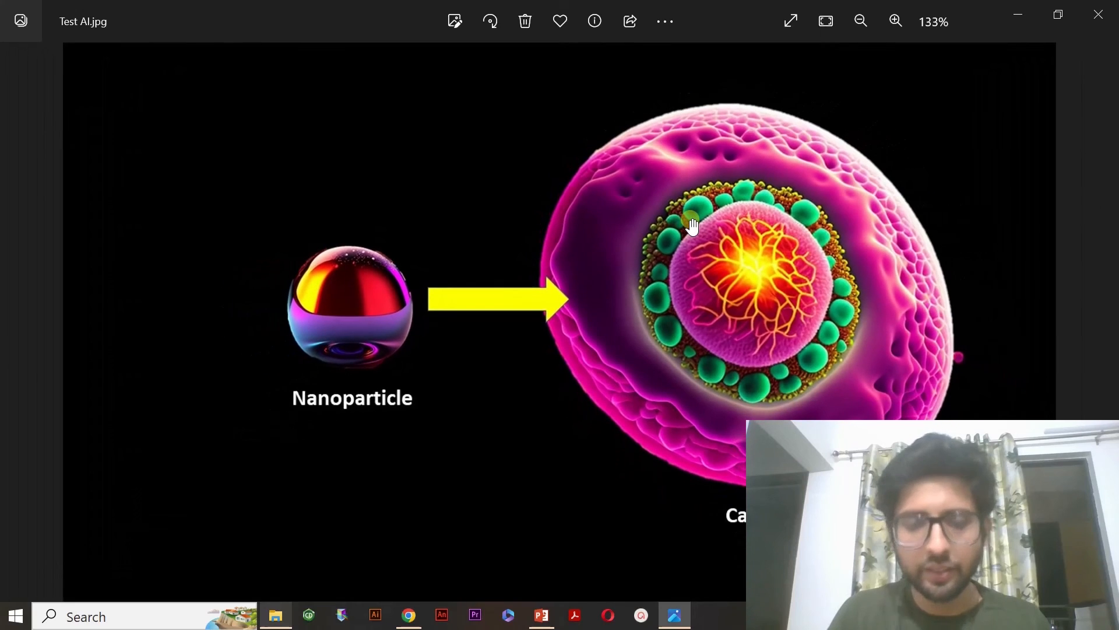